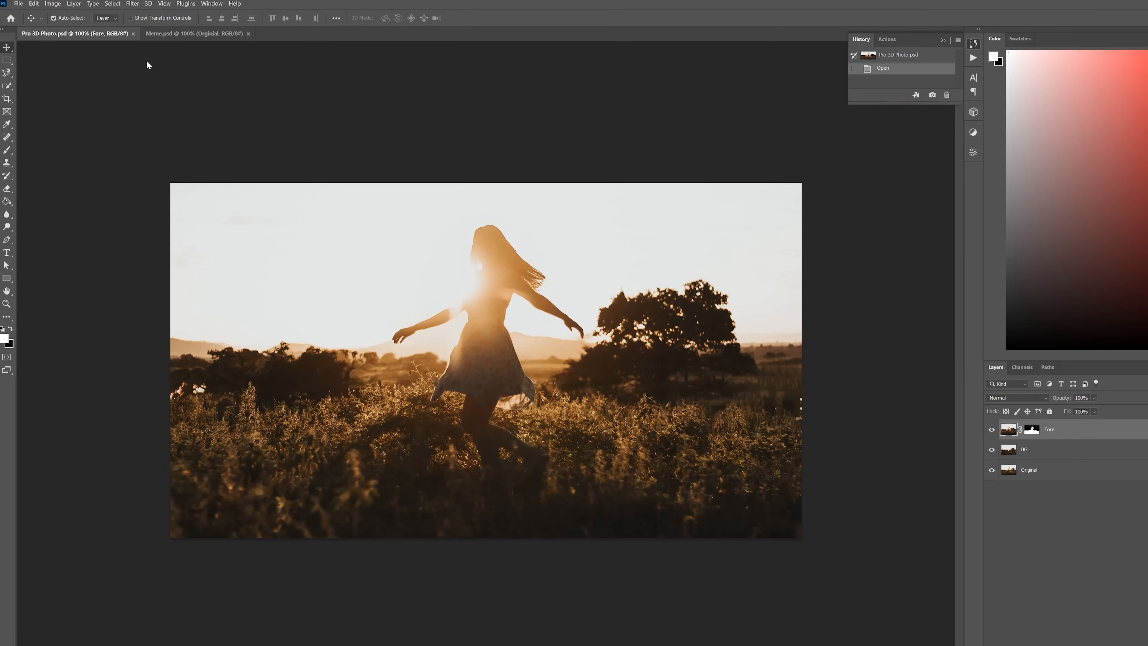
Create a new 1920×1080 Photoshop document for the sunset photo
{"action": "left_click", "coordinate": [194, 33]}
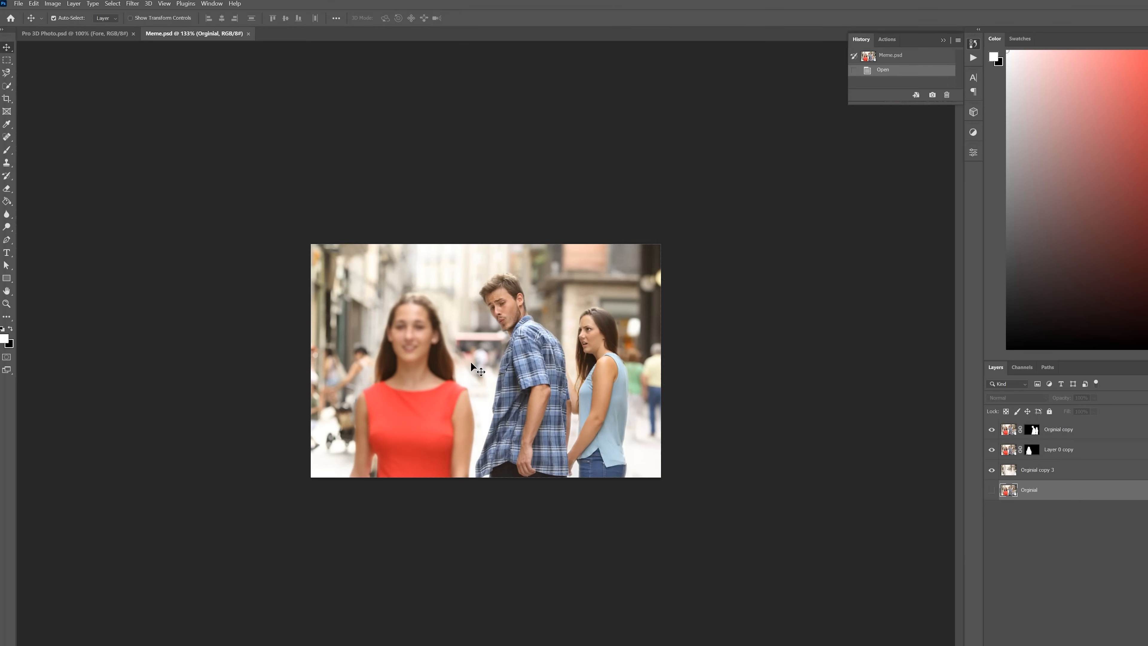
{"action": "left_click", "coordinate": [73, 33]}
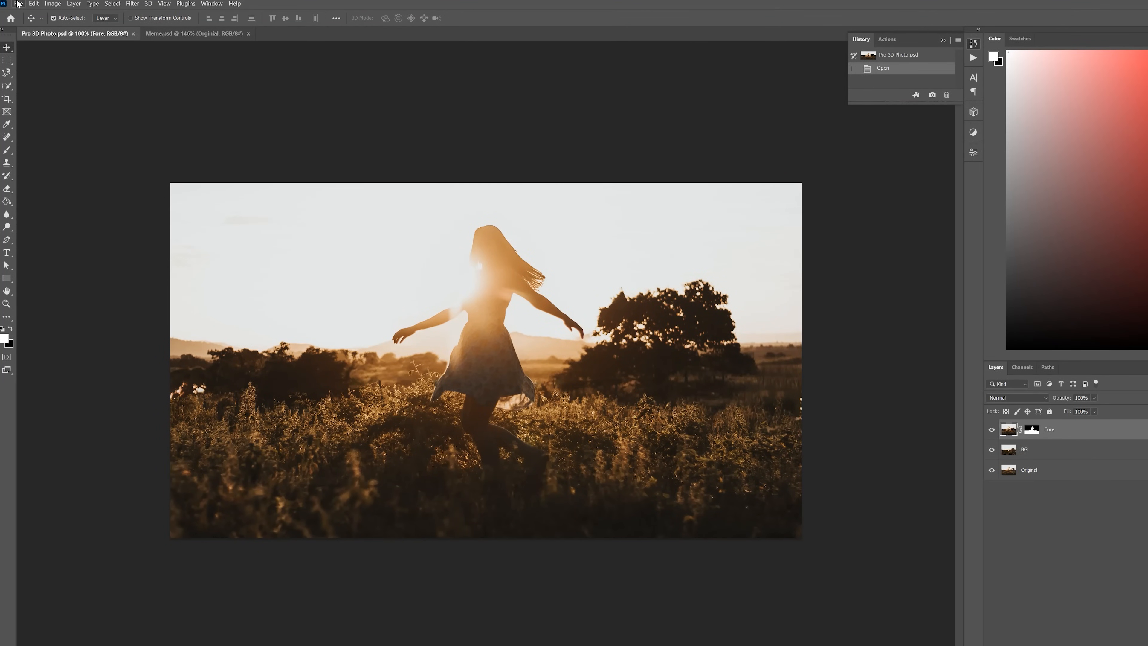
{"action": "left_click", "coordinate": [17, 3]}
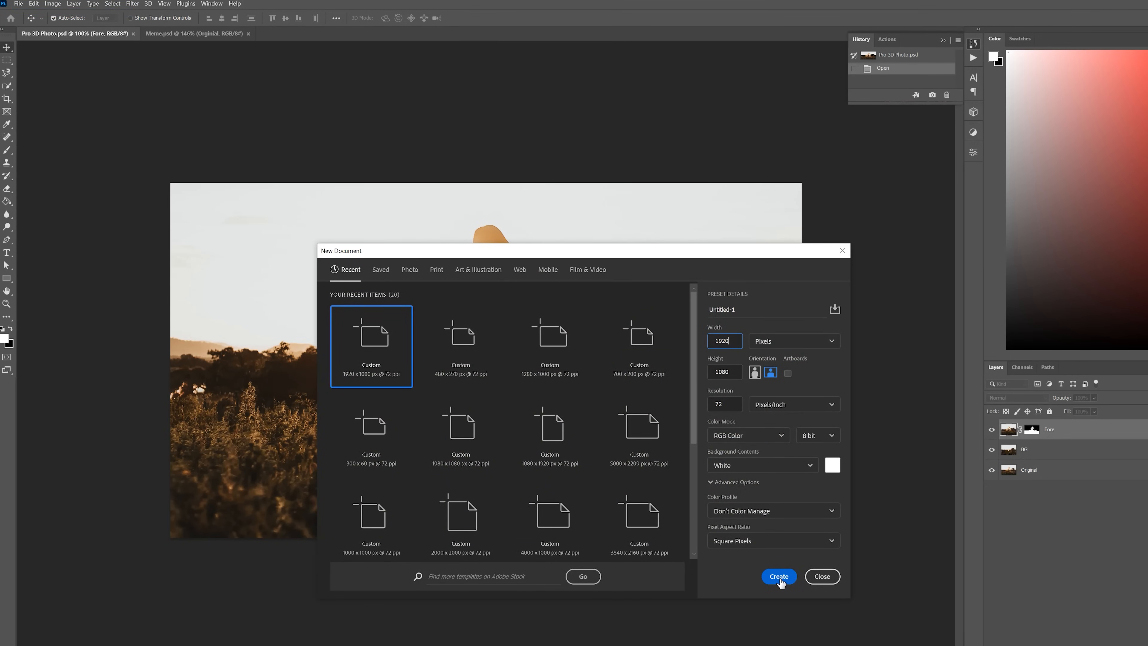
{"action": "left_click", "coordinate": [778, 576]}
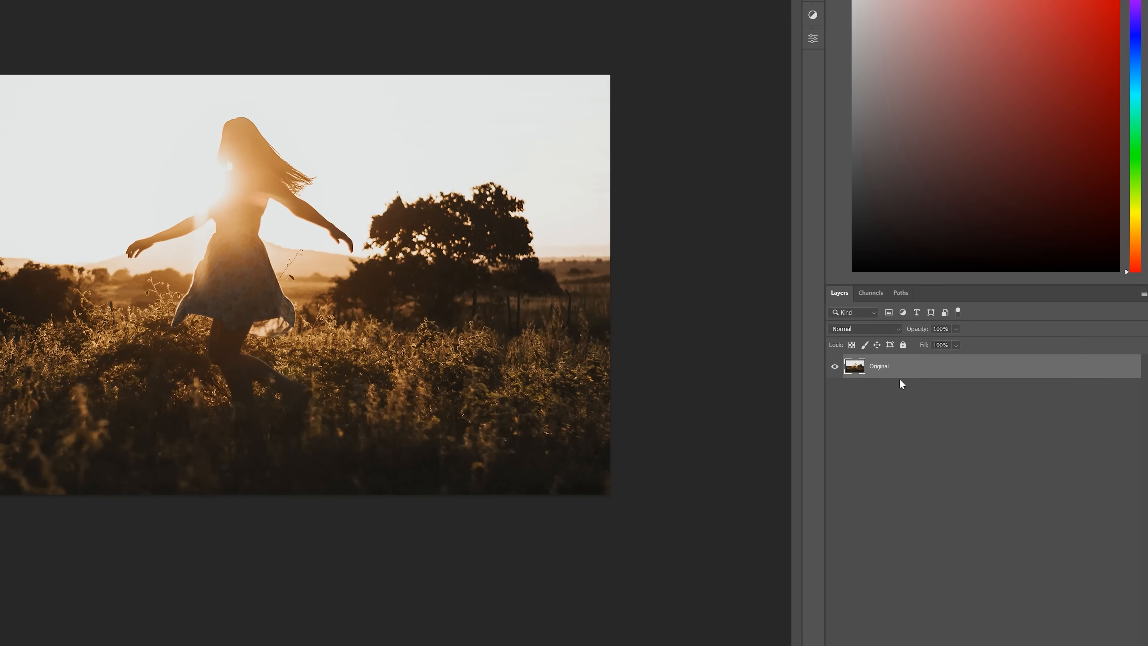
{"action": "mouse_move", "coordinate": [923, 375]}
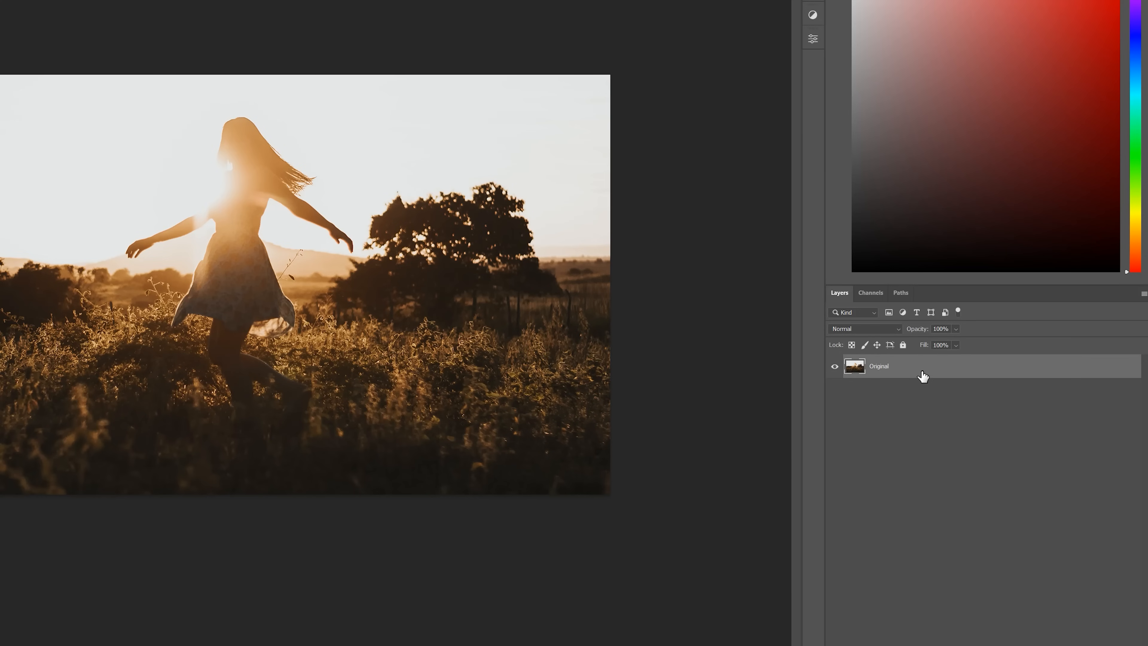
Duplicate the Original photo layer and rename the copy Foreground
{"action": "key", "text": "ctrl+j"}
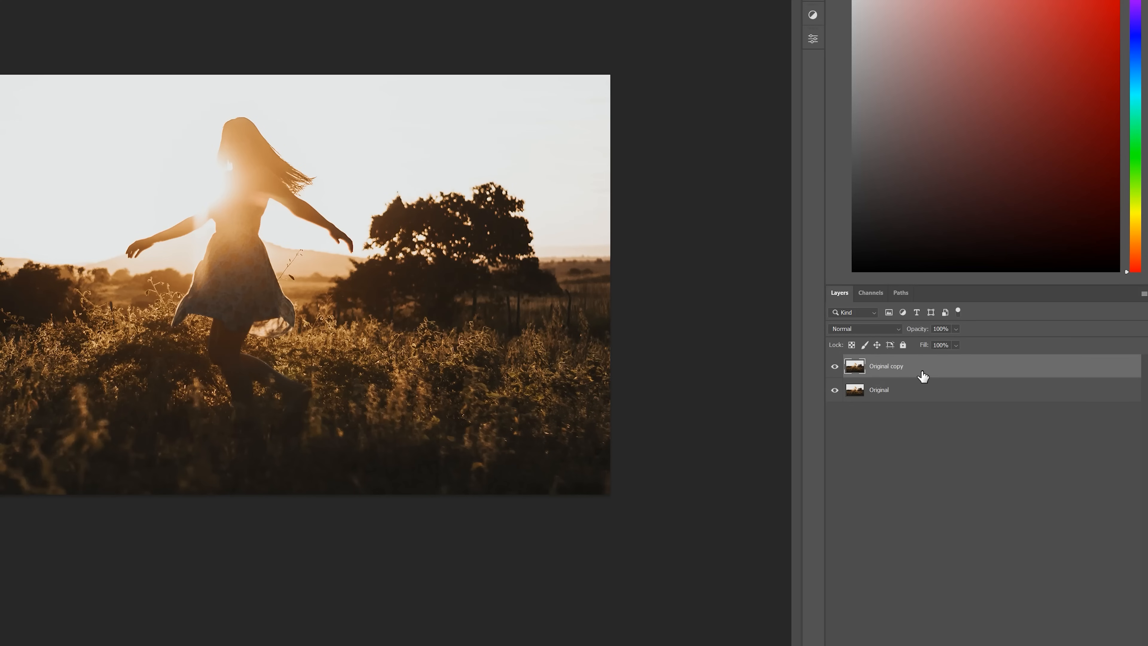
{"action": "double_click", "coordinate": [886, 366]}
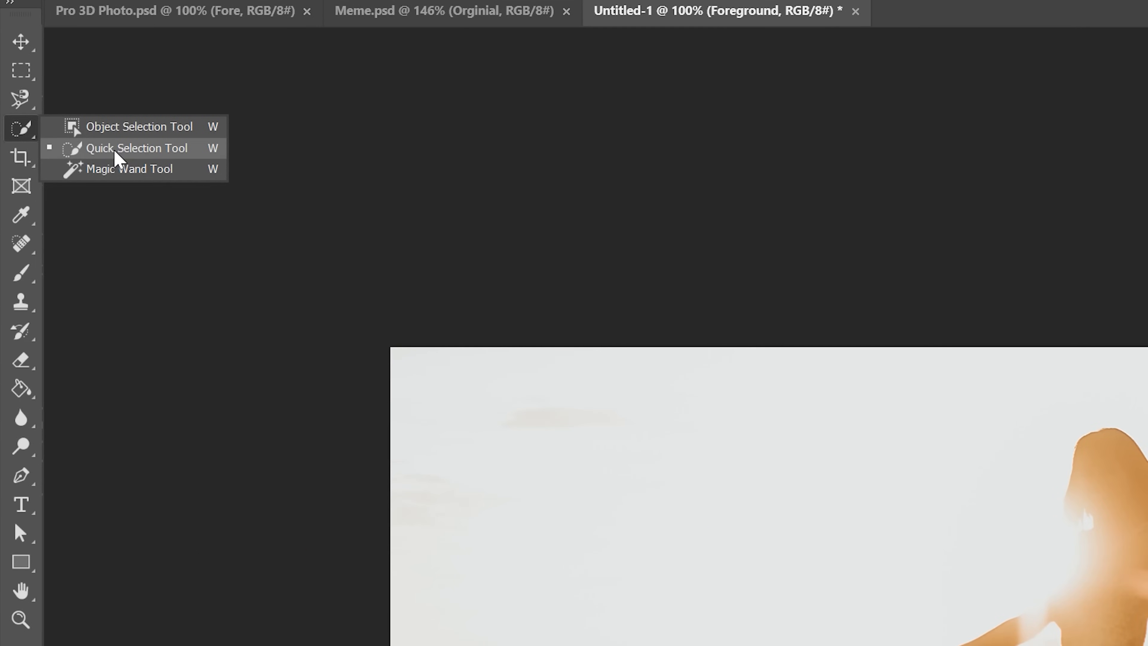
Quick-select the girl and front grass, refine the edges, and add it as a layer mask on Foreground
{"action": "left_click", "coordinate": [136, 148]}
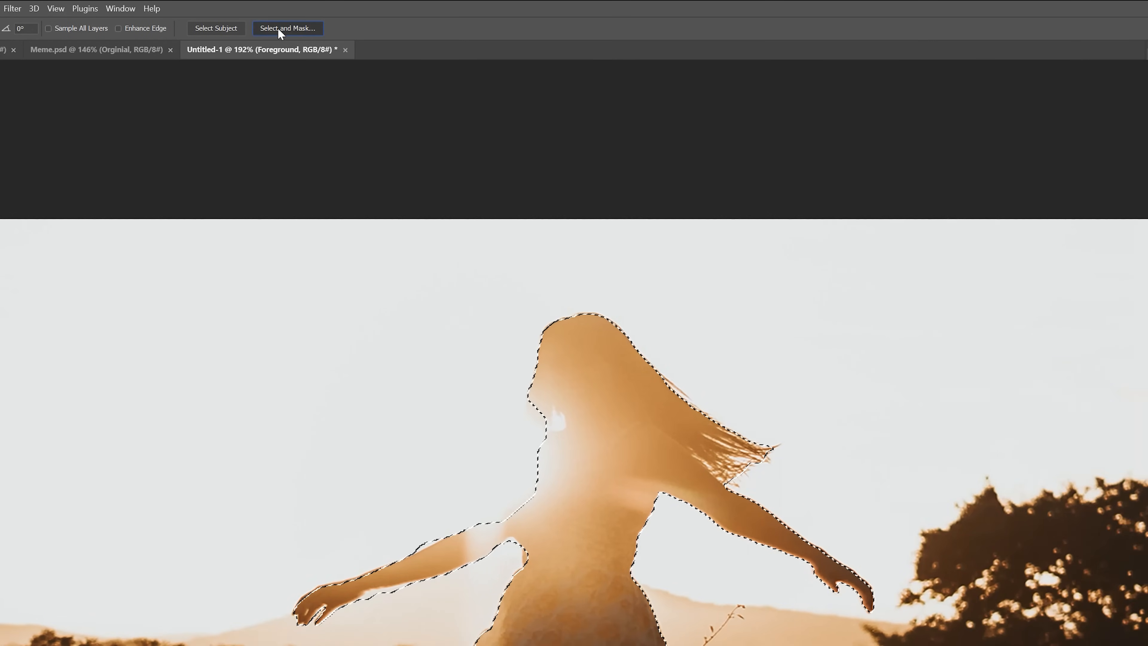
{"action": "left_click", "coordinate": [287, 28]}
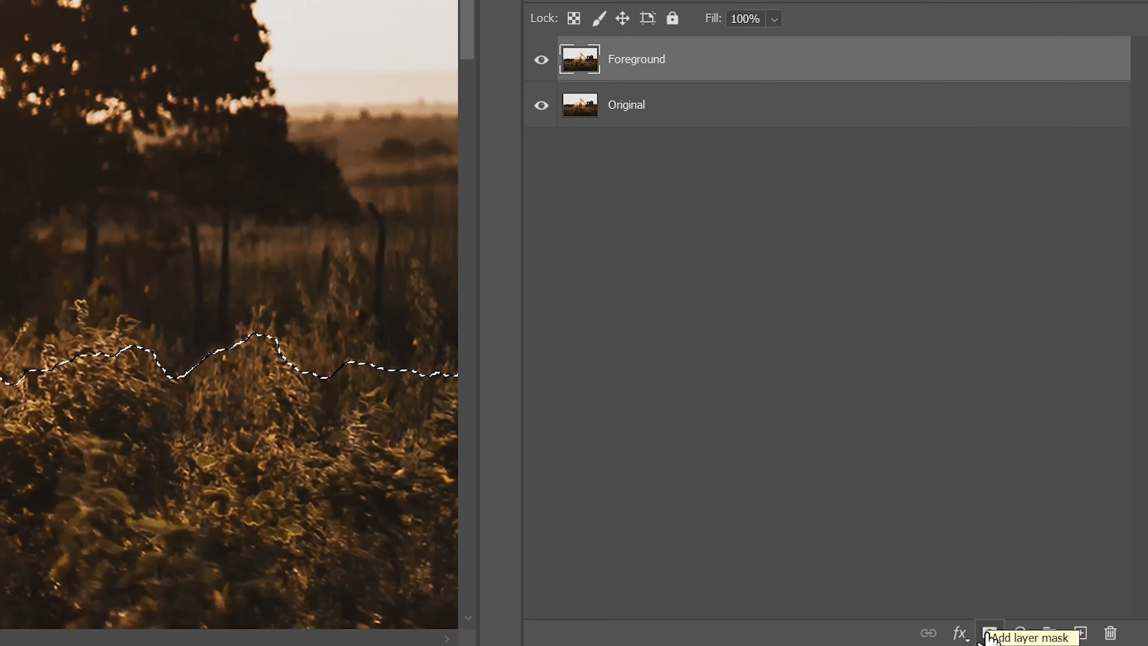
{"action": "left_click", "coordinate": [989, 633]}
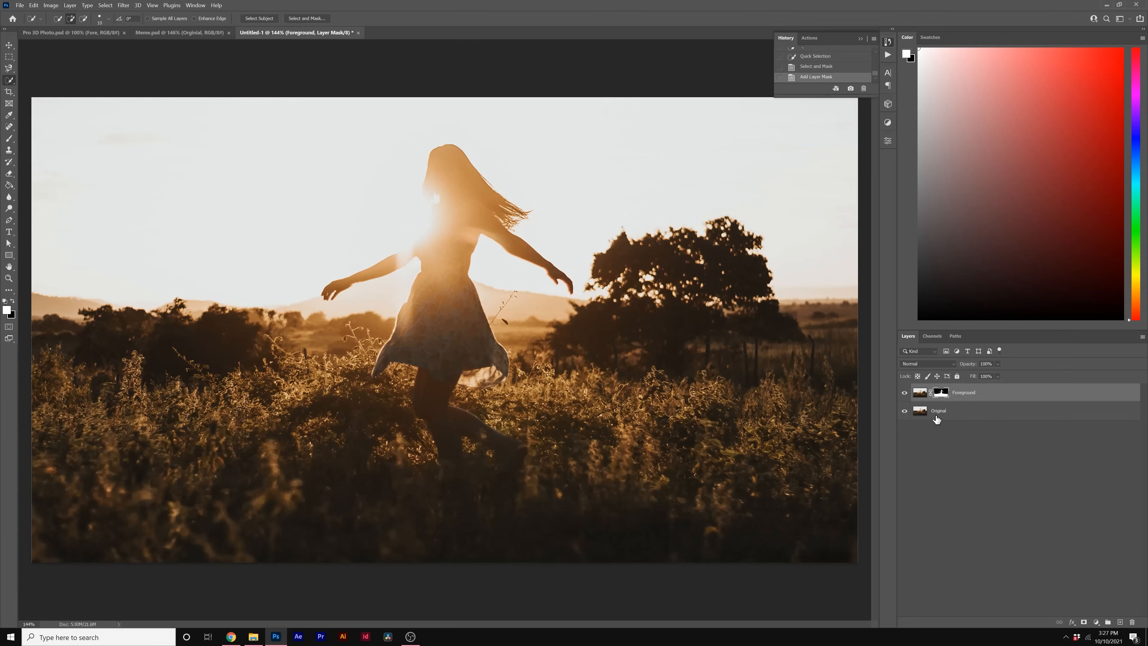
Duplicate the Original layer and turn a Pen path around the girl into a selection
{"action": "left_click", "coordinate": [960, 410]}
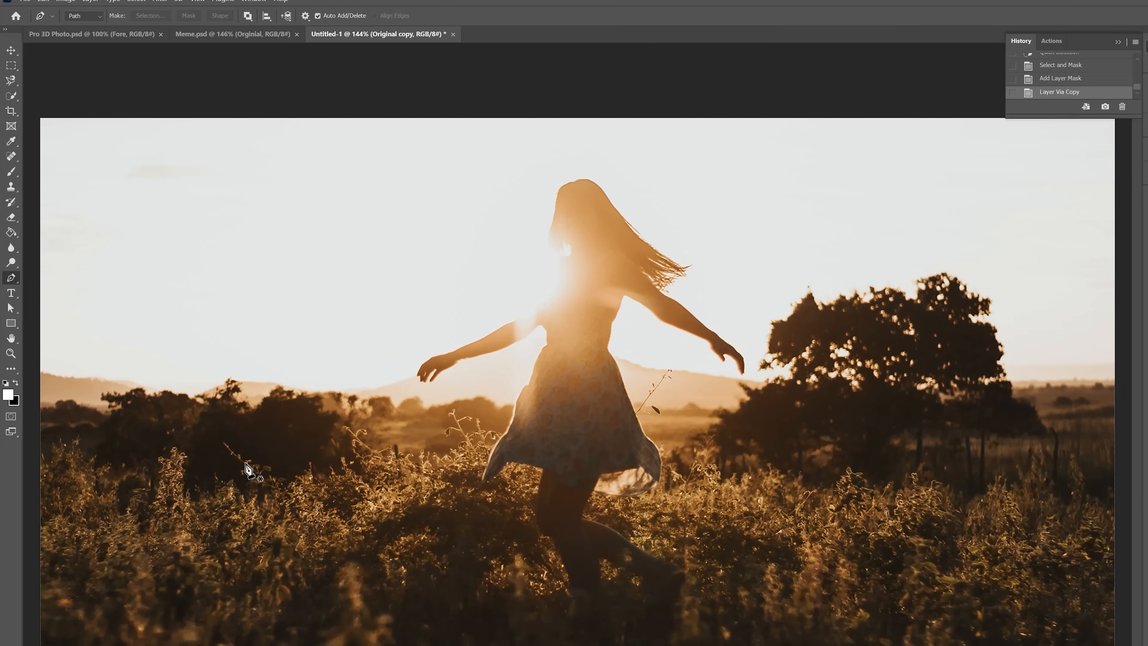
{"action": "left_click", "coordinate": [170, 436]}
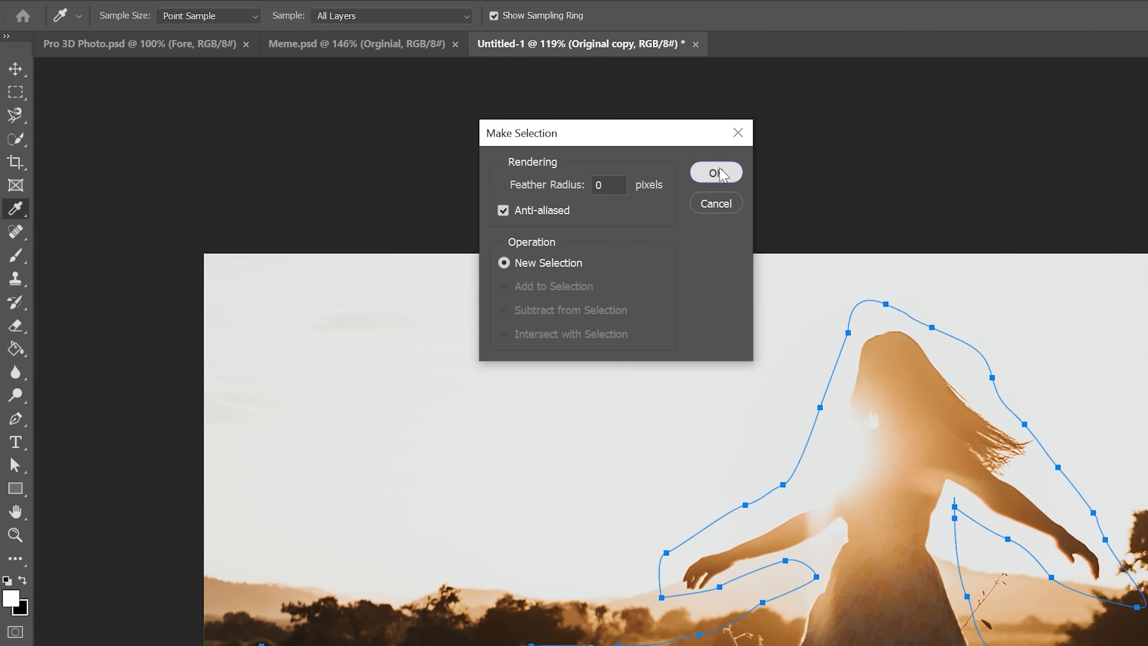
{"action": "left_click", "coordinate": [715, 173]}
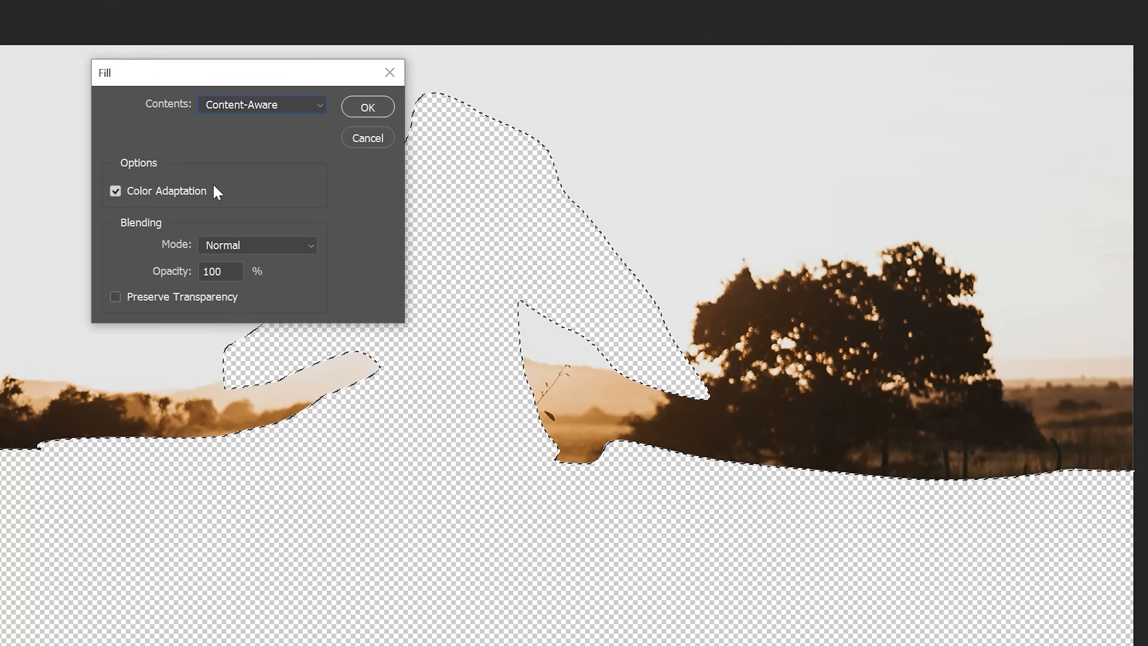
Content-Aware fill the selected girl area on Original copy and deselect
{"action": "left_click", "coordinate": [367, 107]}
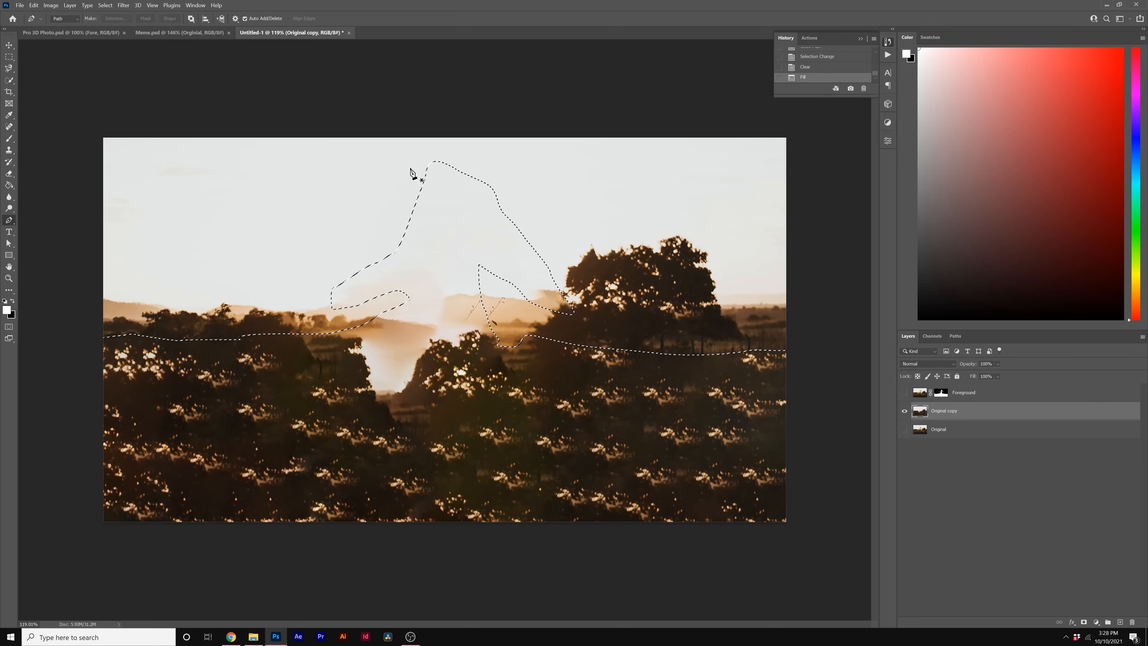
{"action": "key", "text": "ctrl+d"}
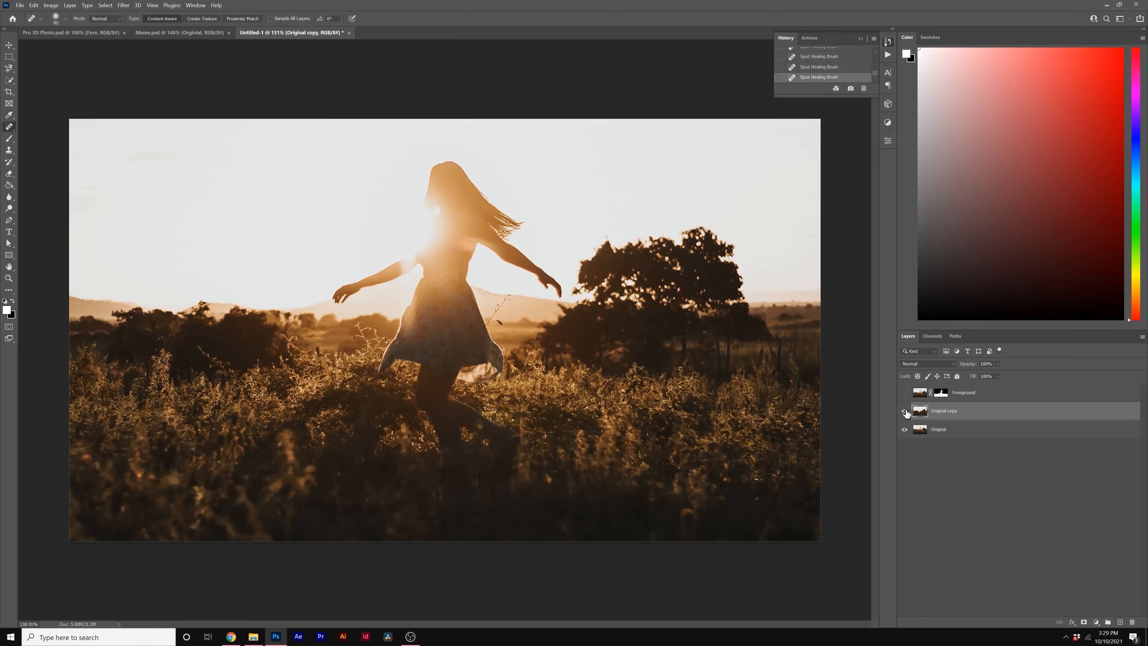
Show Foreground over the patched background and paint on its mask with the Brush Tool
{"action": "left_click", "coordinate": [904, 410]}
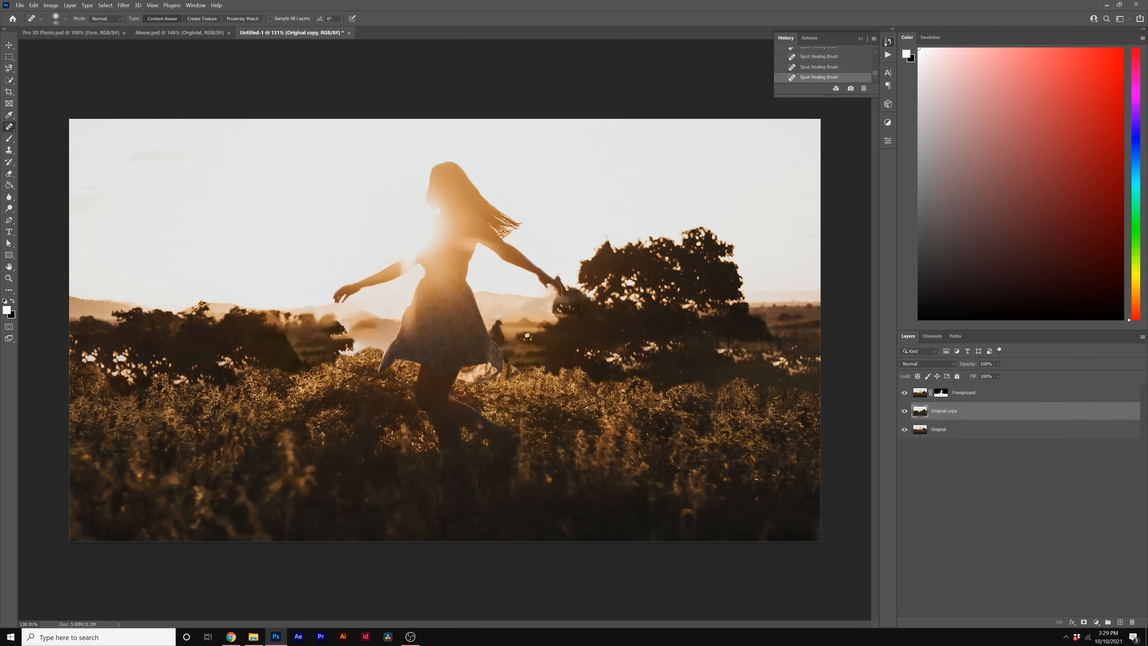
{"action": "left_click", "coordinate": [963, 392]}
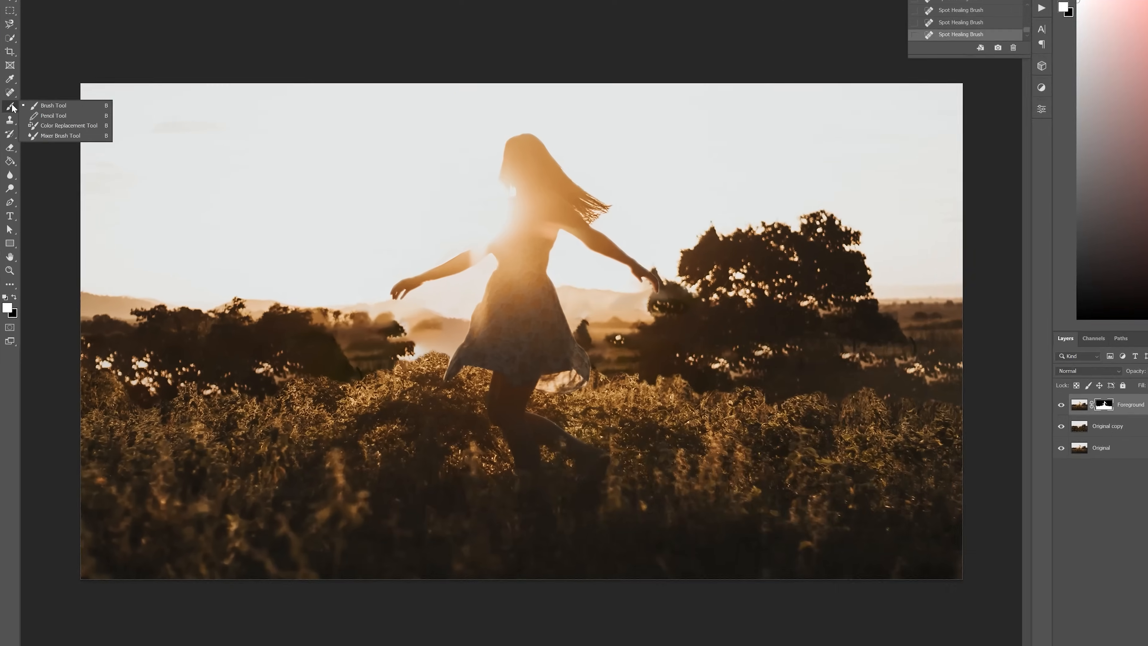
{"action": "left_click", "coordinate": [8, 308]}
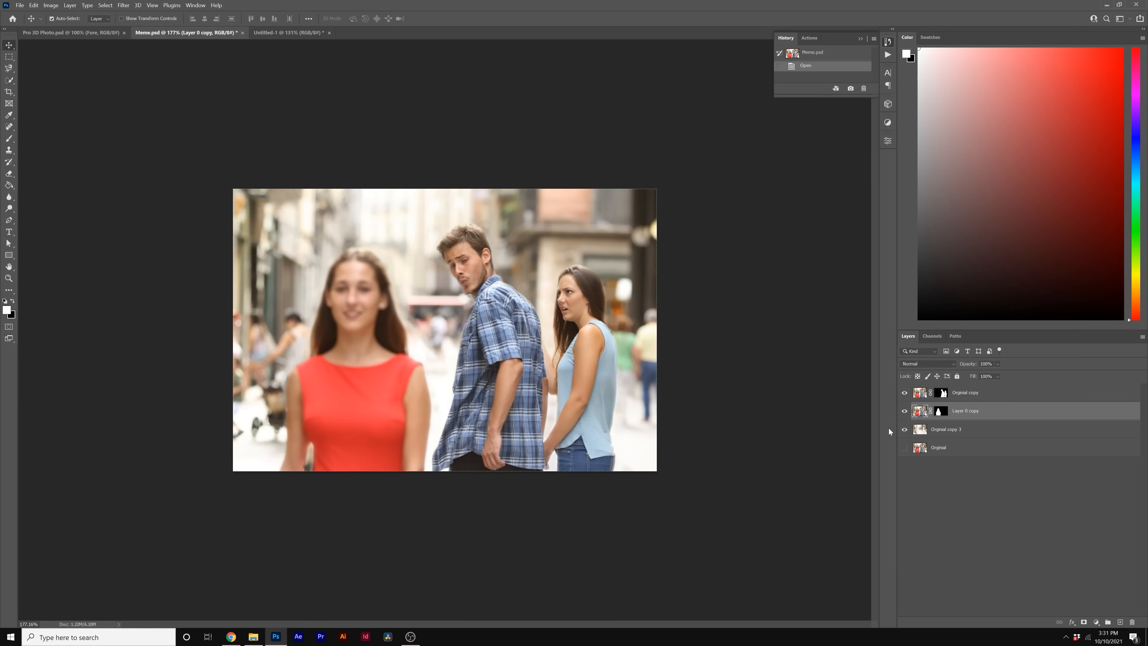
{"action": "mouse_move", "coordinate": [839, 430]}
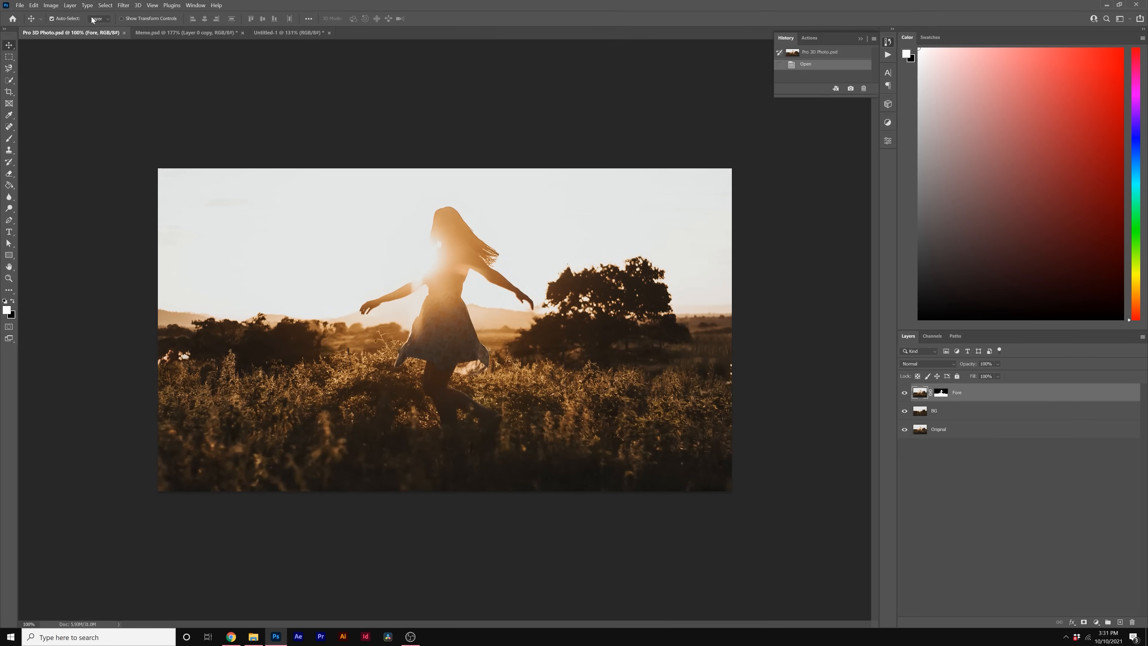
Bring up the finished Pro 3D Photo document with its Fore, BG and Original layers
{"action": "left_click", "coordinate": [19, 5]}
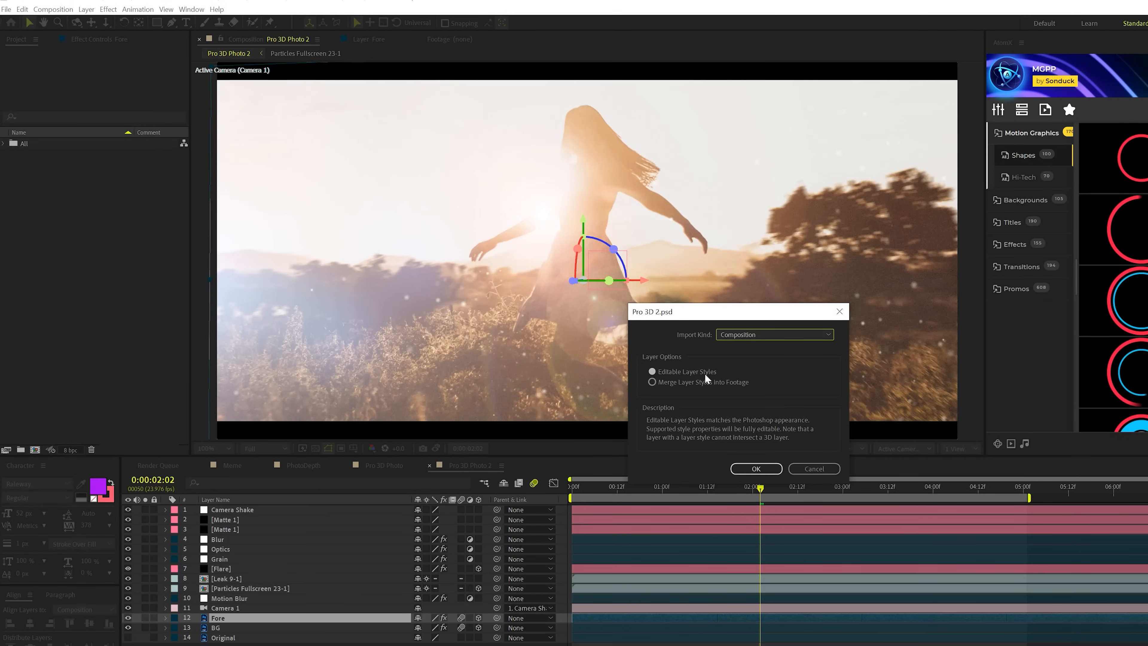
Import the Pro 3D 2 PSD as a composition with Editable Layer Styles
{"action": "left_click", "coordinate": [754, 468]}
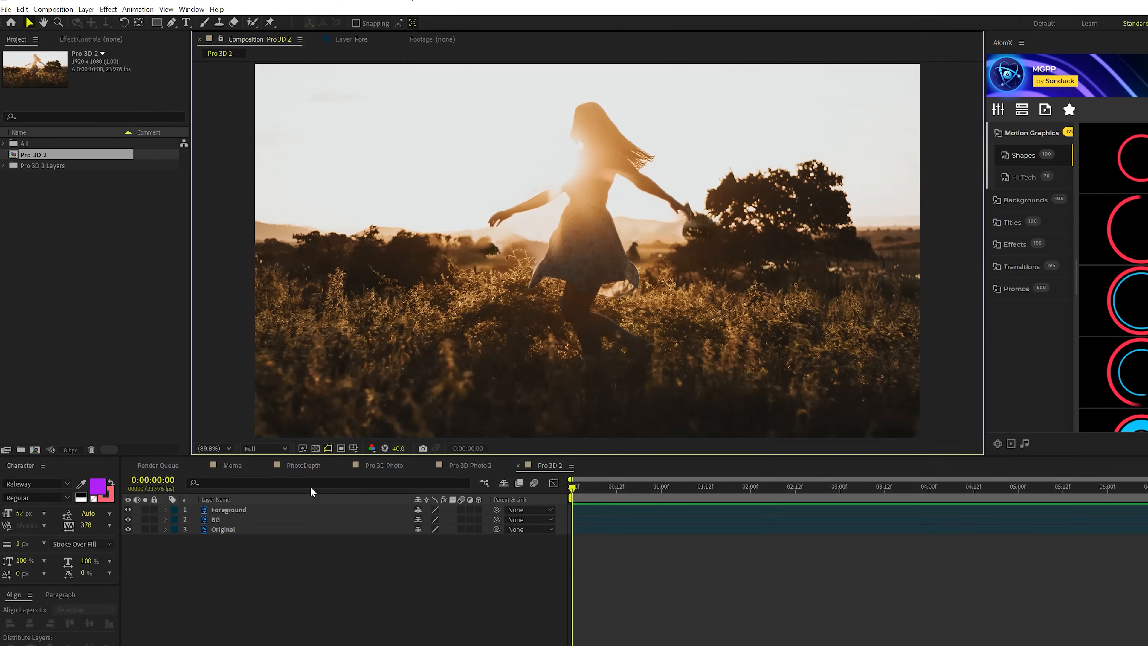
{"action": "mouse_move", "coordinate": [330, 502]}
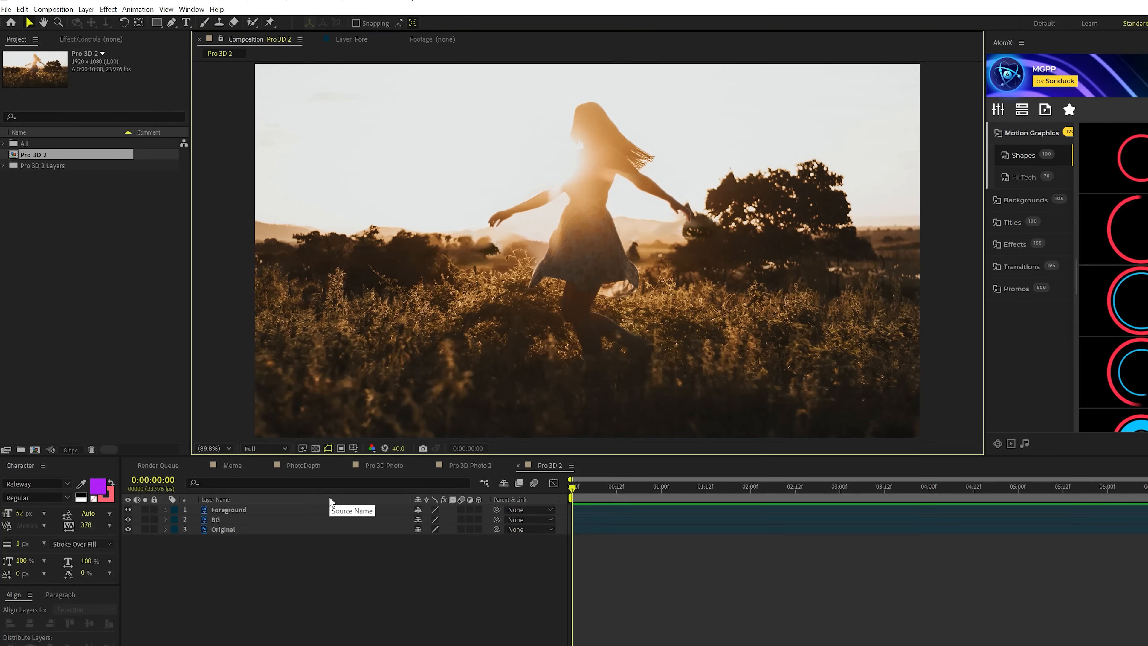
{"action": "mouse_move", "coordinate": [255, 522]}
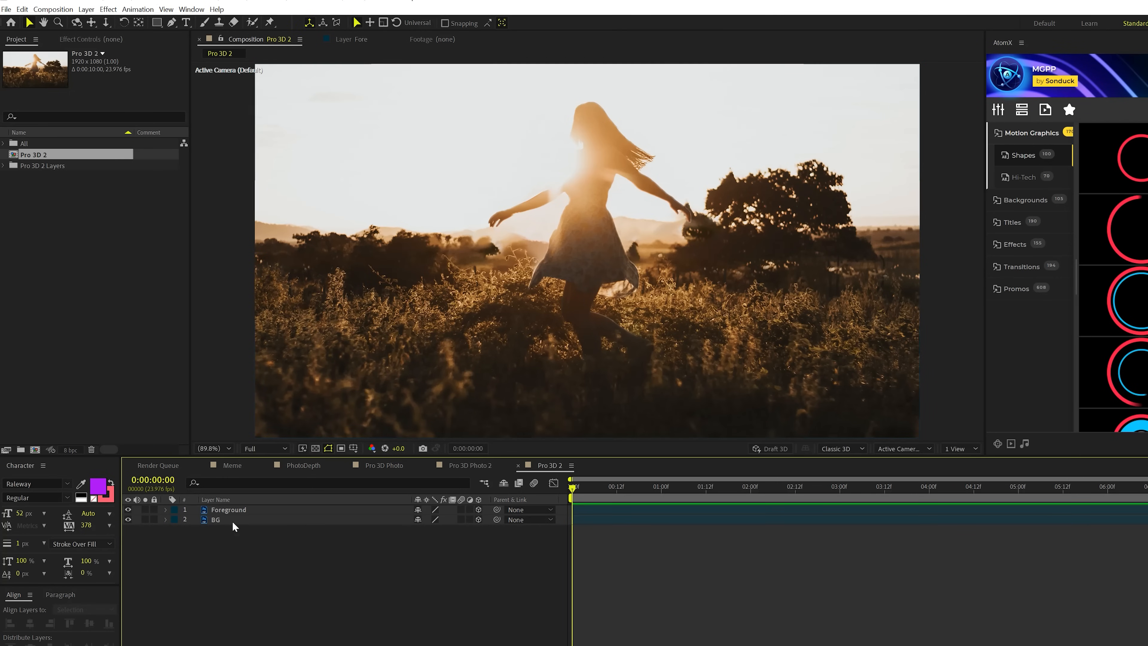
{"action": "mouse_move", "coordinate": [227, 552]}
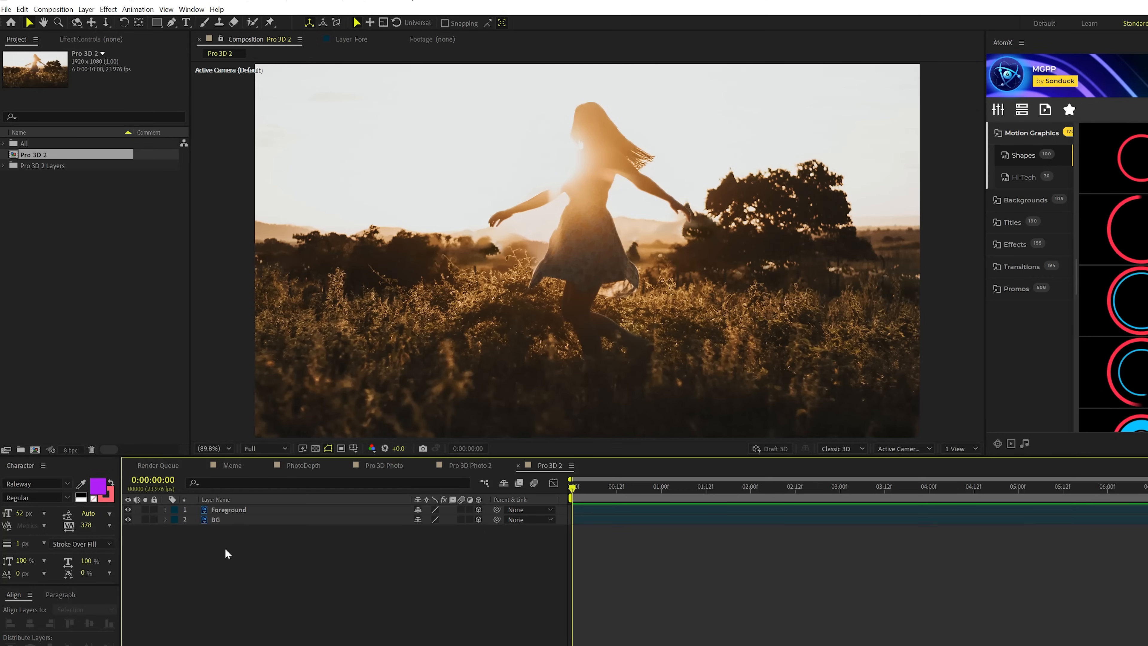
Add a new camera and make the BG and Foreground layers 3D
{"action": "left_click", "coordinate": [86, 9]}
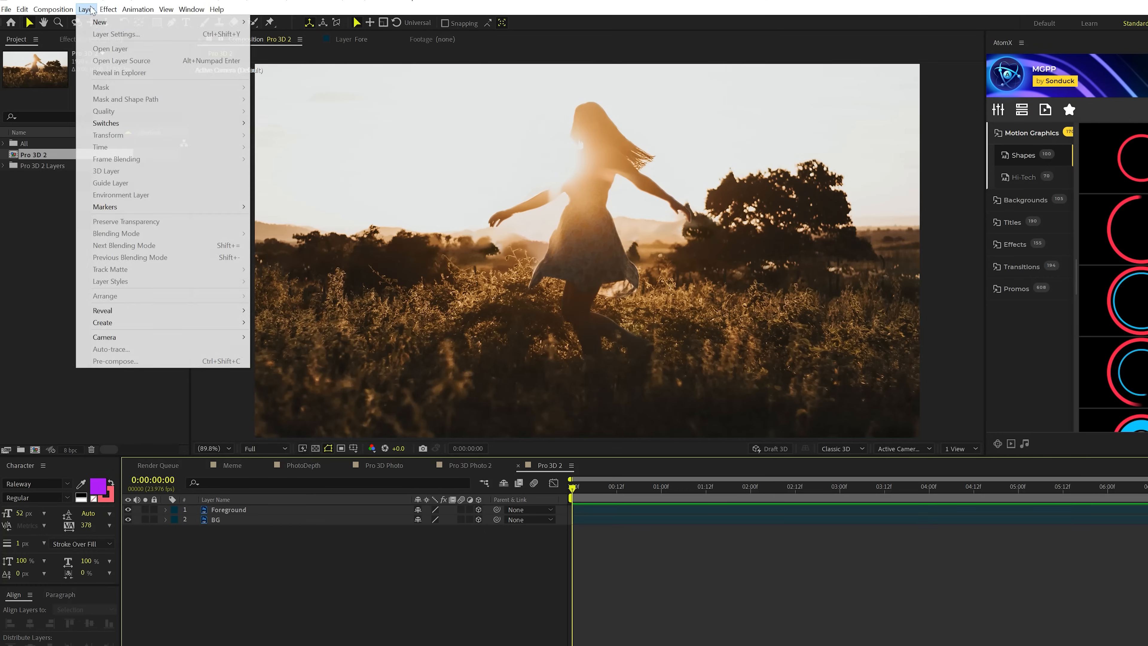
{"action": "left_click", "coordinate": [104, 337]}
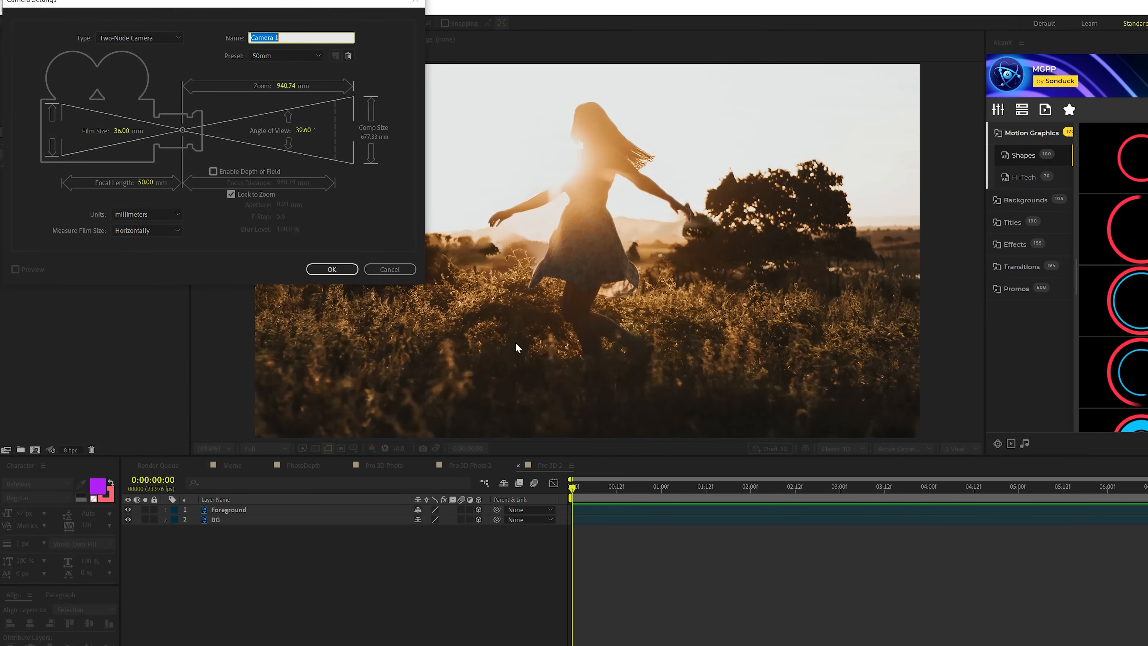
{"action": "left_click", "coordinate": [330, 270]}
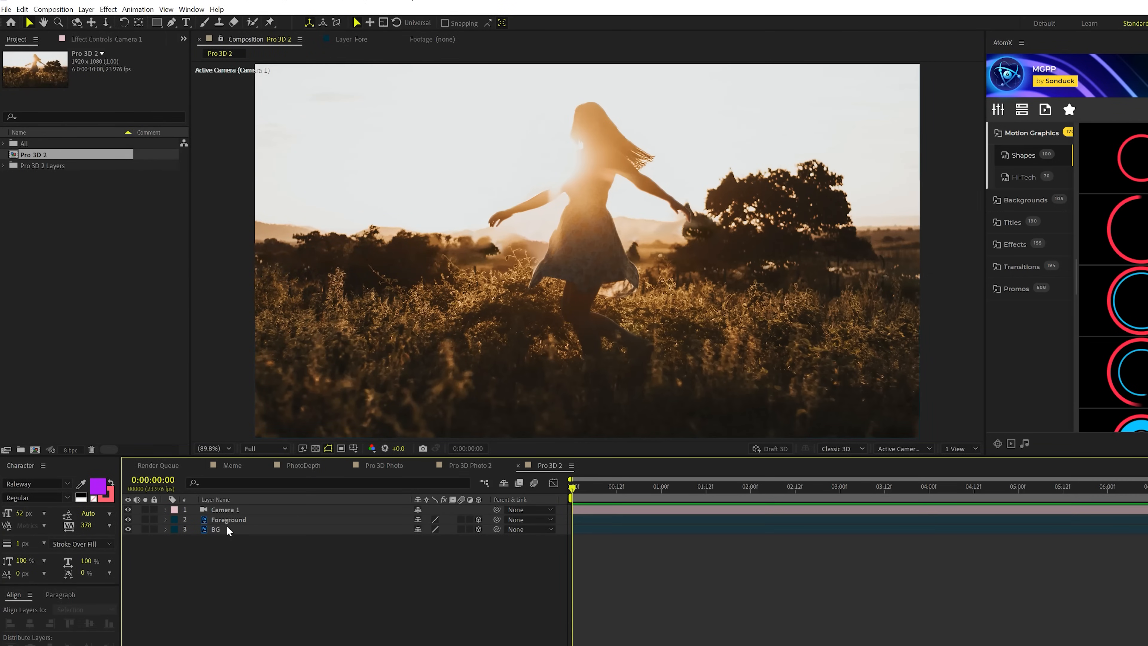
{"action": "left_click", "coordinate": [216, 529]}
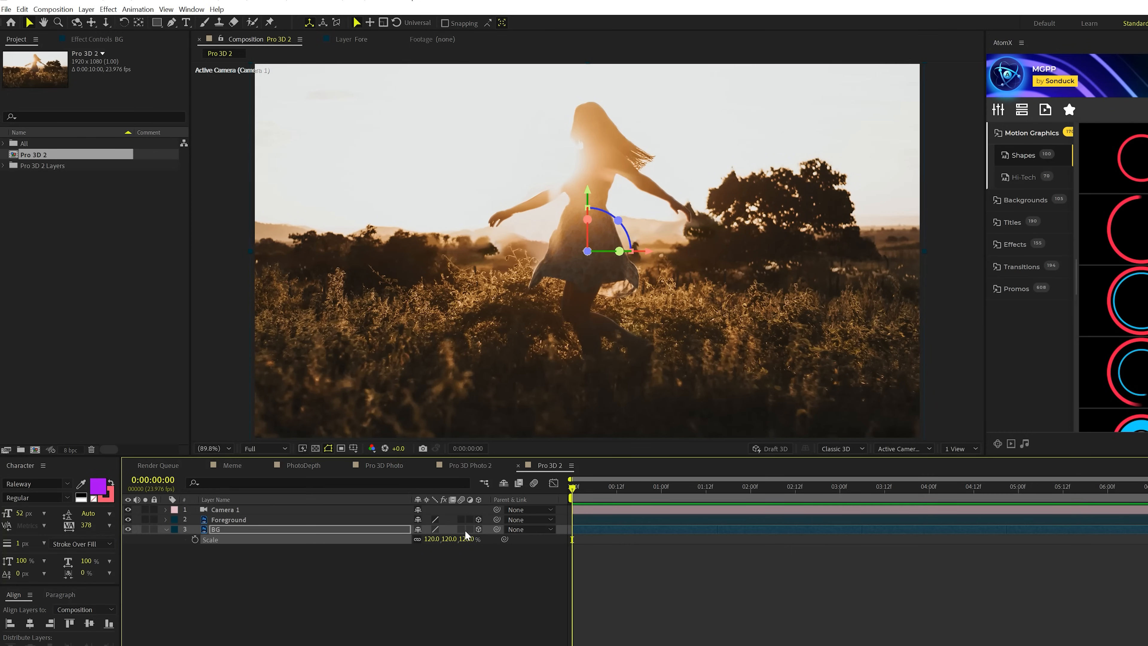
{"action": "mouse_move", "coordinate": [482, 527]}
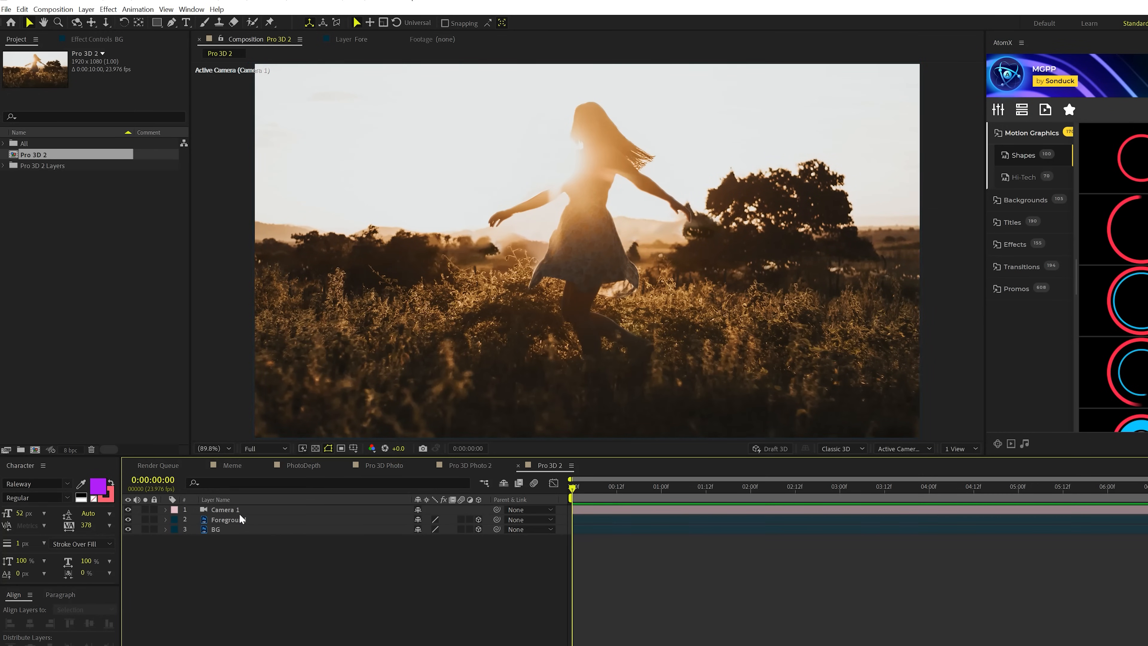
{"action": "left_click", "coordinate": [226, 509]}
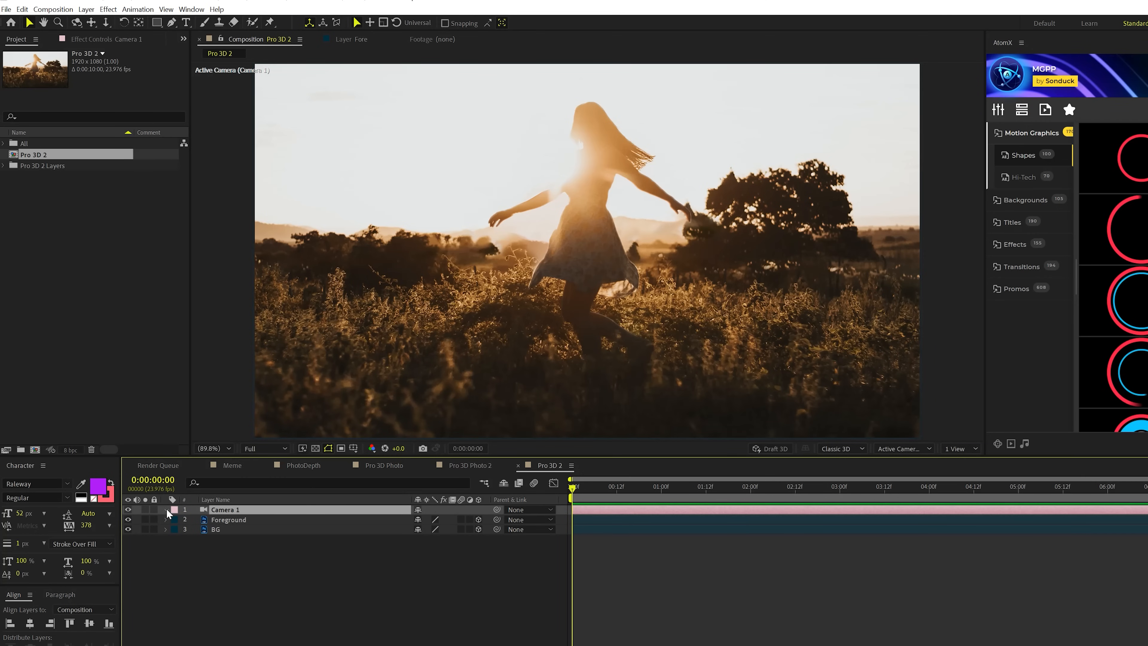
{"action": "left_click", "coordinate": [167, 509]}
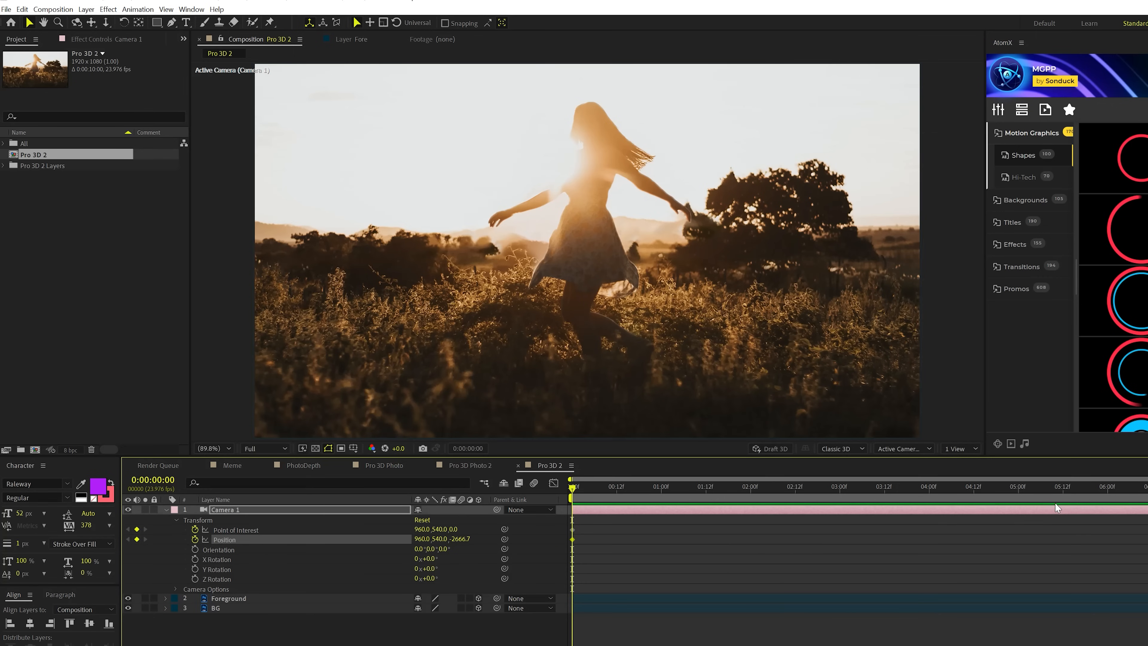
At the five-second mark, push the camera in toward the dancer to keyframe the move
{"action": "left_click", "coordinate": [1018, 486]}
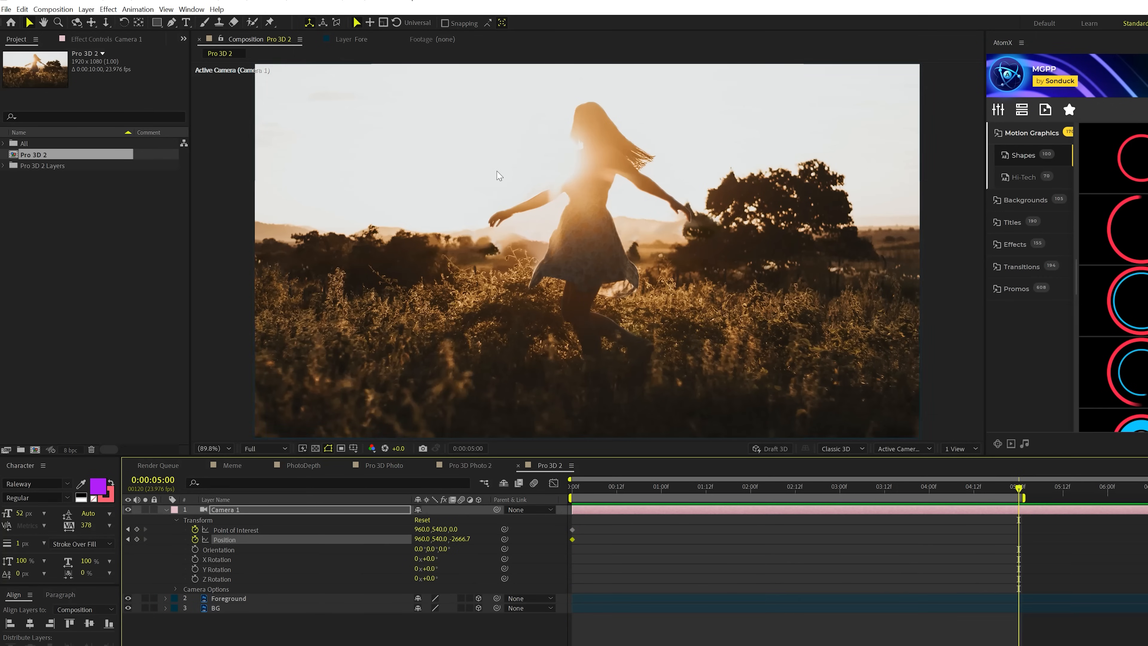
{"action": "left_click", "coordinate": [89, 22]}
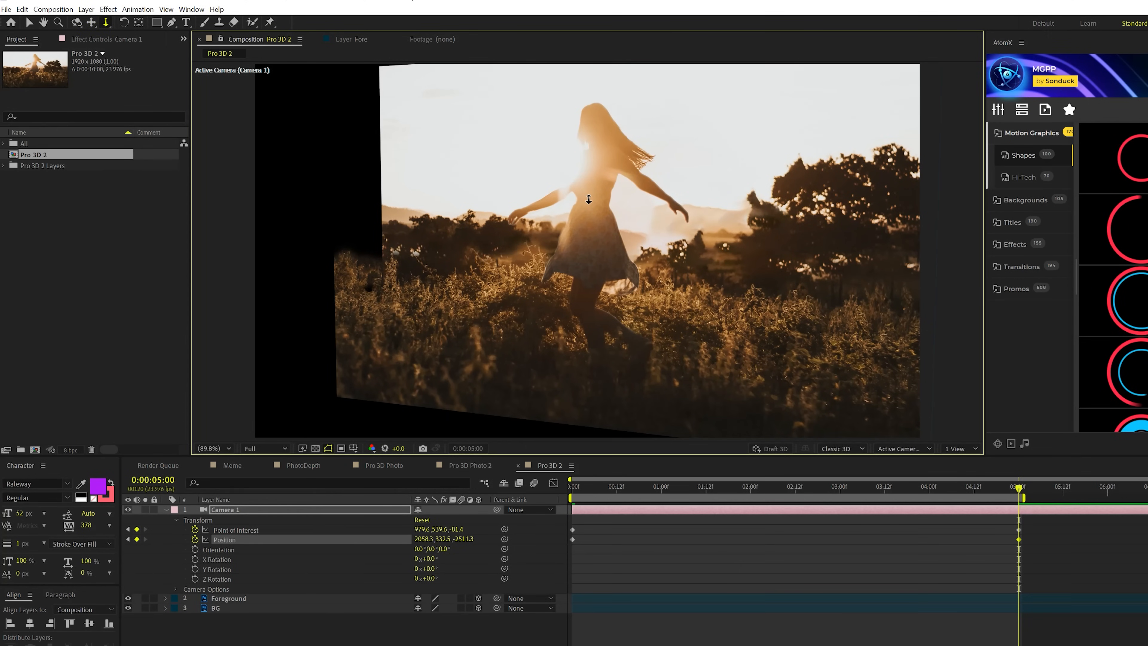
{"action": "left_click_drag", "start_coordinate": [588, 199], "coordinate": [615, 129]}
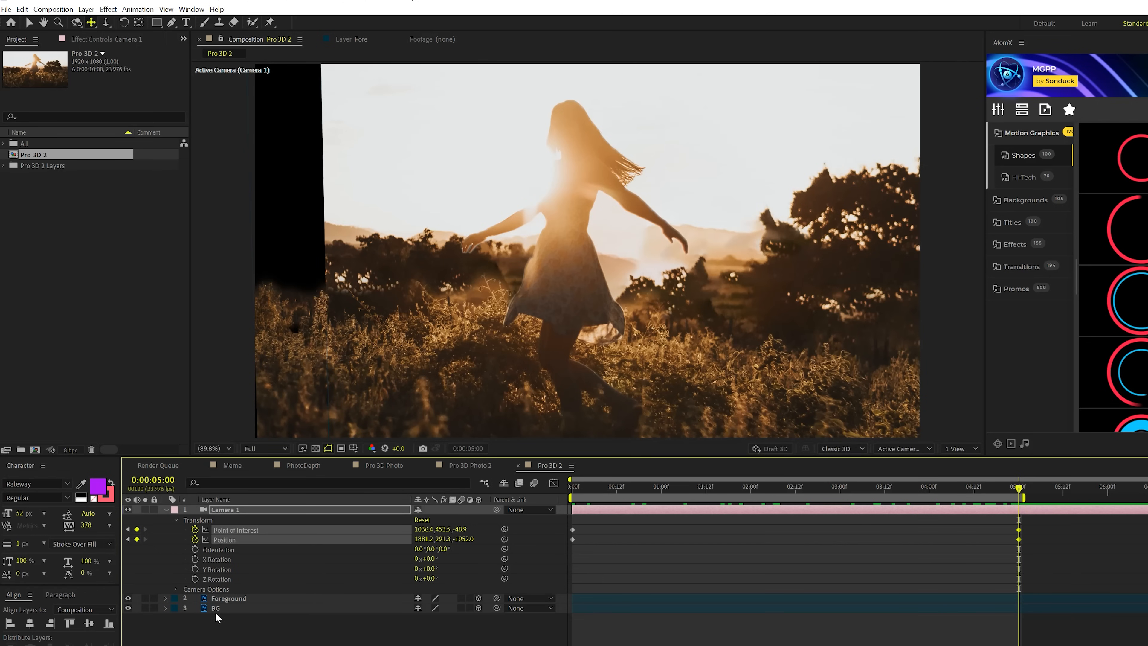
Apply Motion Tile with Mirror Edges to BG and copy it to the Foreground layer
{"action": "left_click", "coordinate": [108, 9]}
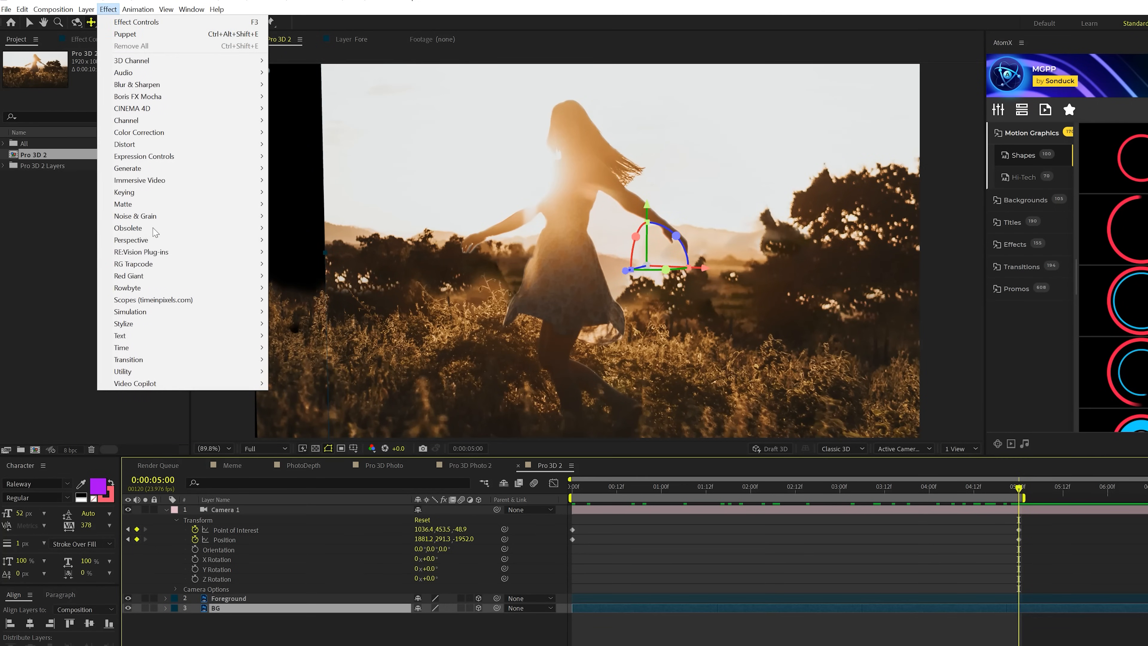
{"action": "mouse_move", "coordinate": [135, 323]}
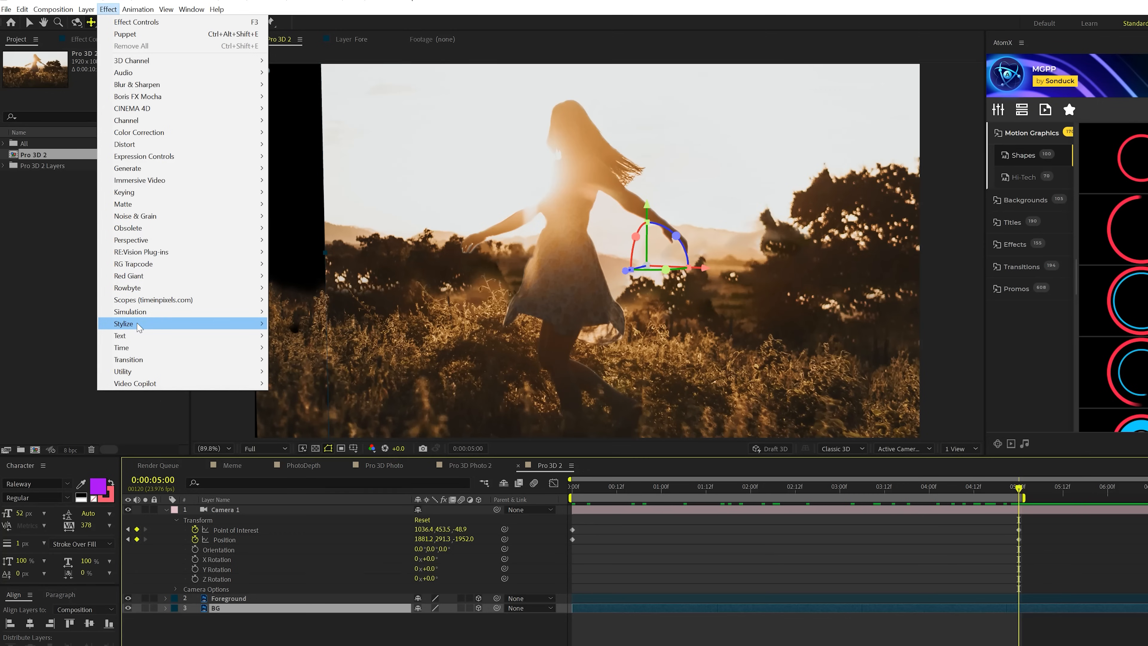
{"action": "left_click", "coordinate": [124, 323]}
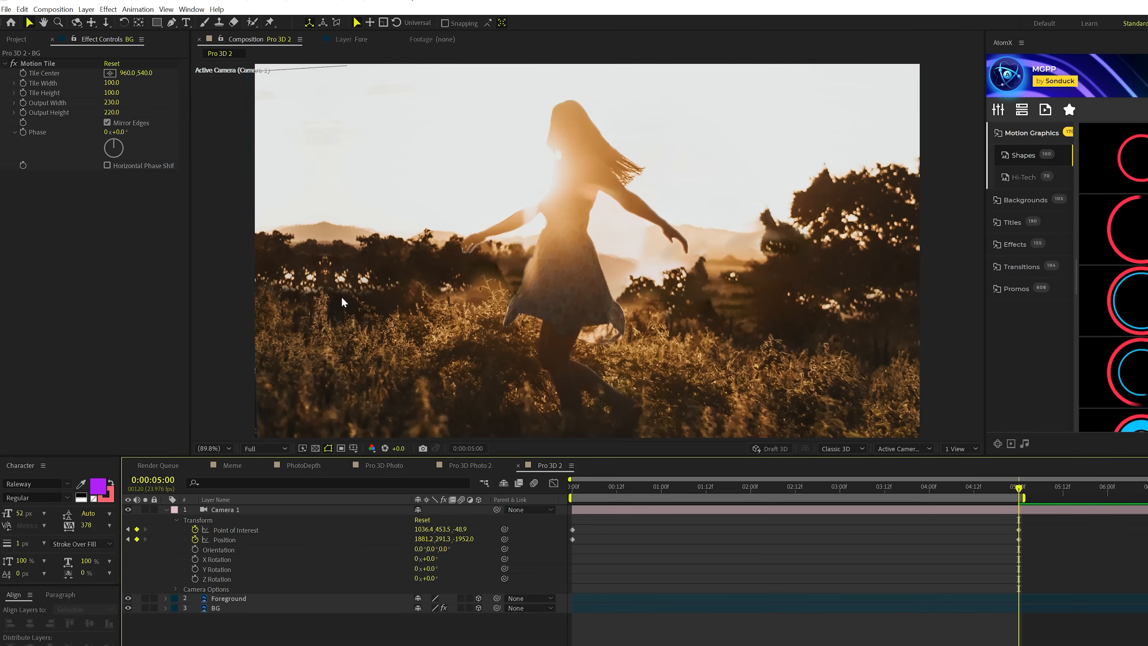
{"action": "left_click", "coordinate": [216, 608]}
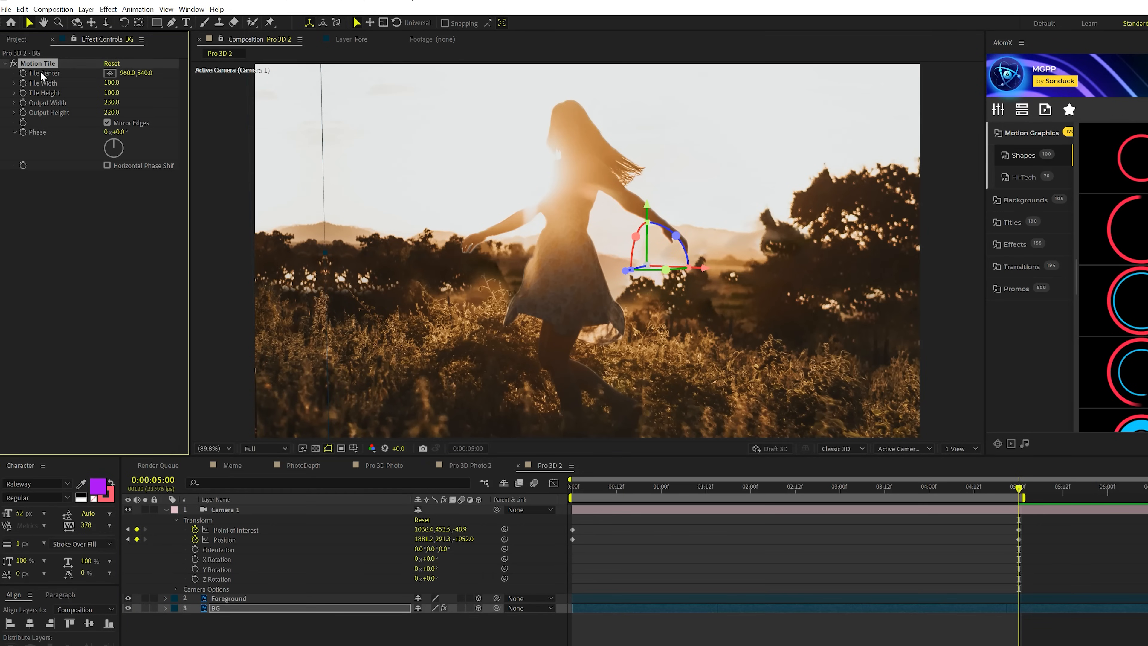
{"action": "left_click", "coordinate": [229, 598]}
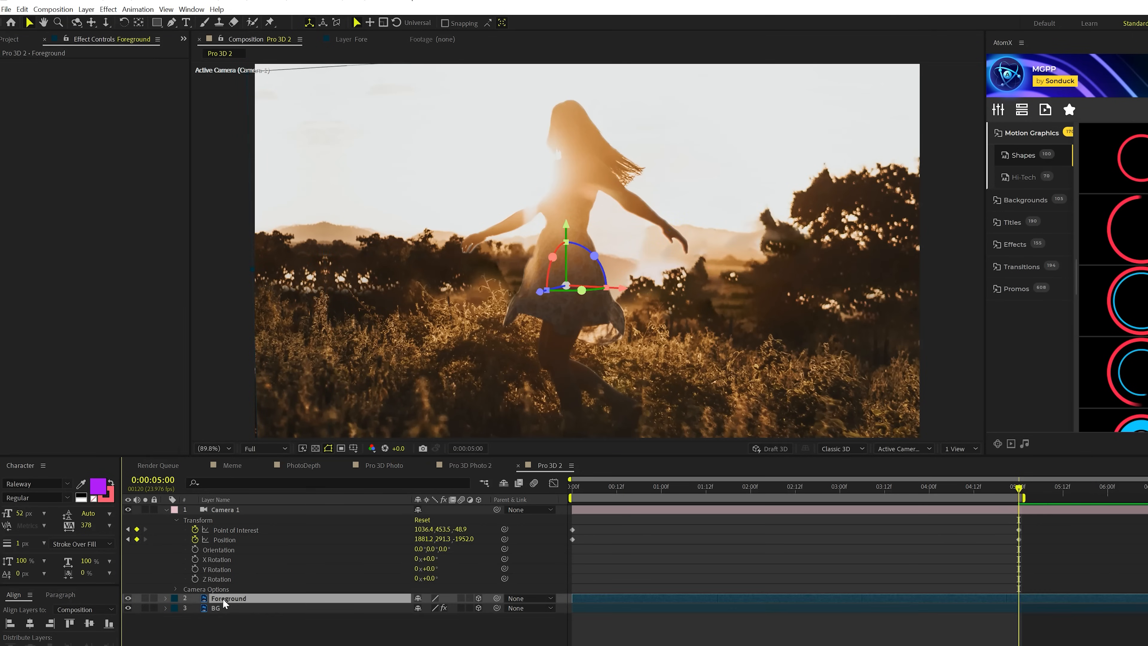
{"action": "left_click", "coordinate": [228, 598]}
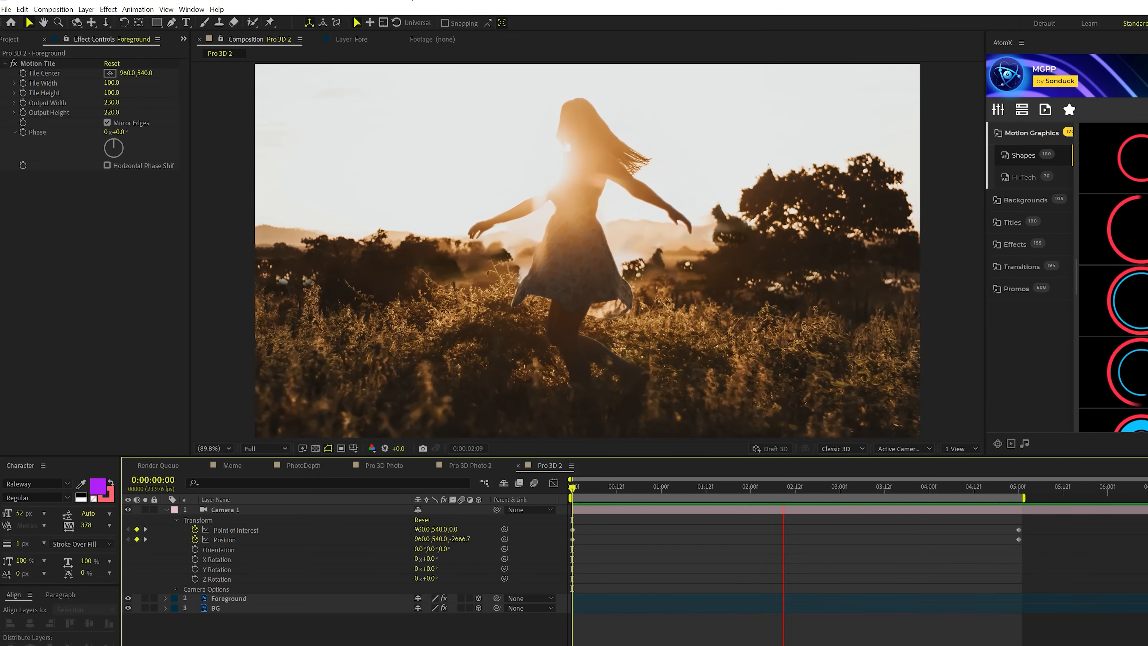
Scrub the timeline to check the camera move shows no black edges
{"action": "left_click", "coordinate": [864, 486]}
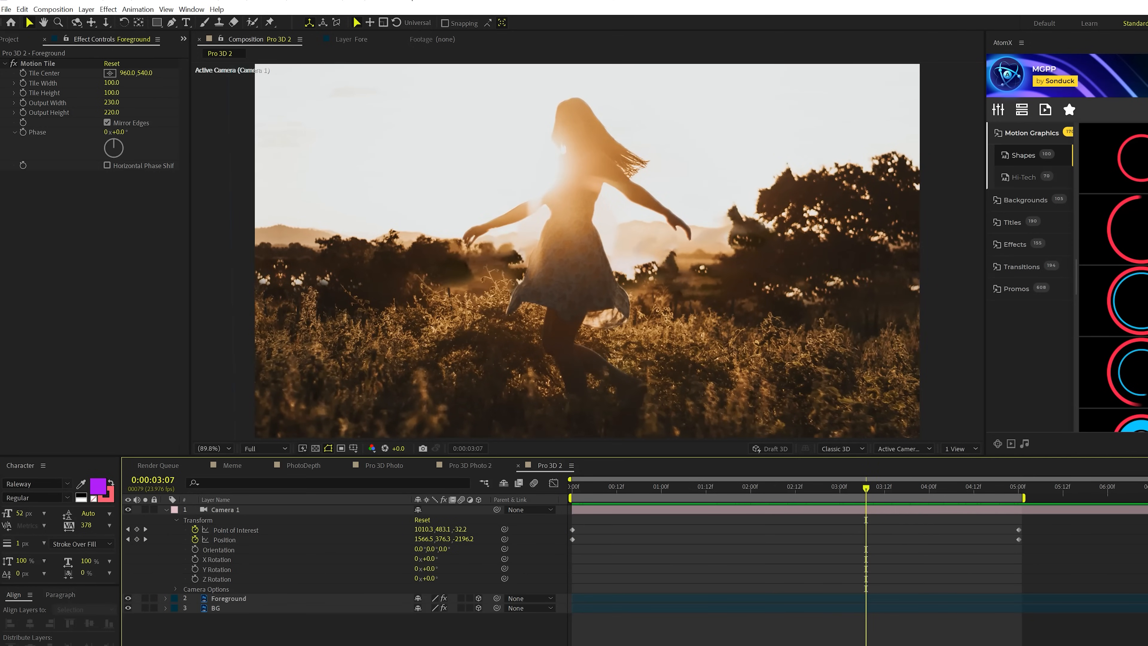
{"action": "left_click", "coordinate": [573, 486]}
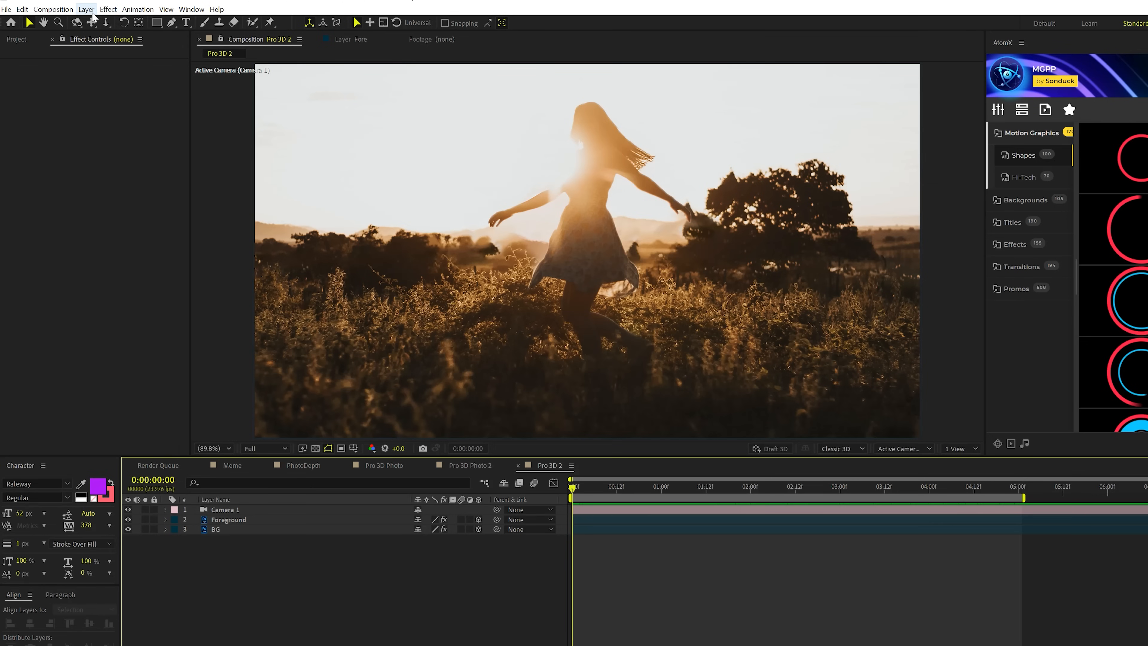
Add an adjustment layer with Add Grain shown in Final Output
{"action": "left_click", "coordinate": [85, 9]}
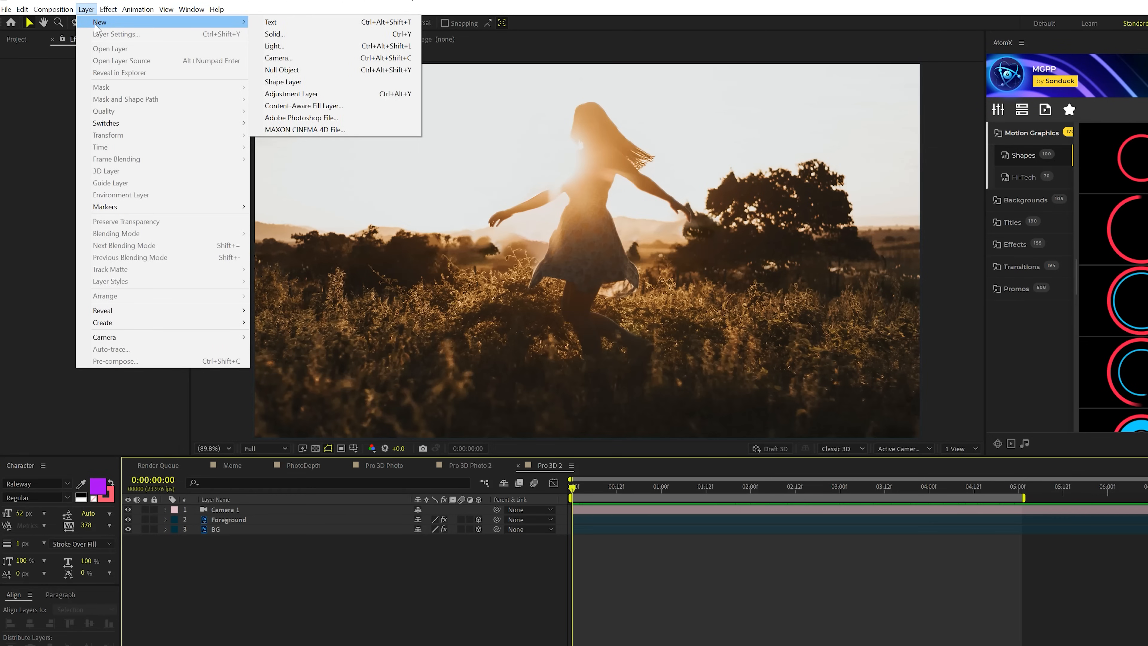
{"action": "left_click", "coordinate": [291, 94]}
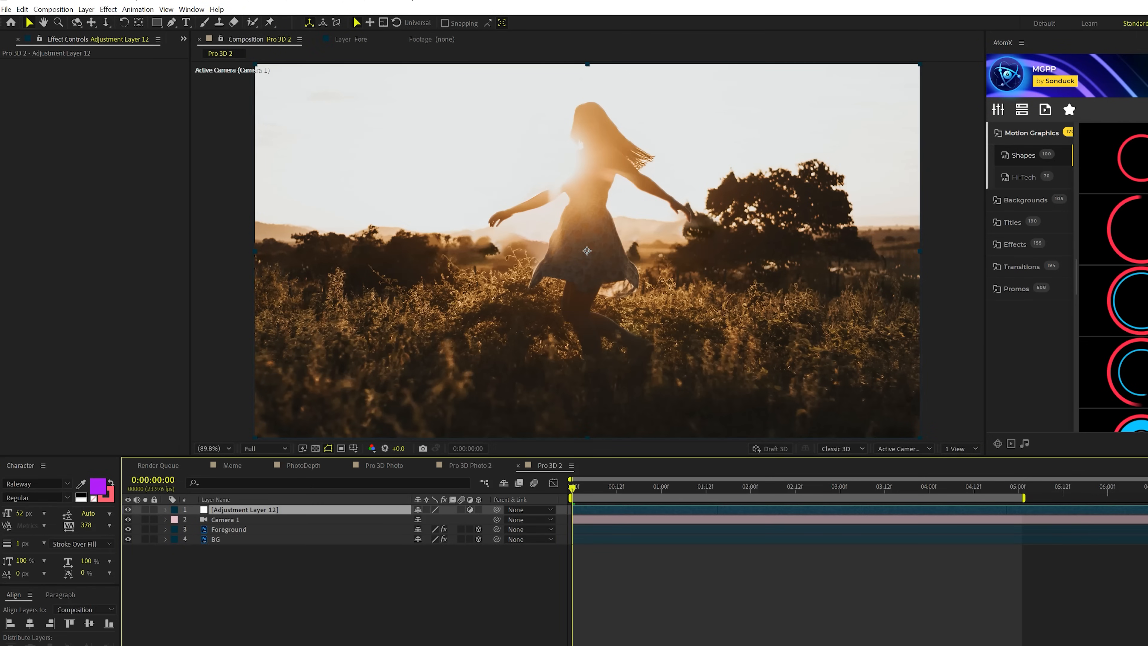
{"action": "left_click", "coordinate": [107, 9]}
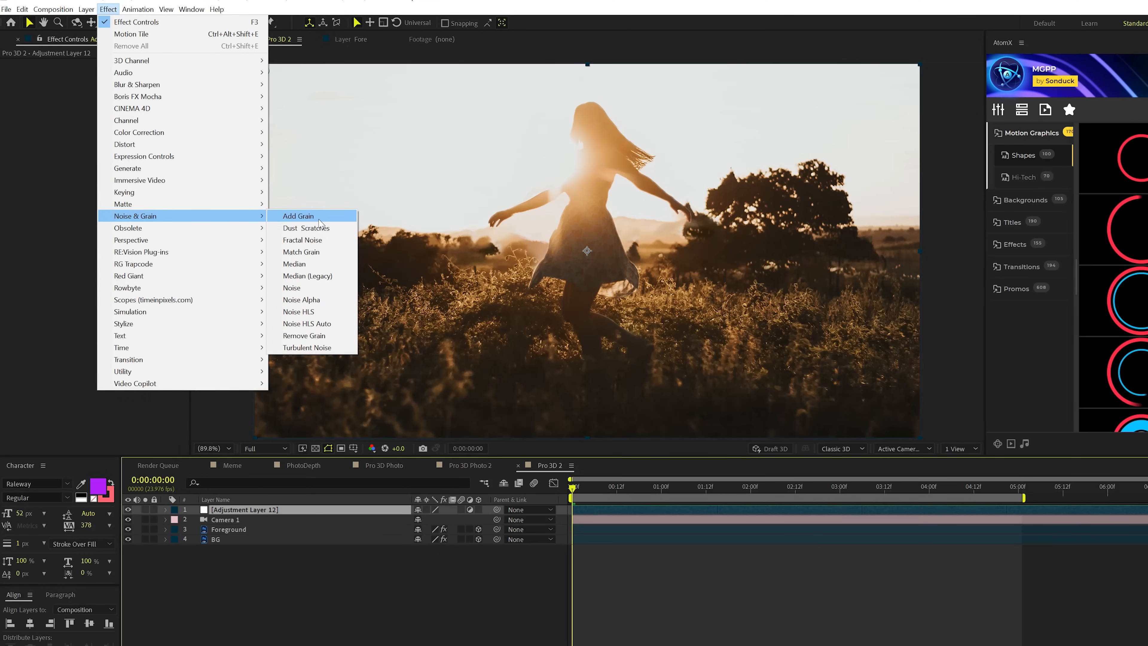
{"action": "left_click", "coordinate": [298, 215]}
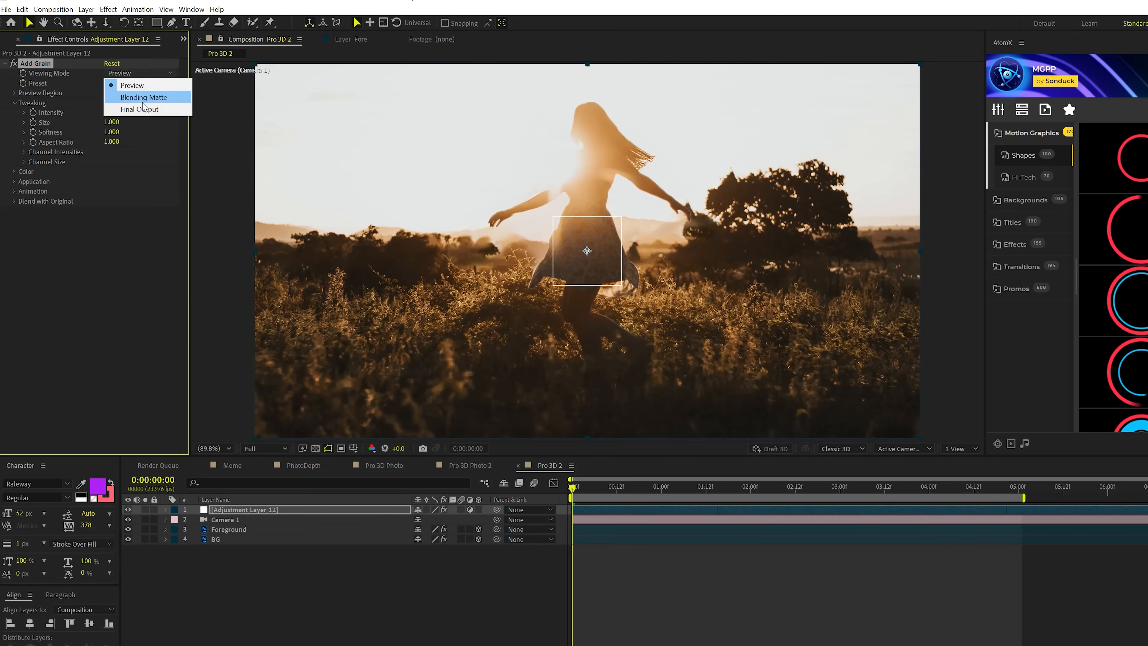
{"action": "left_click", "coordinate": [139, 108]}
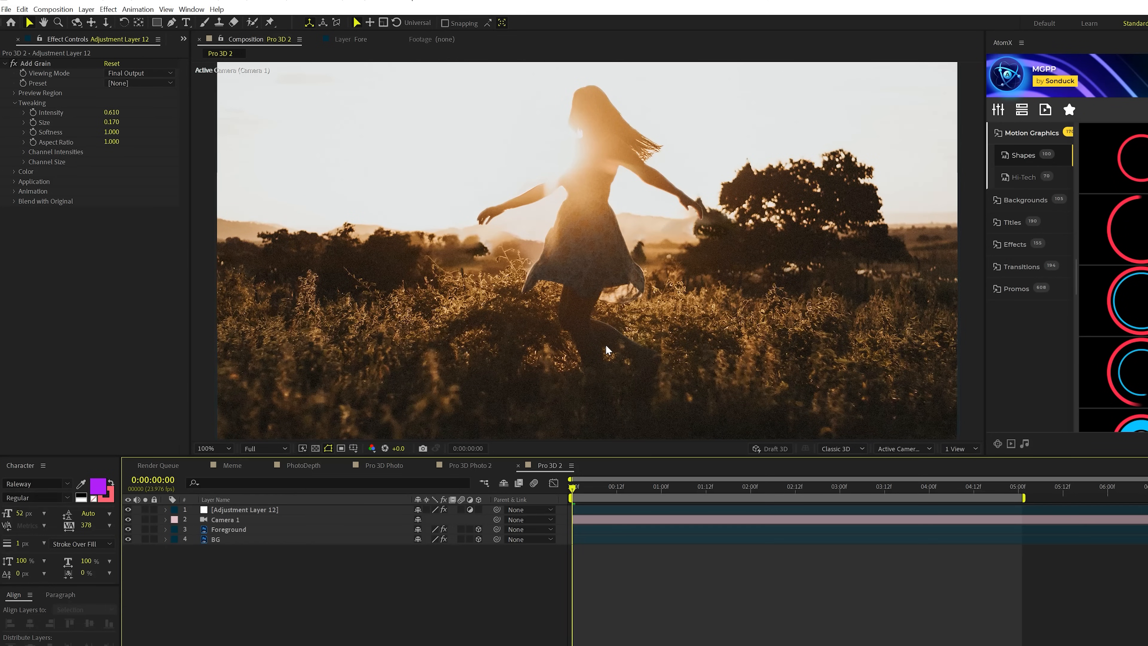
{"action": "mouse_move", "coordinate": [622, 447]}
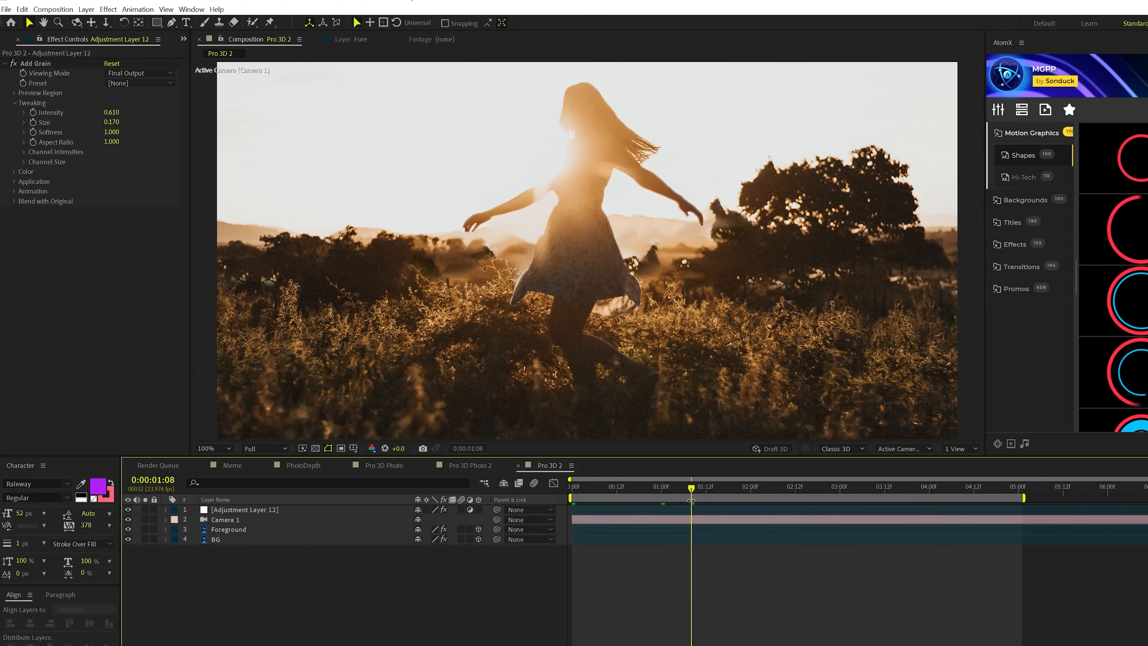
{"action": "mouse_move", "coordinate": [691, 503]}
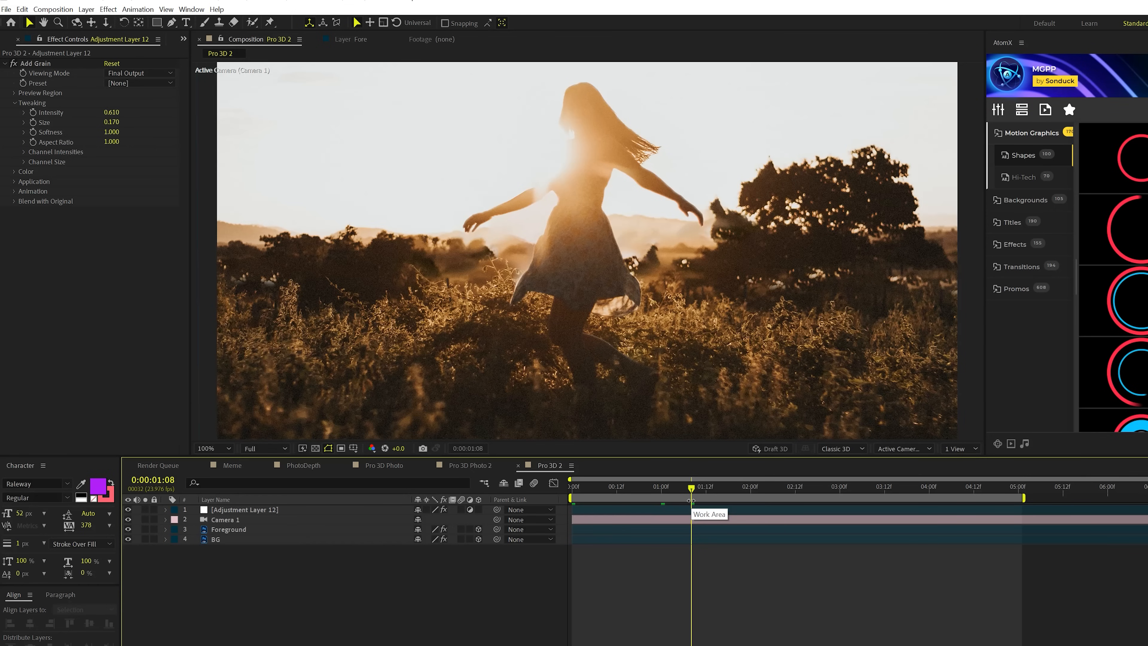
{"action": "mouse_move", "coordinate": [717, 487]}
{"action": "type", "text": "Grain"}
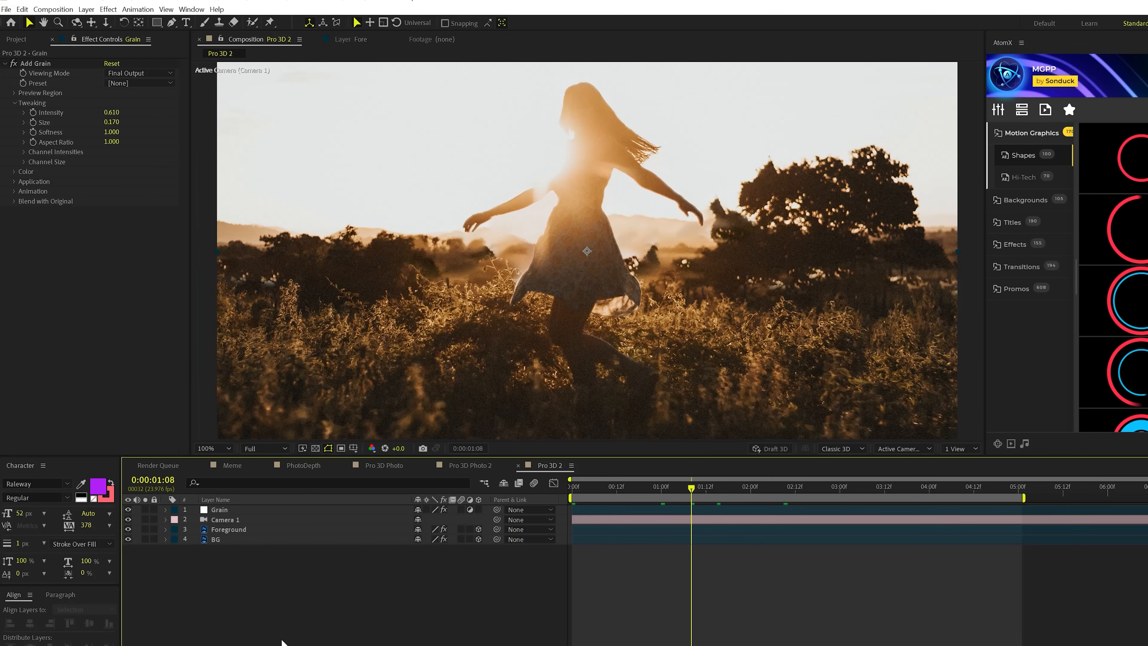
Apply Optics Compensation to the Optics layer with Reverse Lens Distortion on and Field of View 63.3
{"action": "left_click", "coordinate": [108, 9]}
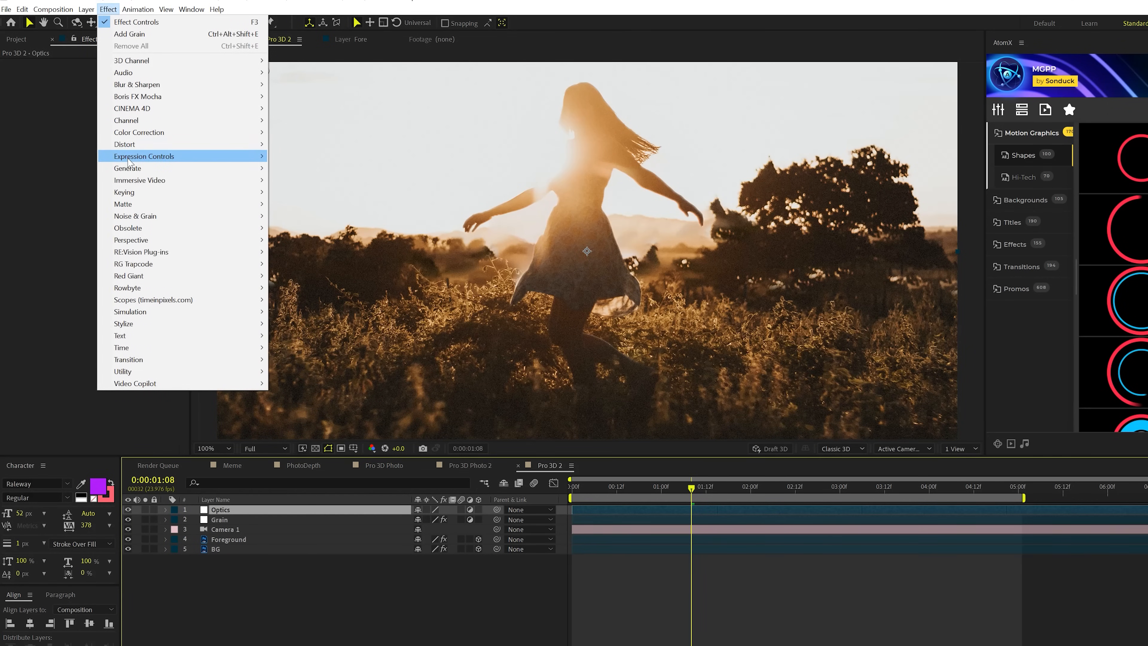
{"action": "mouse_move", "coordinate": [125, 144]}
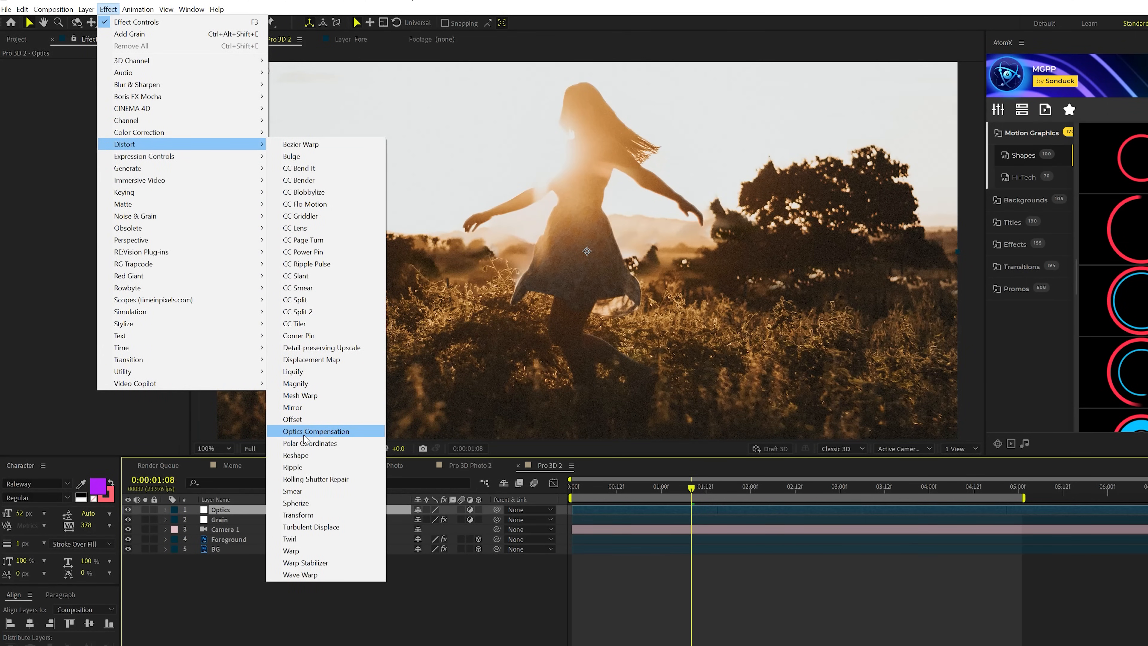
{"action": "left_click", "coordinate": [316, 430]}
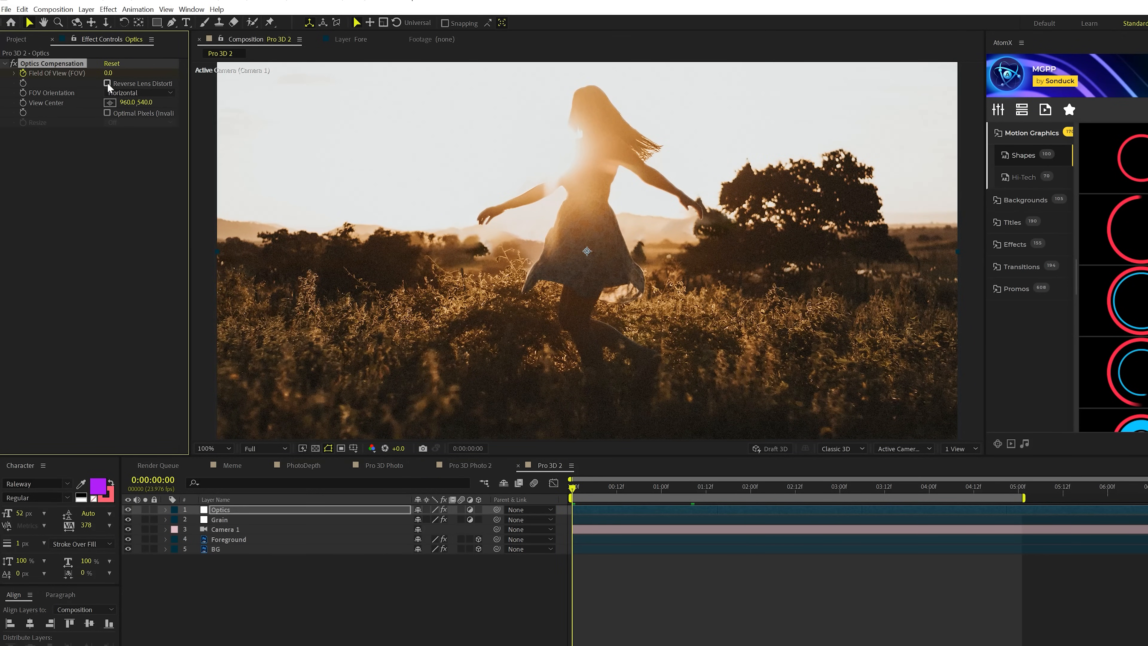
{"action": "left_click", "coordinate": [108, 82]}
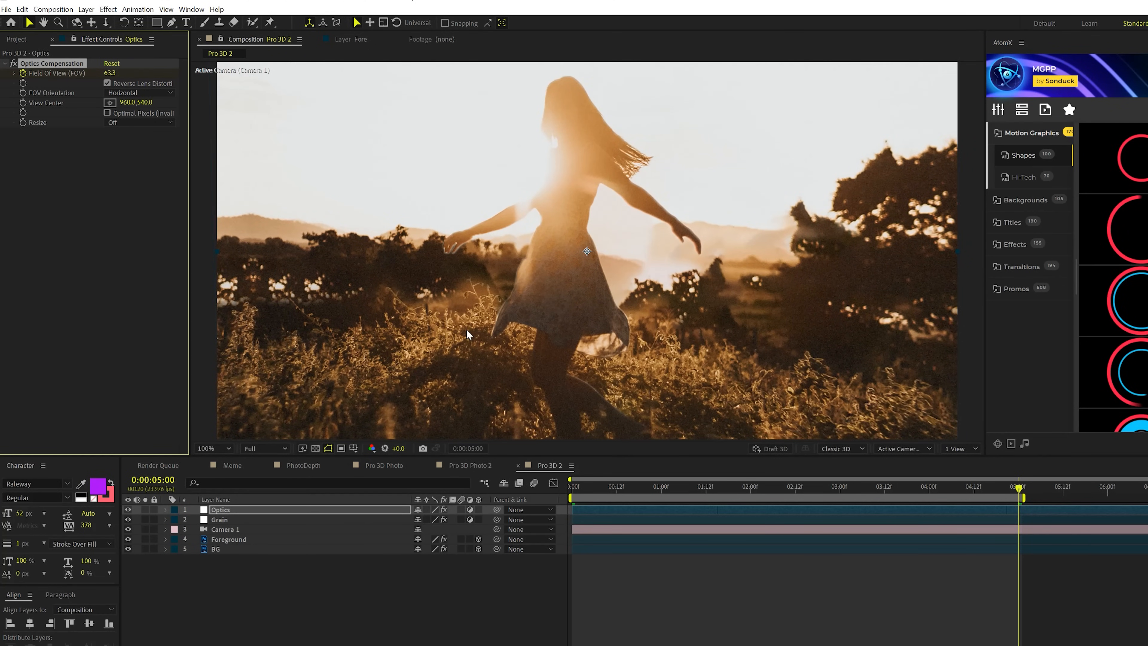
{"action": "left_click", "coordinate": [851, 487]}
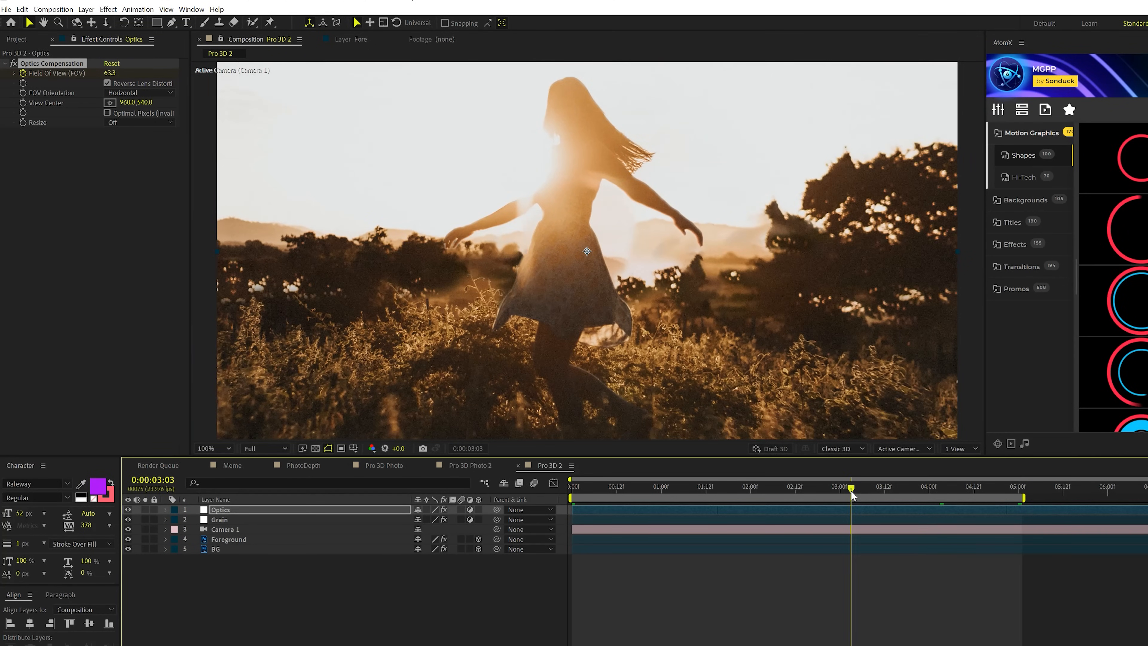
{"action": "left_click_drag", "start_coordinate": [849, 486], "coordinate": [724, 486]}
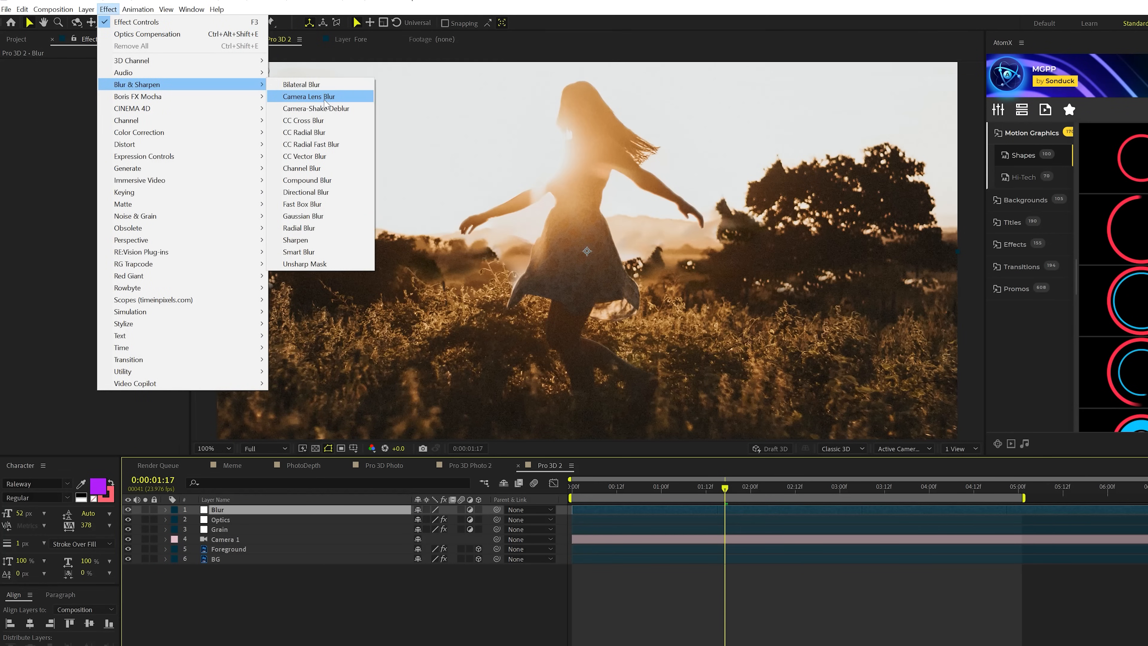
Apply Camera Lens Blur to the Blur layer and keyframe its Blur Radius across the shot
{"action": "left_click", "coordinate": [309, 95]}
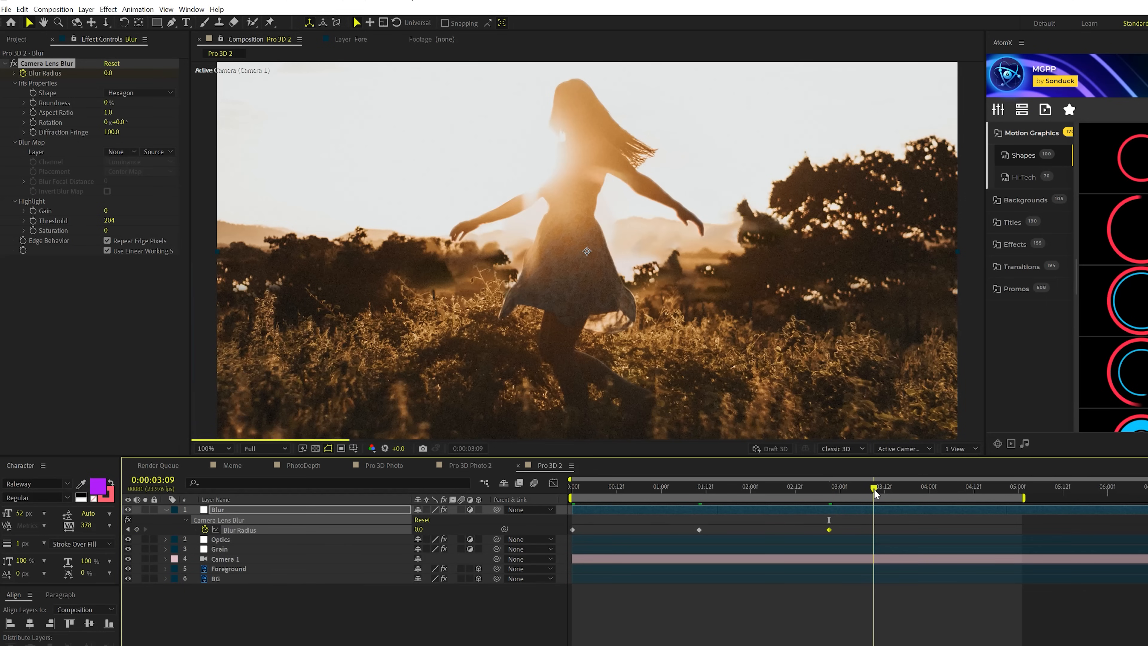
{"action": "left_click", "coordinate": [884, 486]}
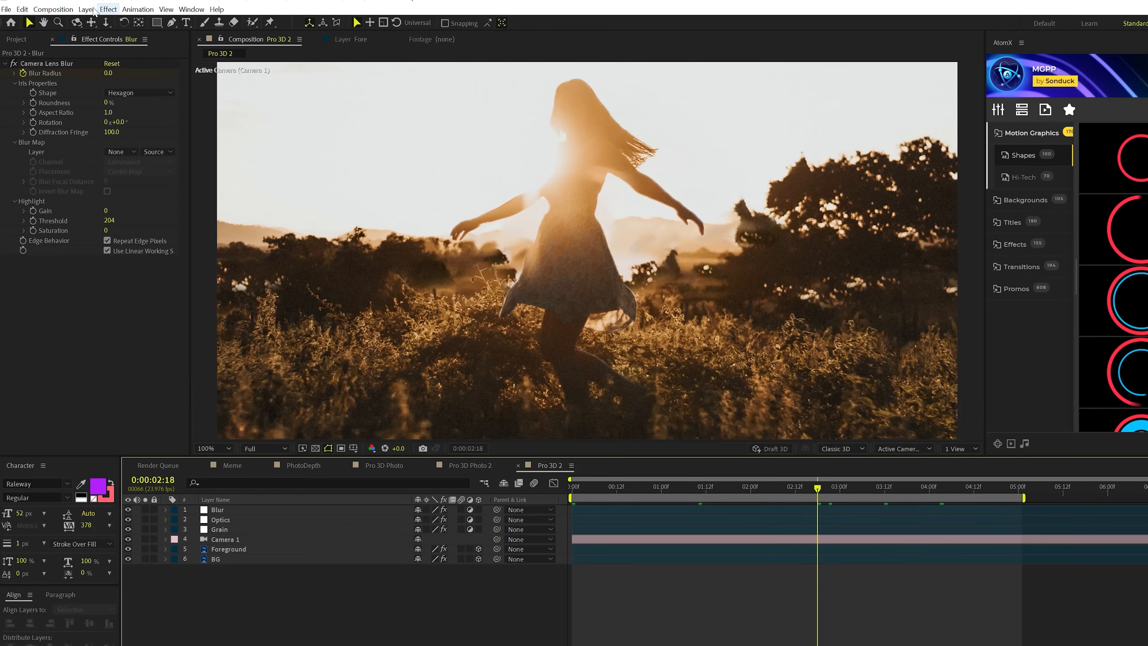
Create null object Null 18 and parent the camera to it
{"action": "left_click", "coordinate": [86, 9]}
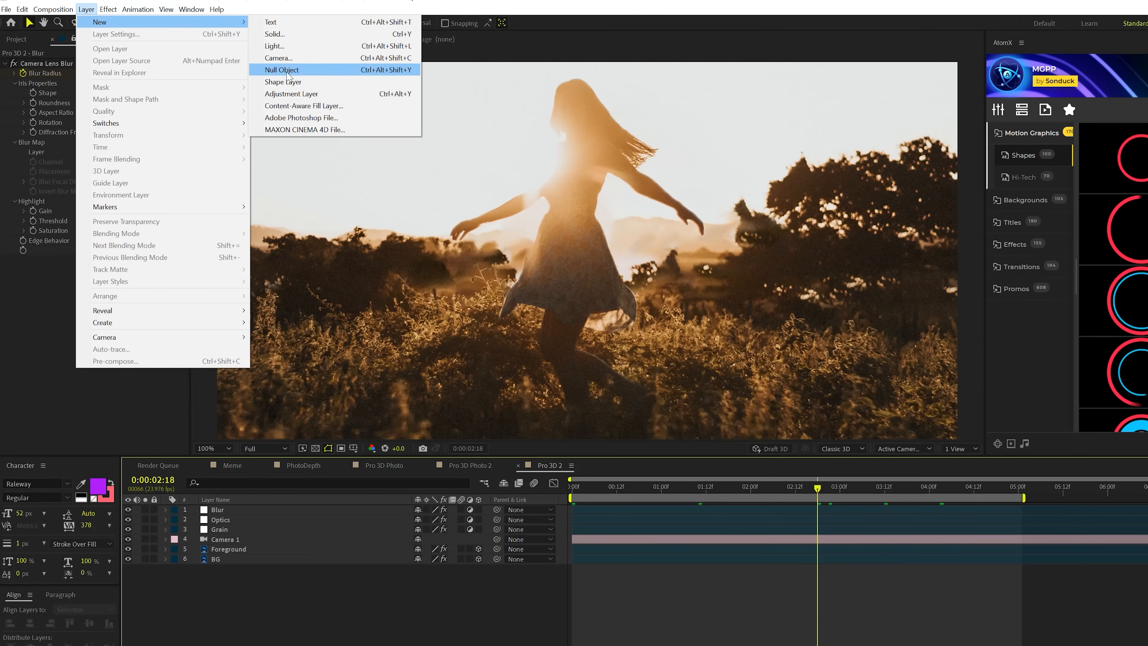
{"action": "left_click", "coordinate": [281, 69]}
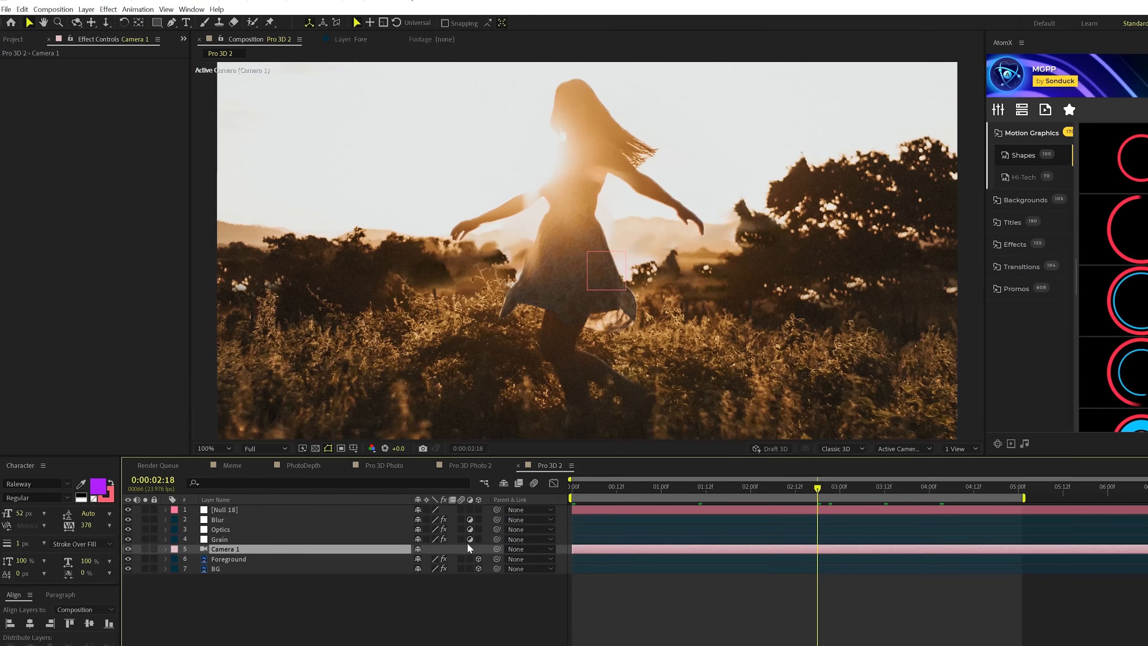
{"action": "left_click", "coordinate": [224, 510]}
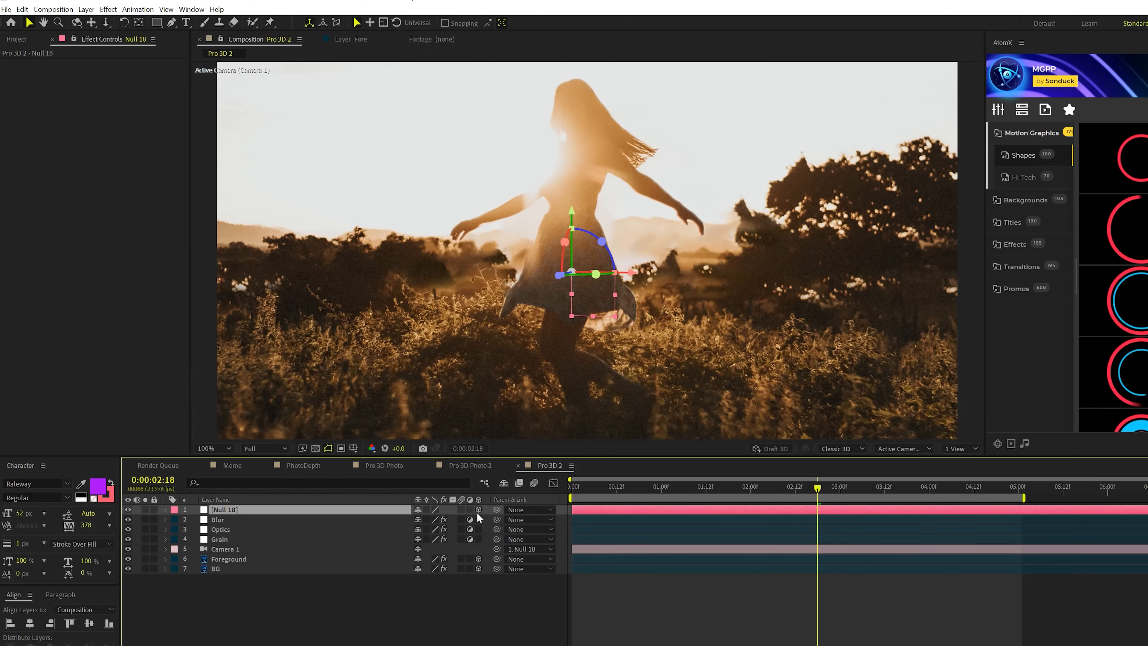
Give Null 18's Position a wiggle expression starting with frequency .8 for random camera shake
{"action": "left_click", "coordinate": [165, 509]}
{"action": "type", "text": "wigg"}
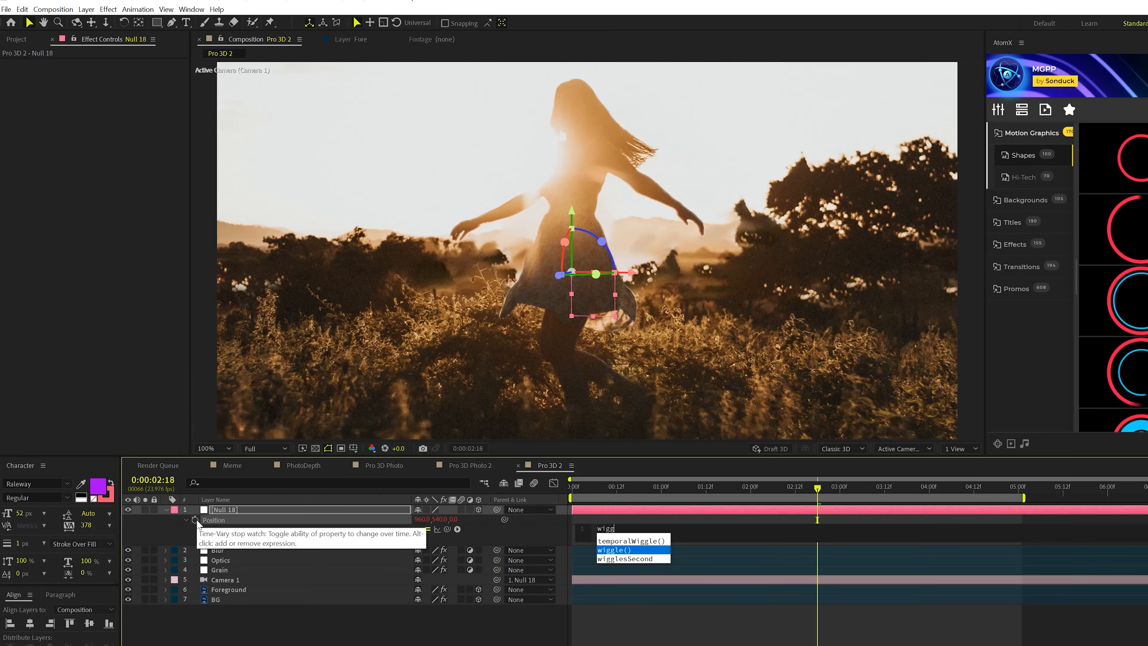
{"action": "left_click", "coordinate": [616, 550]}
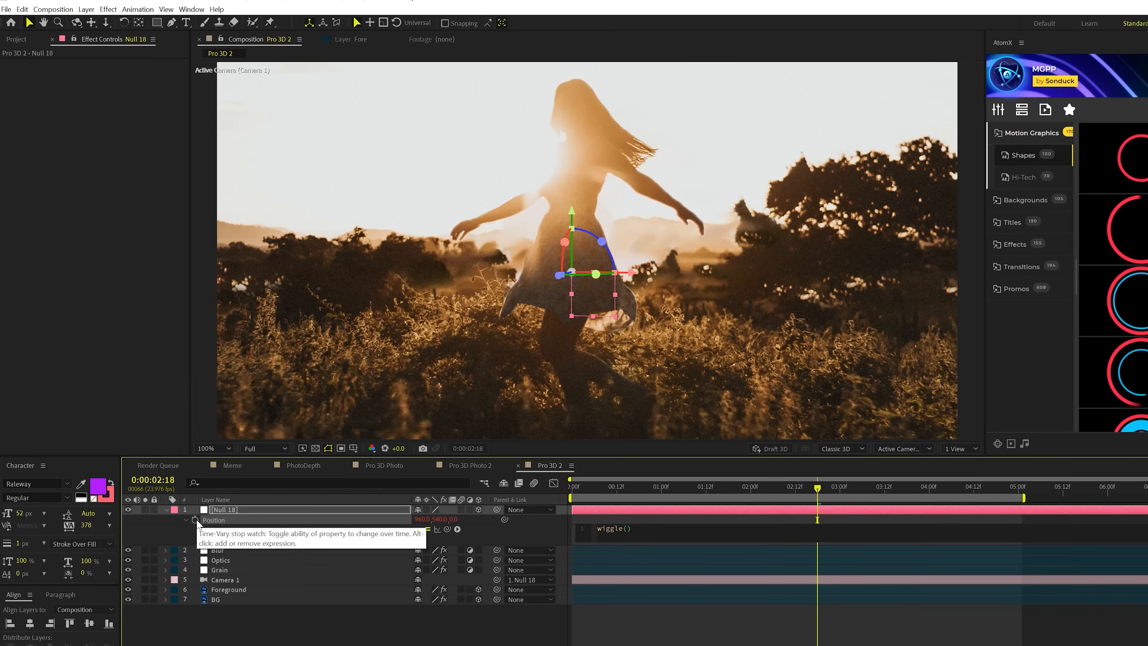
{"action": "type", "text": ".8,"}
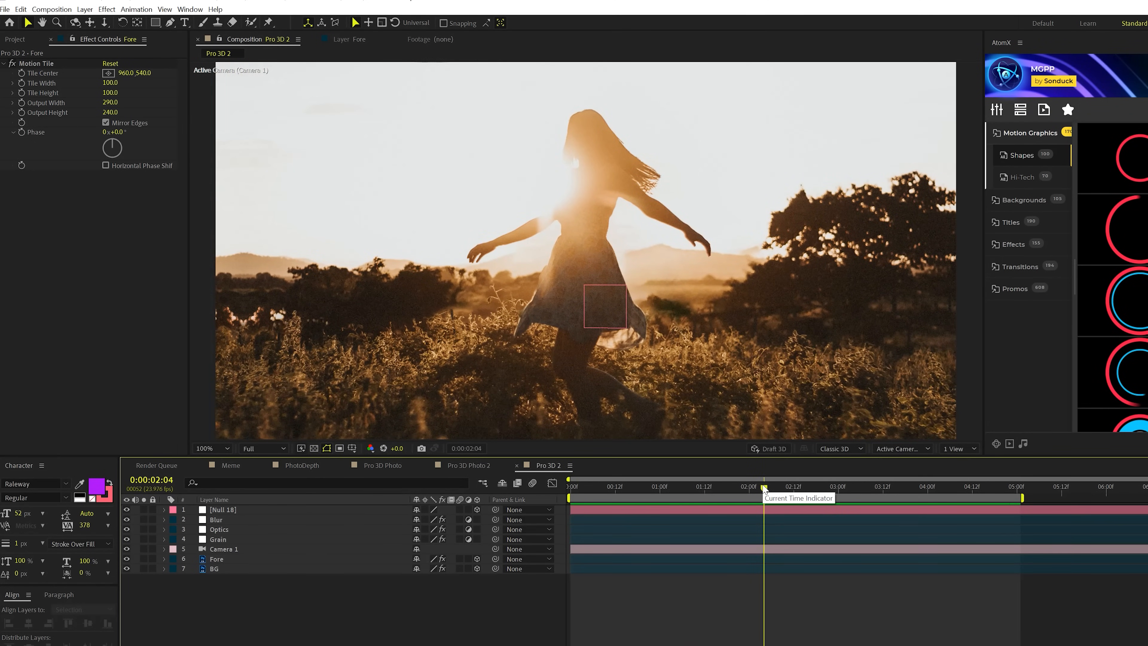
{"action": "mouse_move", "coordinate": [565, 198]}
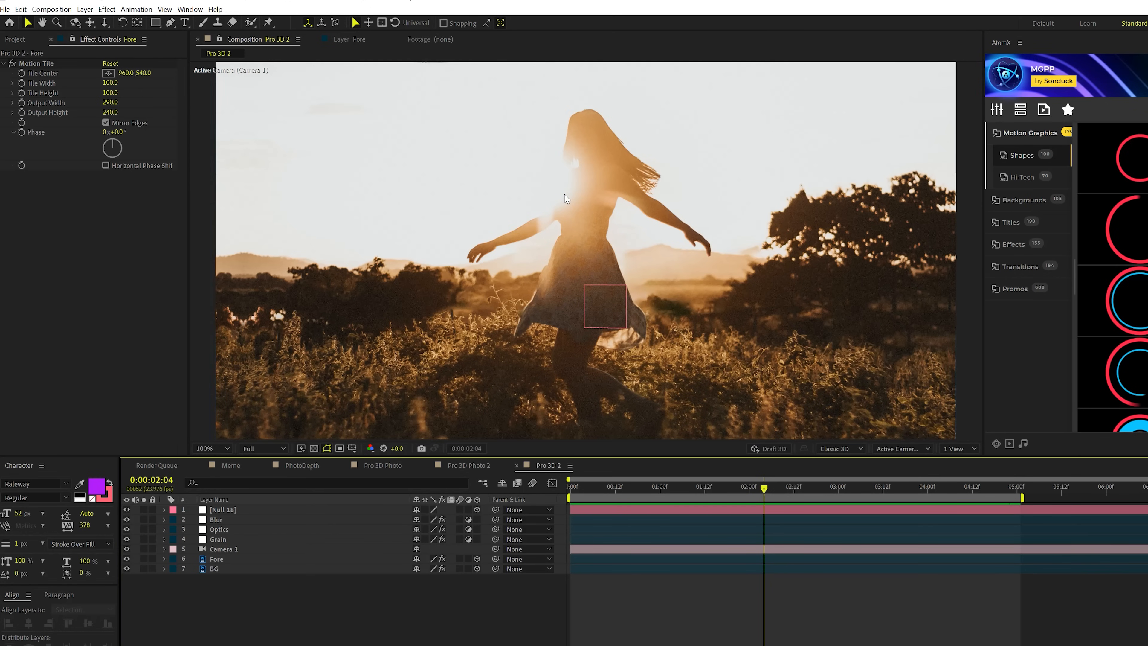
{"action": "mouse_move", "coordinate": [558, 204]}
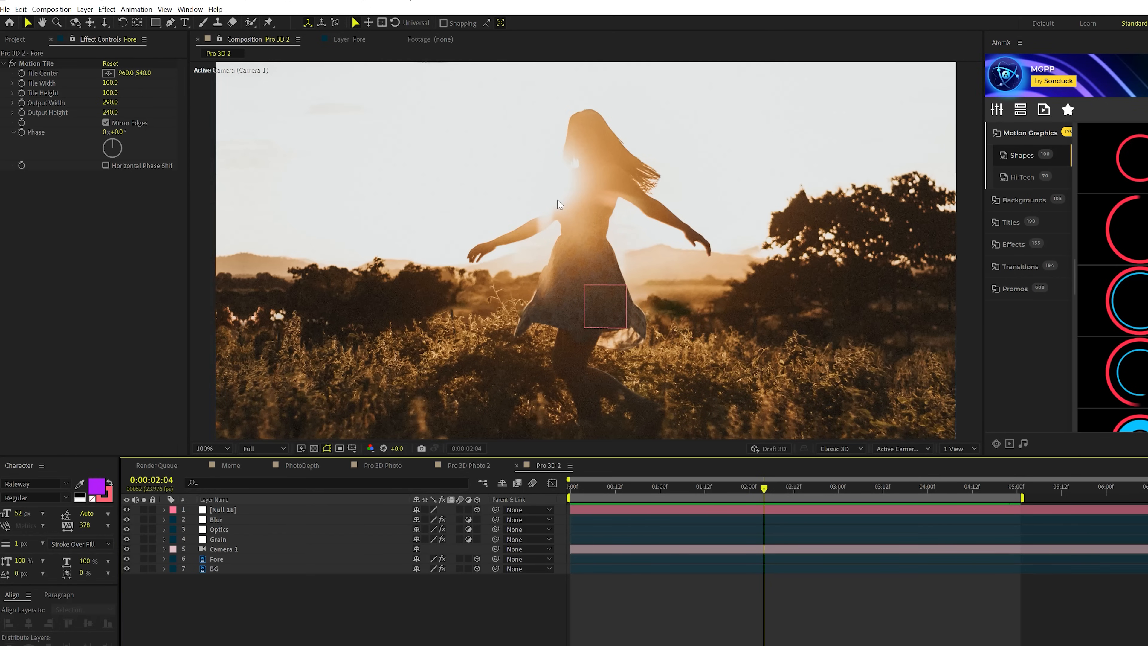
{"action": "mouse_move", "coordinate": [554, 208]}
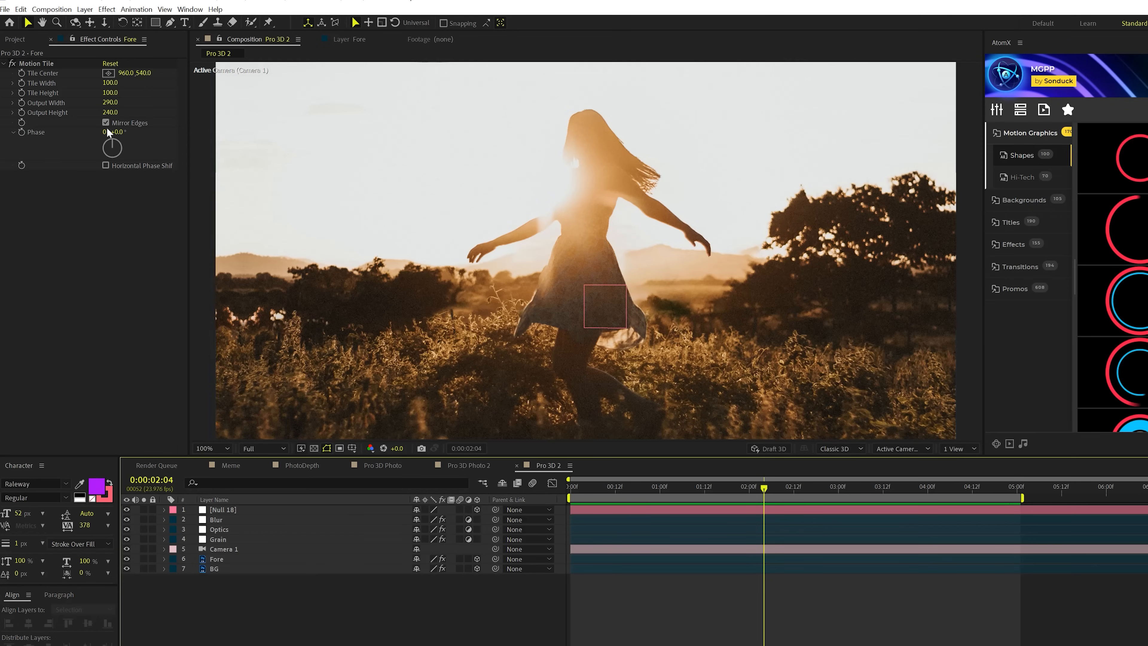
Create a new black solid layer named Flare
{"action": "left_click", "coordinate": [84, 9]}
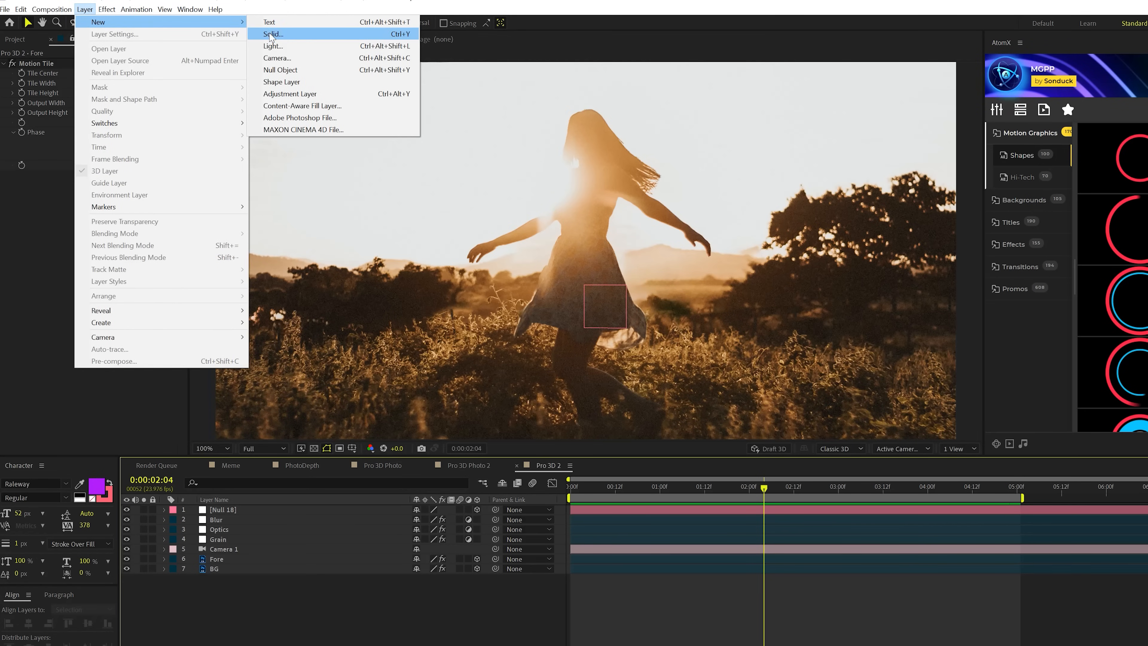
{"action": "left_click", "coordinate": [273, 33]}
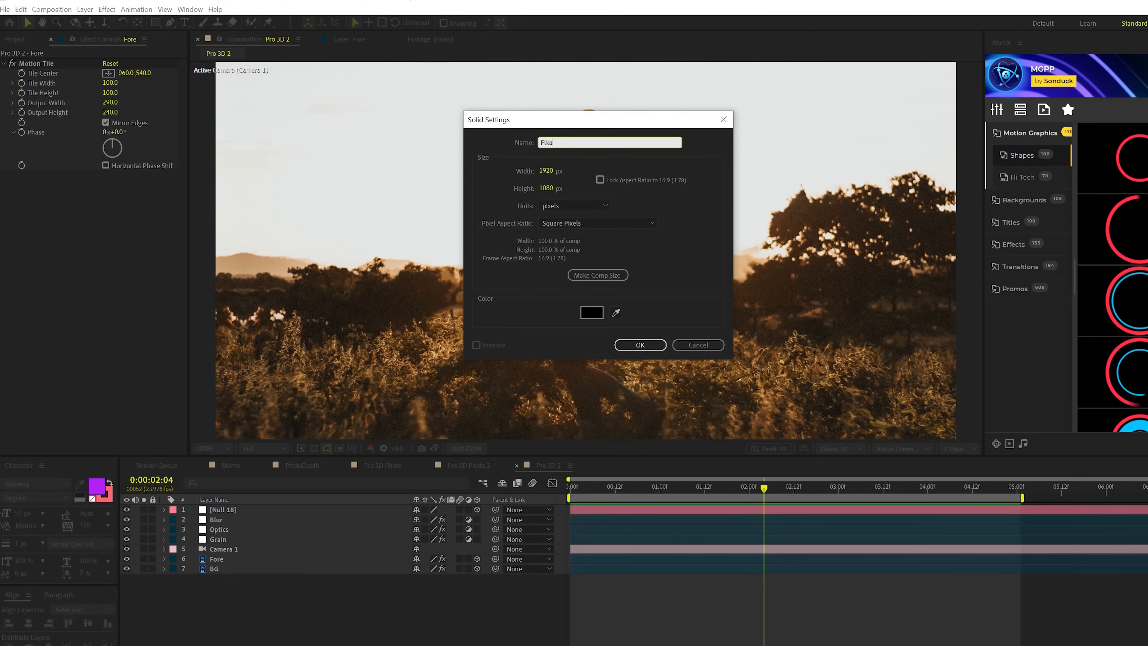
{"action": "left_click", "coordinate": [107, 9]}
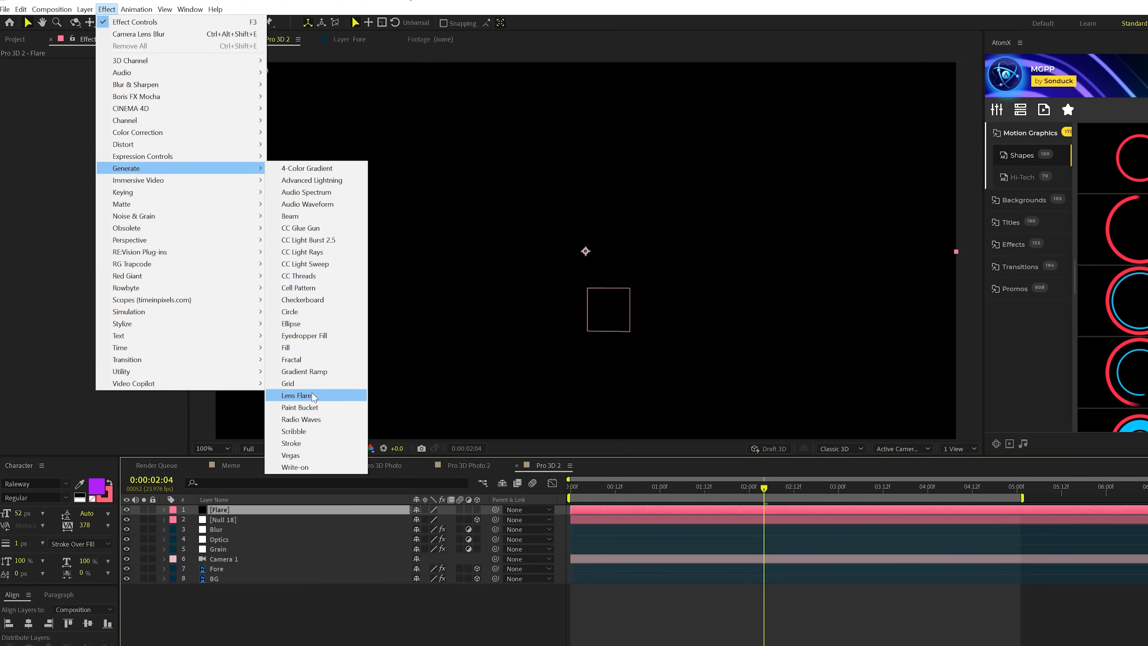
Apply Lens Flare to the Flare solid, centre it on the sun and make the layer 3D
{"action": "left_click", "coordinate": [297, 396]}
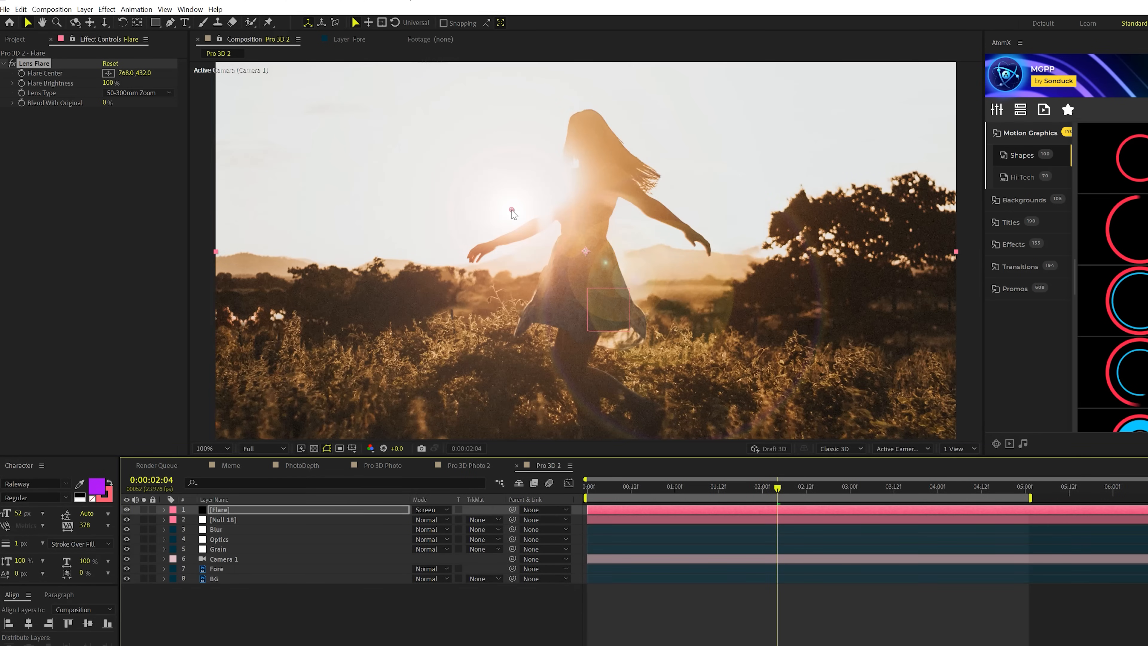
{"action": "left_click_drag", "start_coordinate": [511, 211], "coordinate": [572, 233]}
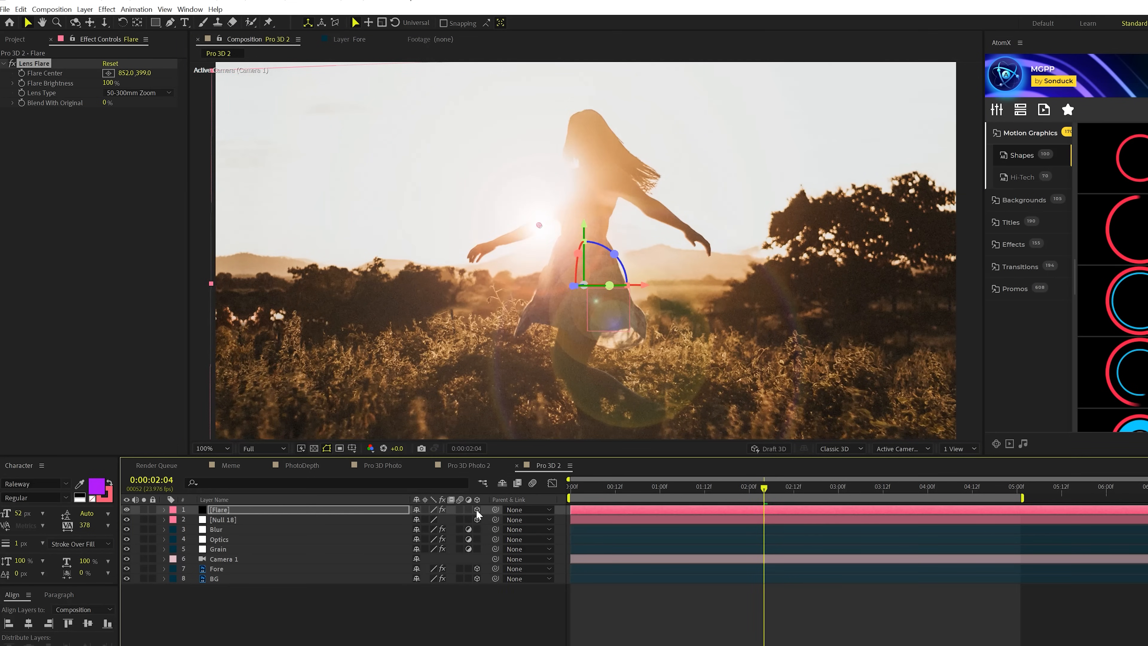
{"action": "left_click", "coordinate": [216, 549]}
{"action": "type", "text": "wiggle(2,"}
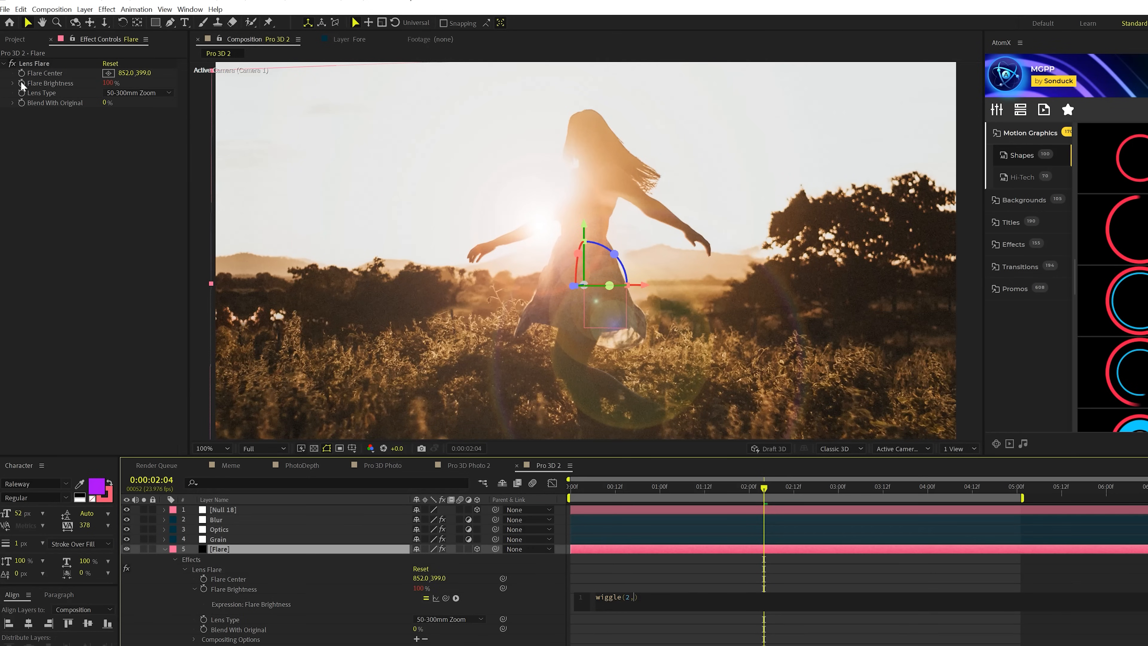
Give Flare Brightness a wiggle(2,50) expression so the flare flickers randomly
{"action": "type", "text": "50"}
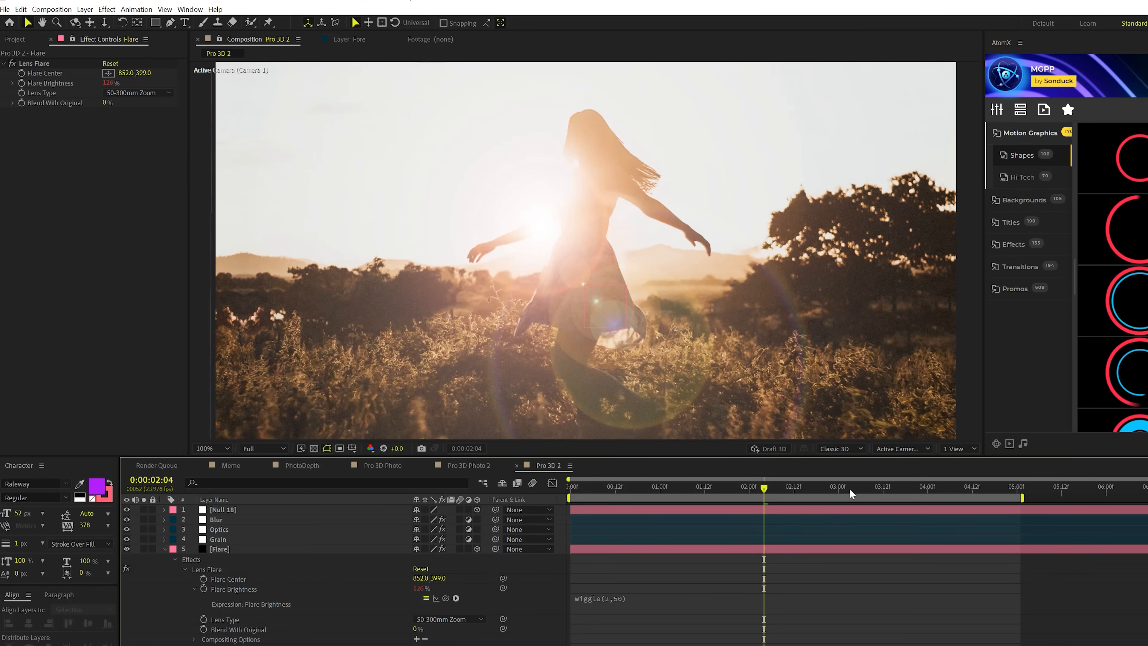
{"action": "left_click", "coordinate": [842, 486]}
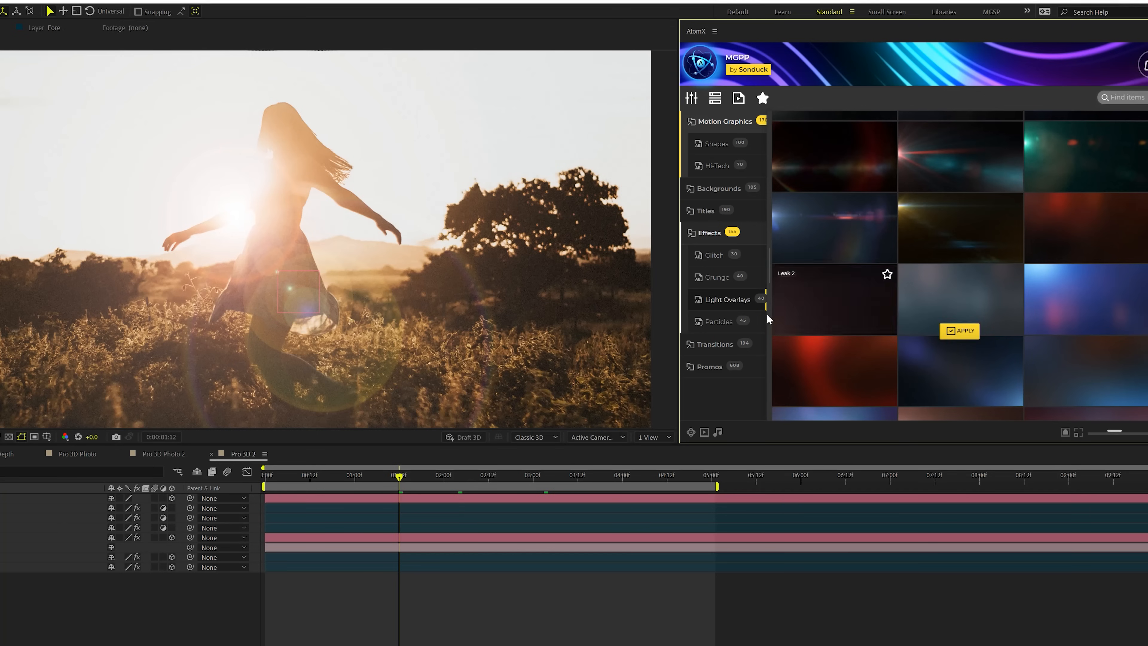
Apply the AtomX Particles Fullscreen 23 overlay alongside Leak 9 to the composition
{"action": "left_click", "coordinate": [719, 321]}
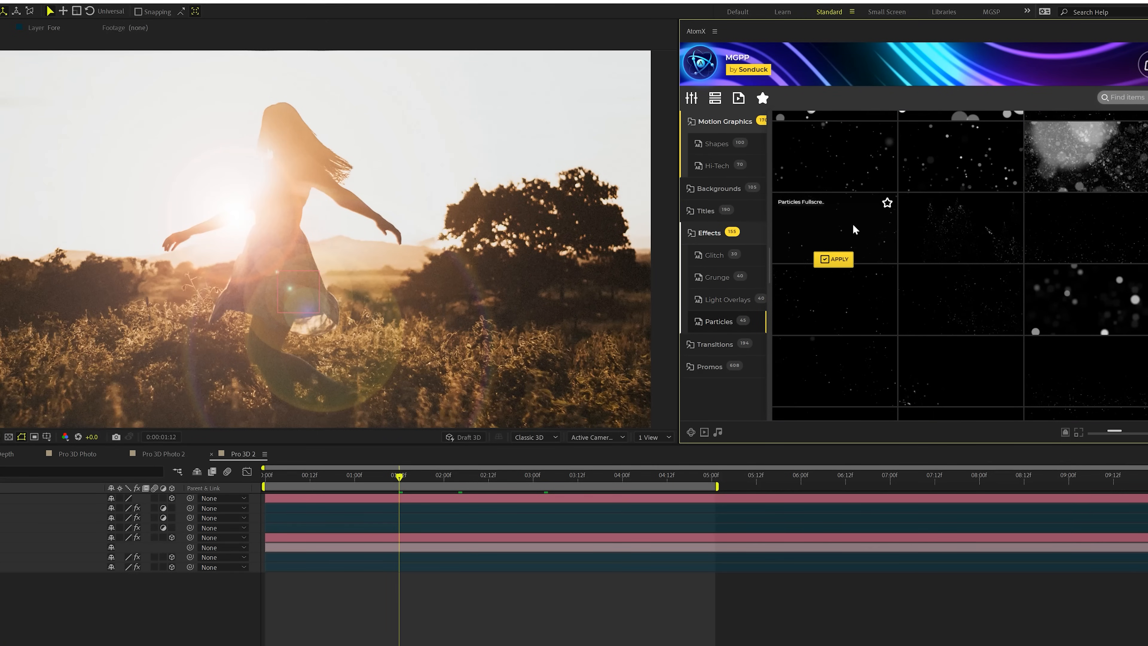
{"action": "left_click", "coordinate": [705, 211]}
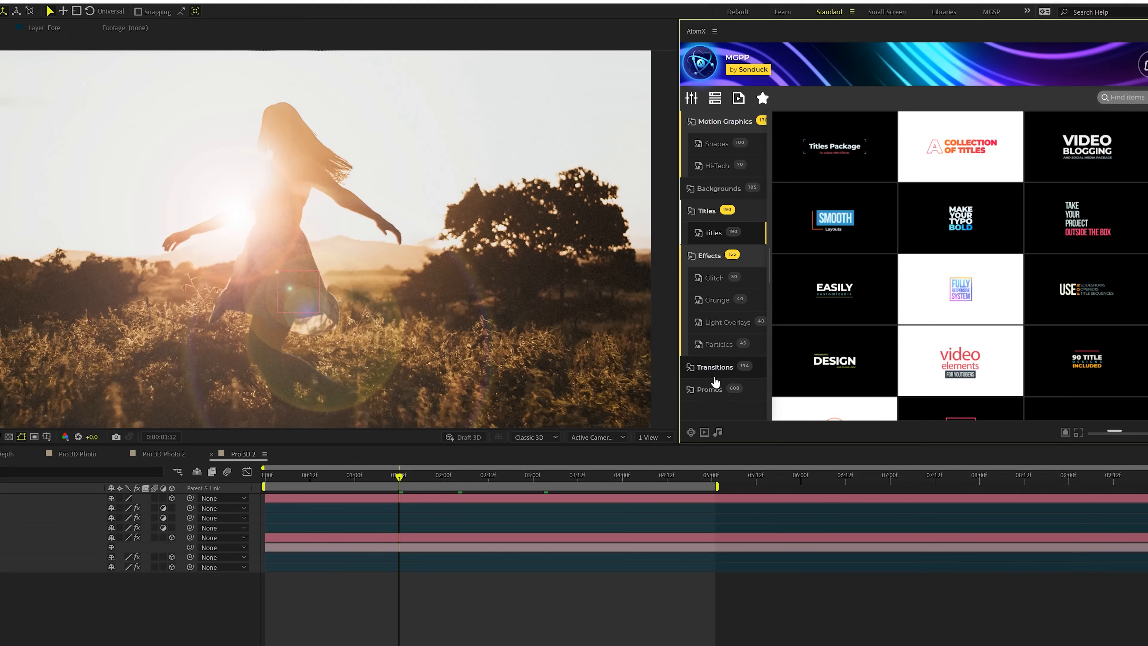
{"action": "left_click", "coordinate": [710, 389]}
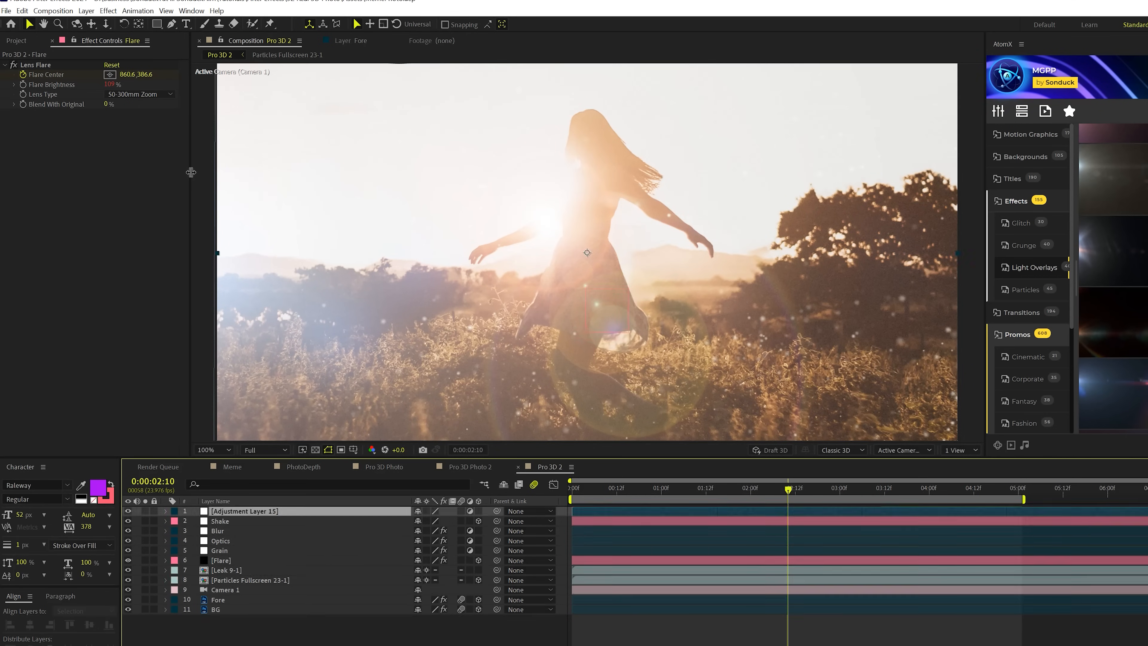
Rename the adjustment layer Motion and apply CC Force Motion Blur to it
{"action": "type", "text": "Motion"}
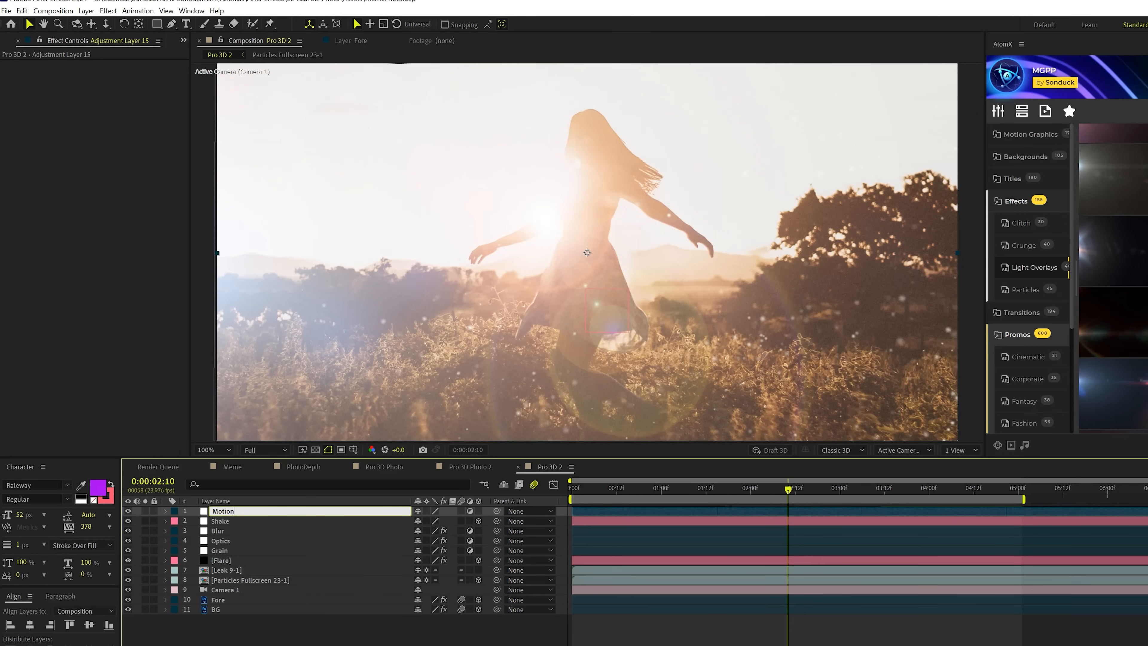
{"action": "left_click", "coordinate": [108, 11]}
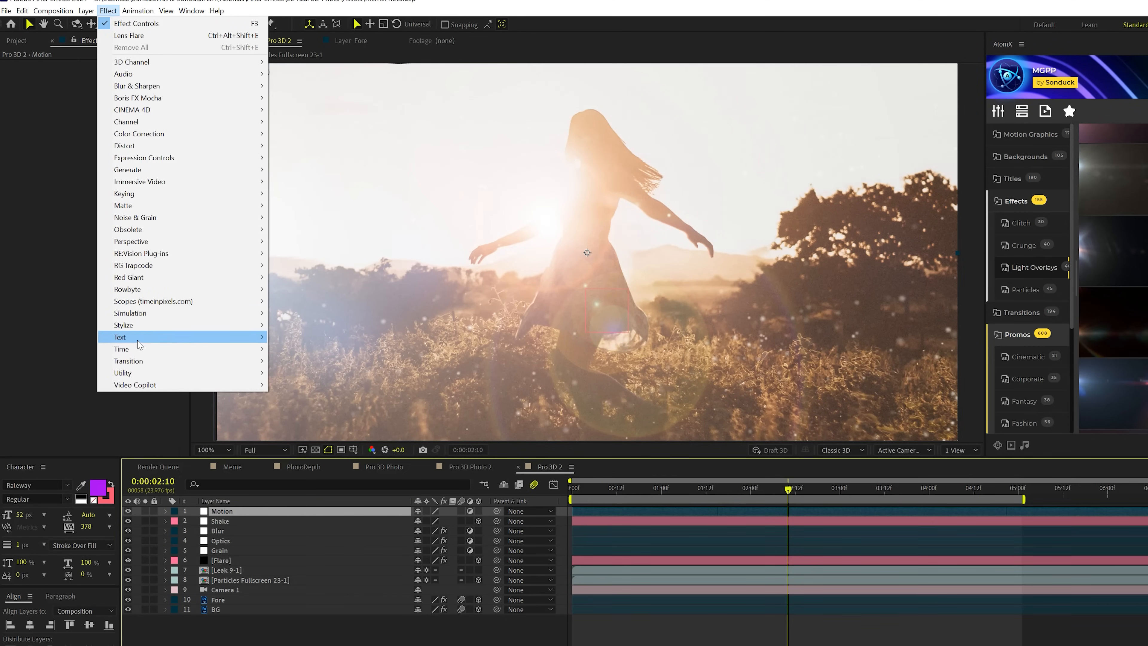
{"action": "mouse_move", "coordinate": [121, 349]}
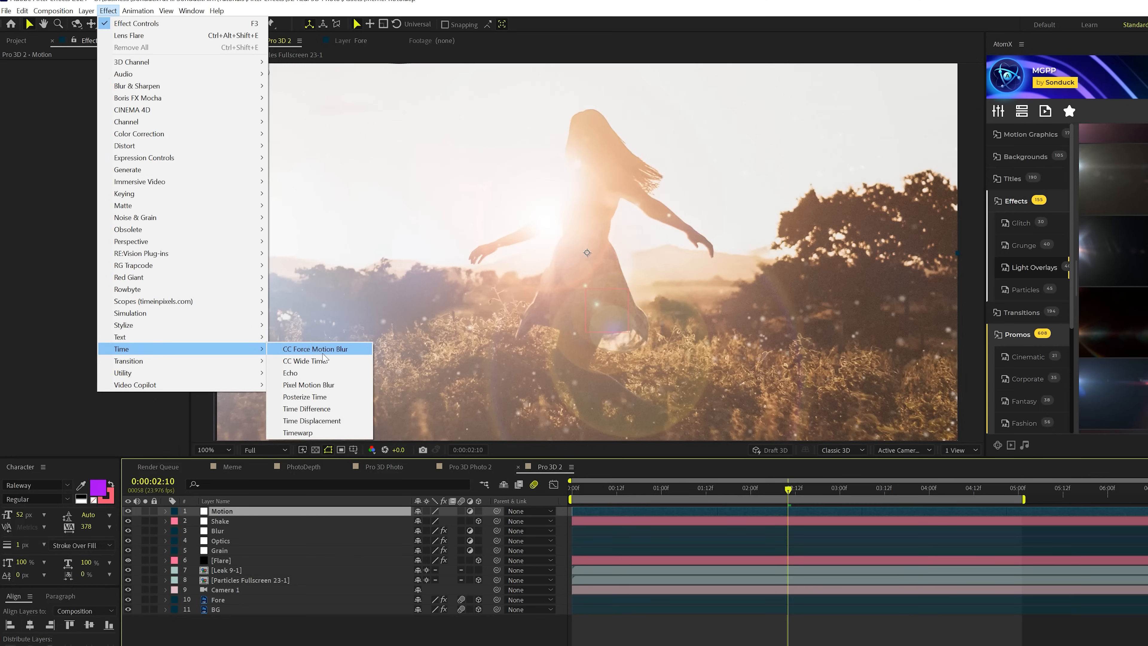
{"action": "left_click", "coordinate": [317, 349]}
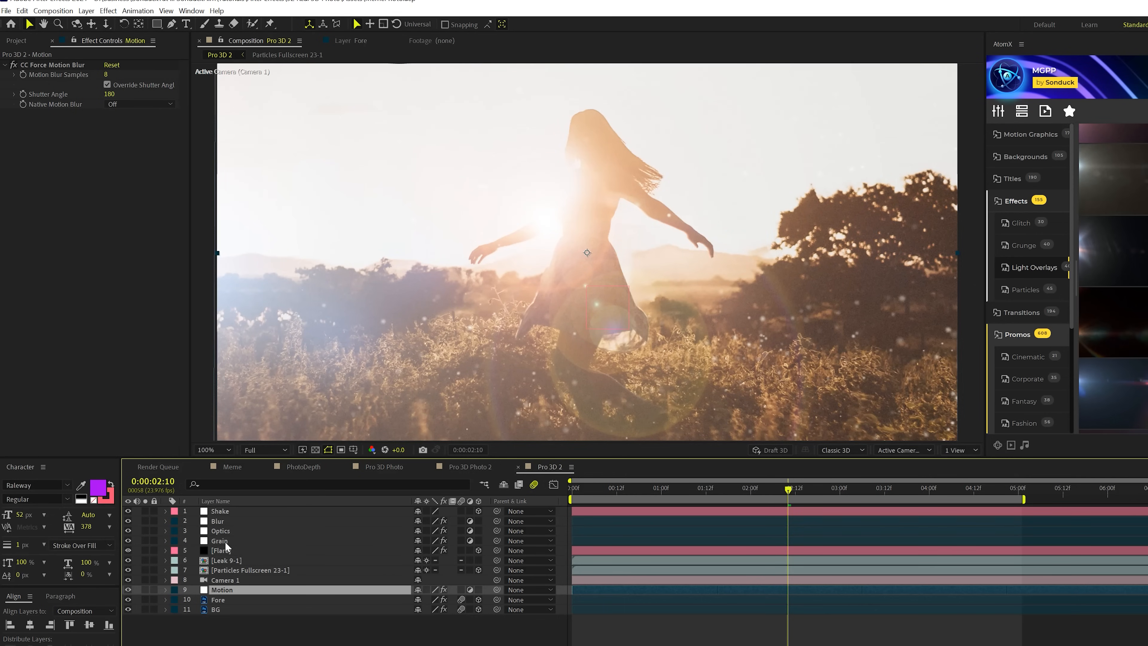
{"action": "mouse_move", "coordinate": [69, 412]}
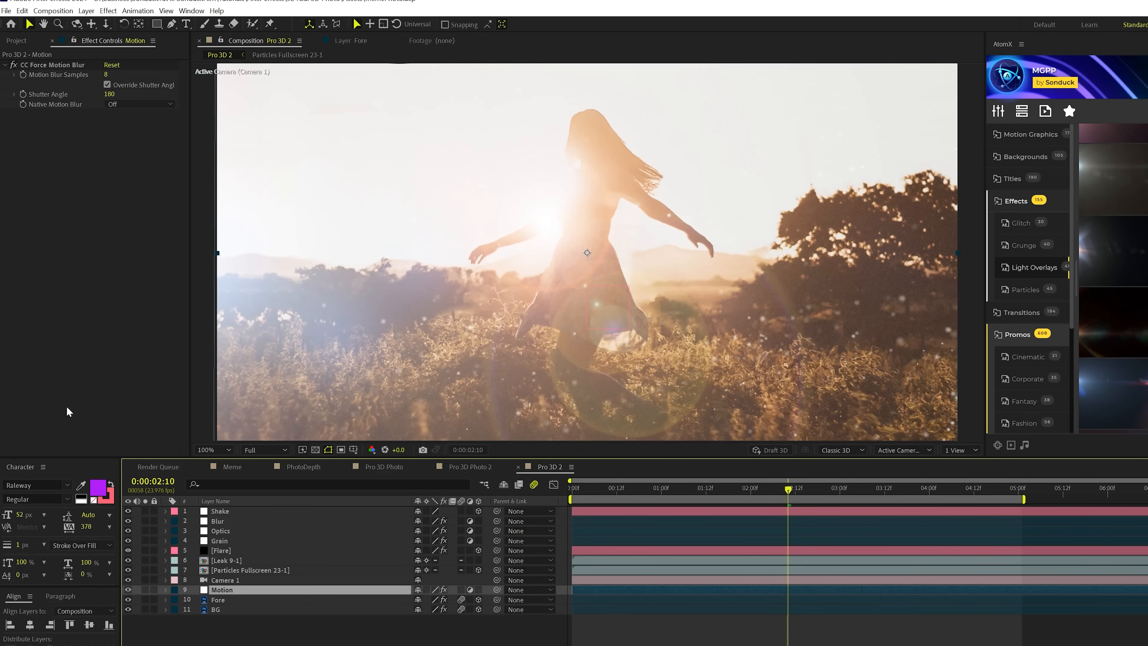
Set the CC Force Motion Blur Shutter Angle to 2000
{"action": "left_click", "coordinate": [112, 94]}
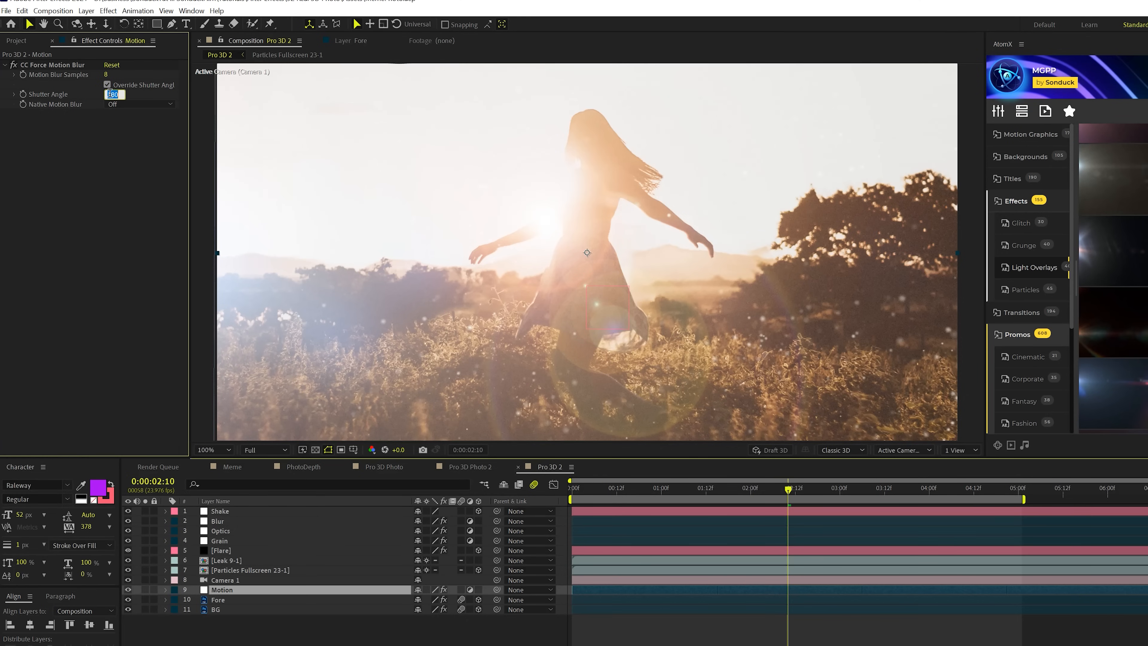
{"action": "type", "text": "200"}
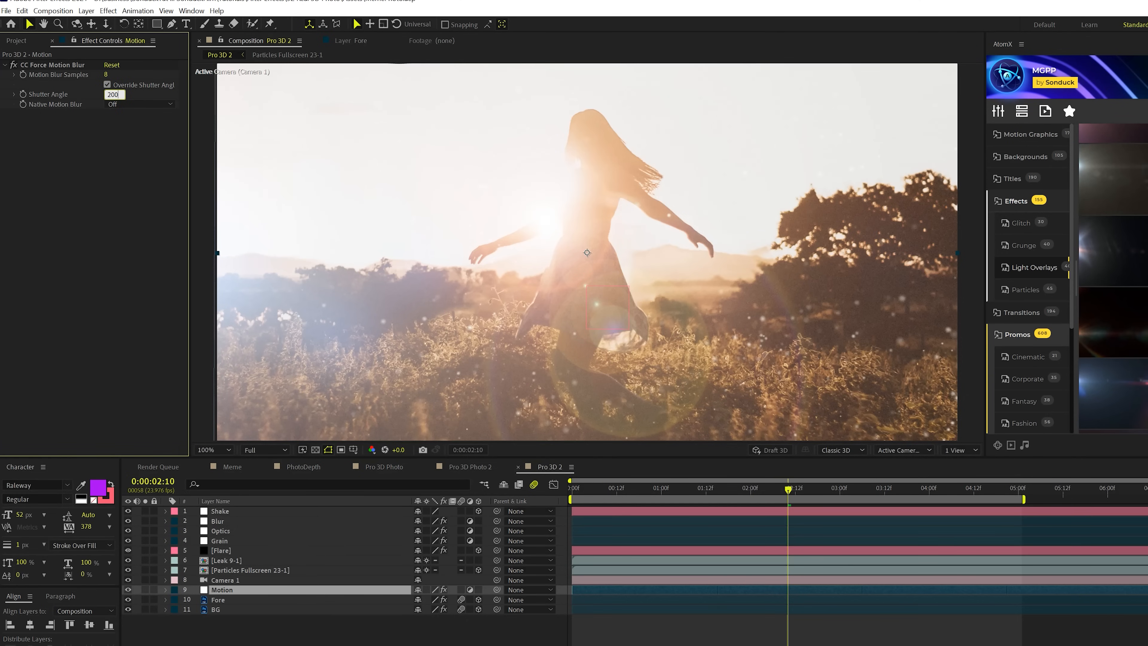
{"action": "type", "text": "2000"}
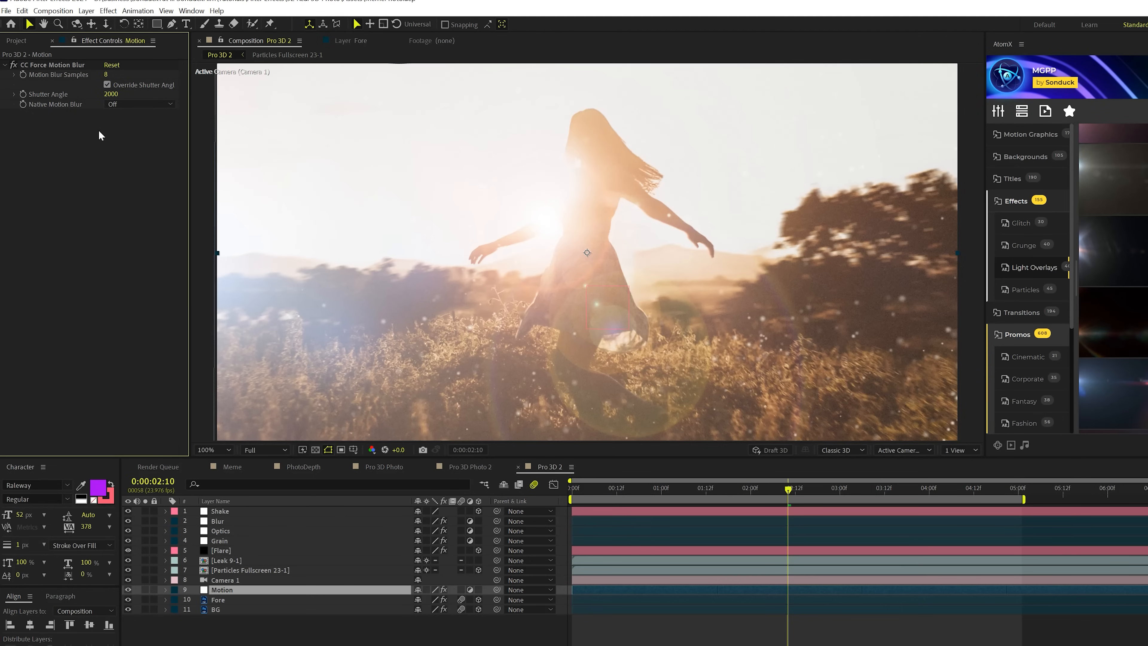
{"action": "mouse_move", "coordinate": [139, 104]}
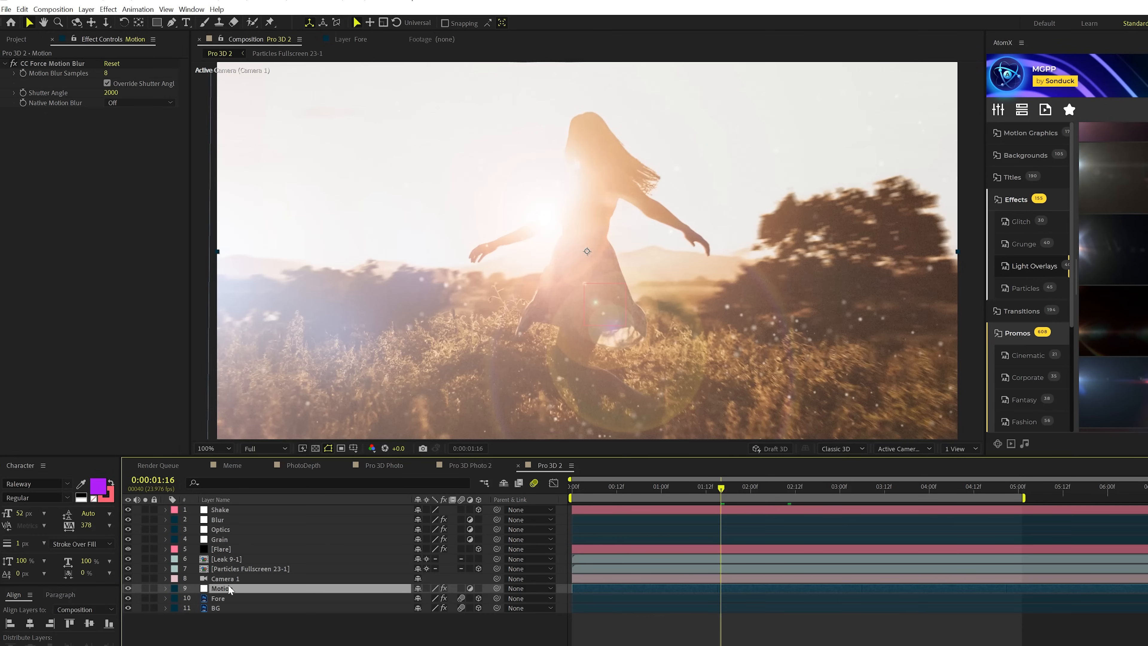
Open the Fore layer on its own in the Layer panel for puppet pinning
{"action": "left_click", "coordinate": [218, 598]}
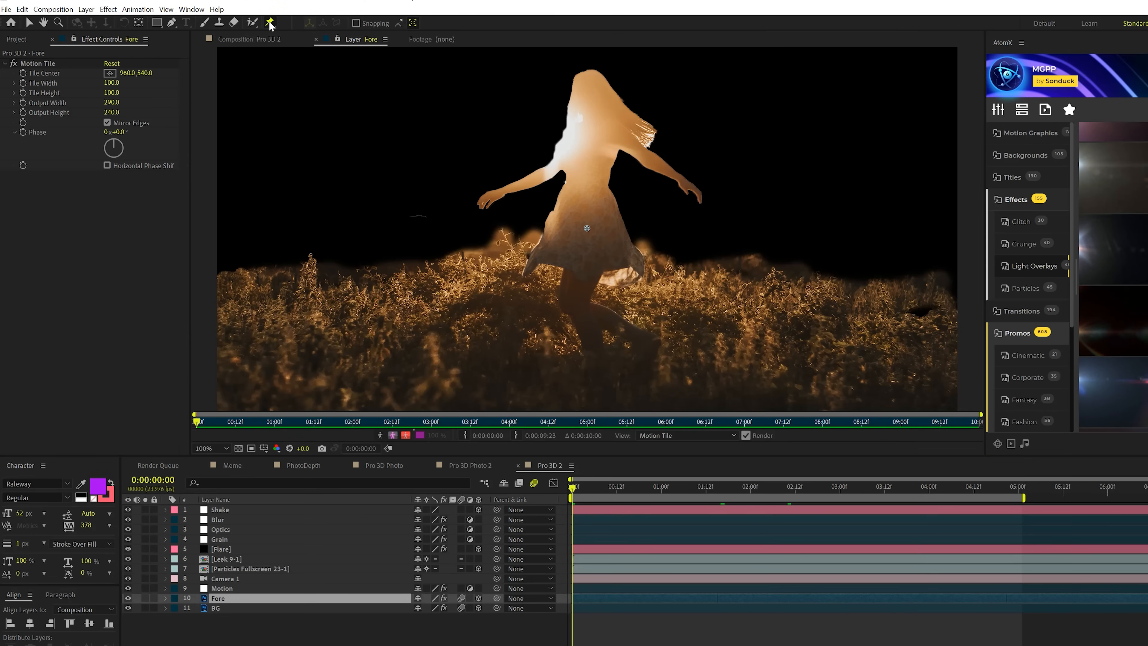
Place puppet pins on the dancer and grass, then repose her raised arm at 5:00
{"action": "left_click", "coordinate": [268, 23]}
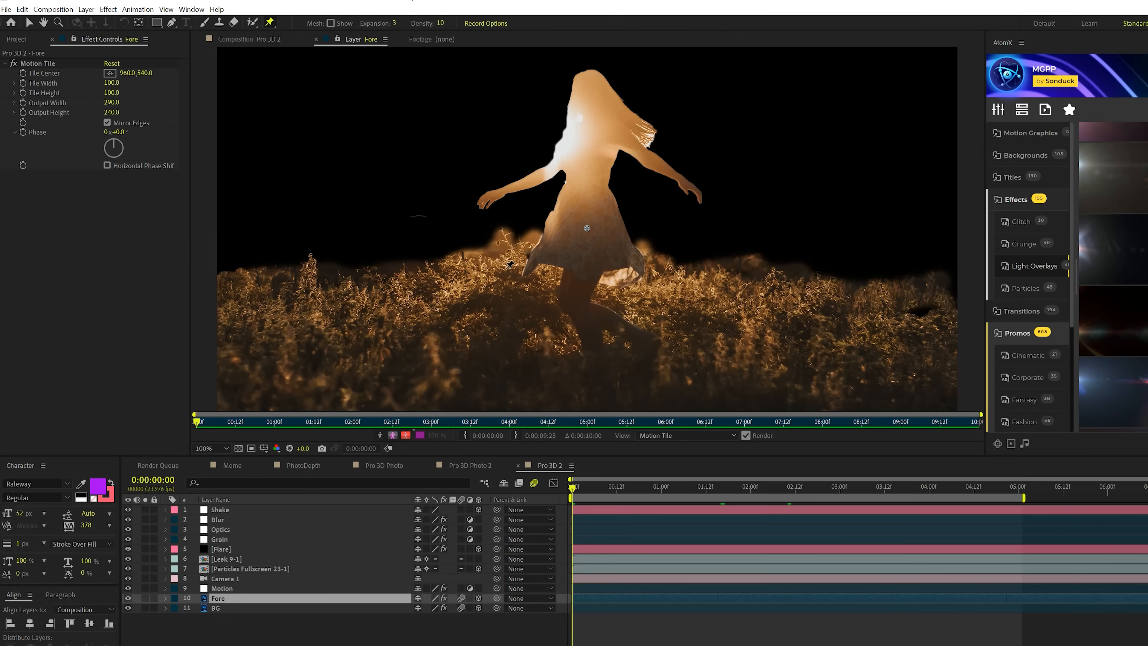
{"action": "mouse_move", "coordinate": [497, 187]}
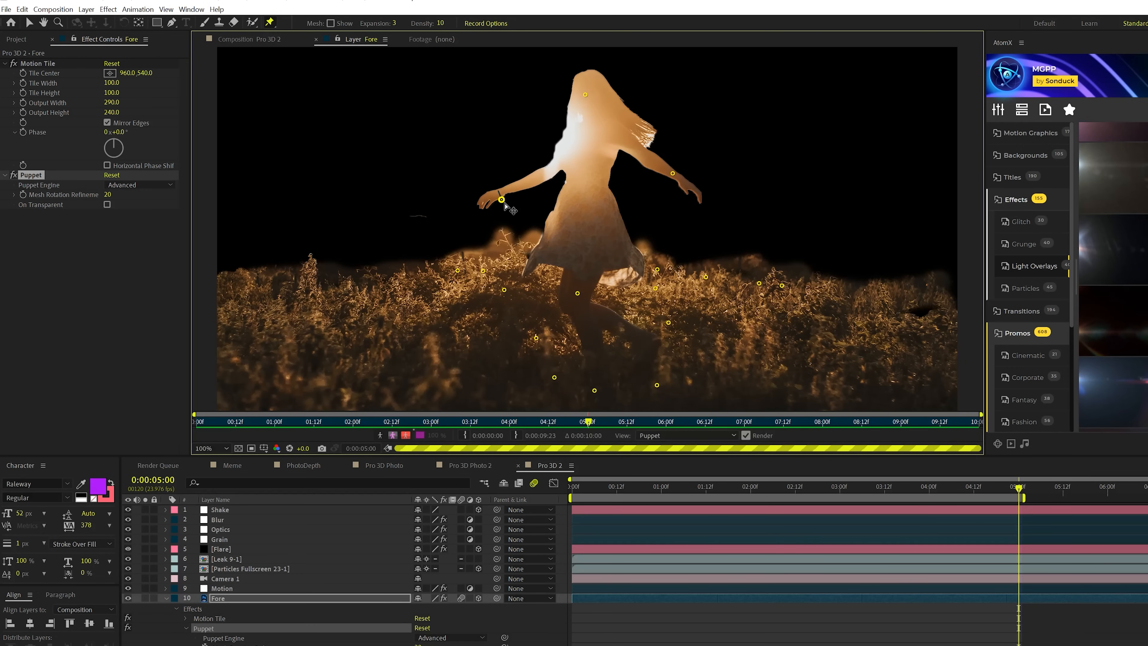
{"action": "left_click_drag", "start_coordinate": [498, 195], "coordinate": [672, 174]}
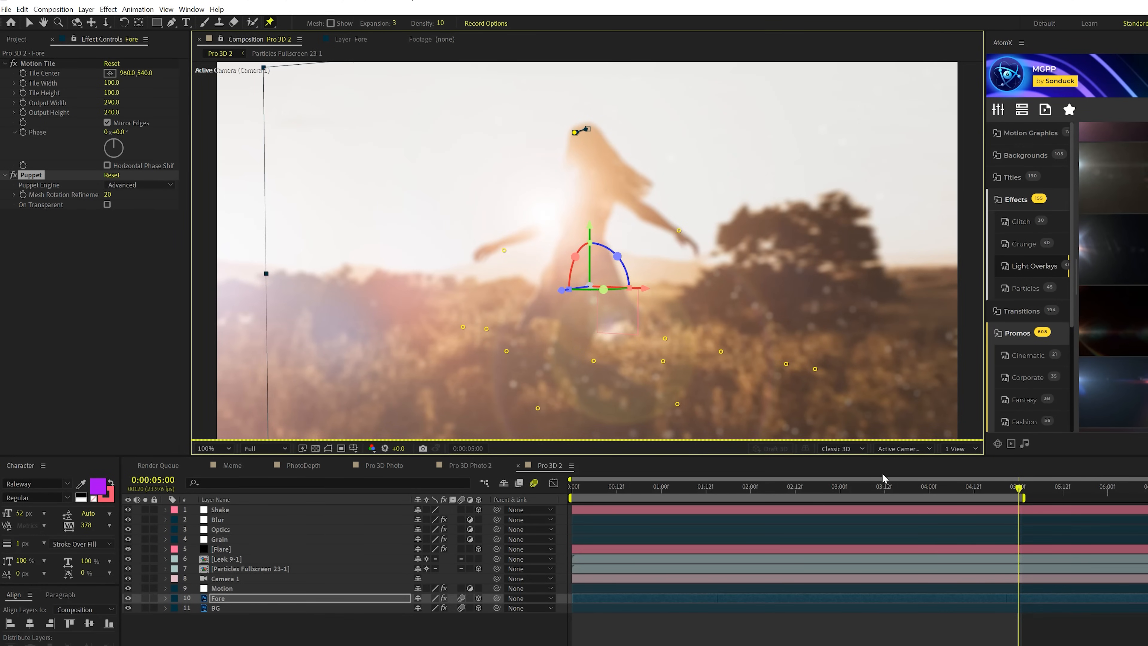
Scrub the Pro 3D 2 composition to frame 3:10 to preview the puppet-pinned dancer
{"action": "left_click", "coordinate": [877, 486]}
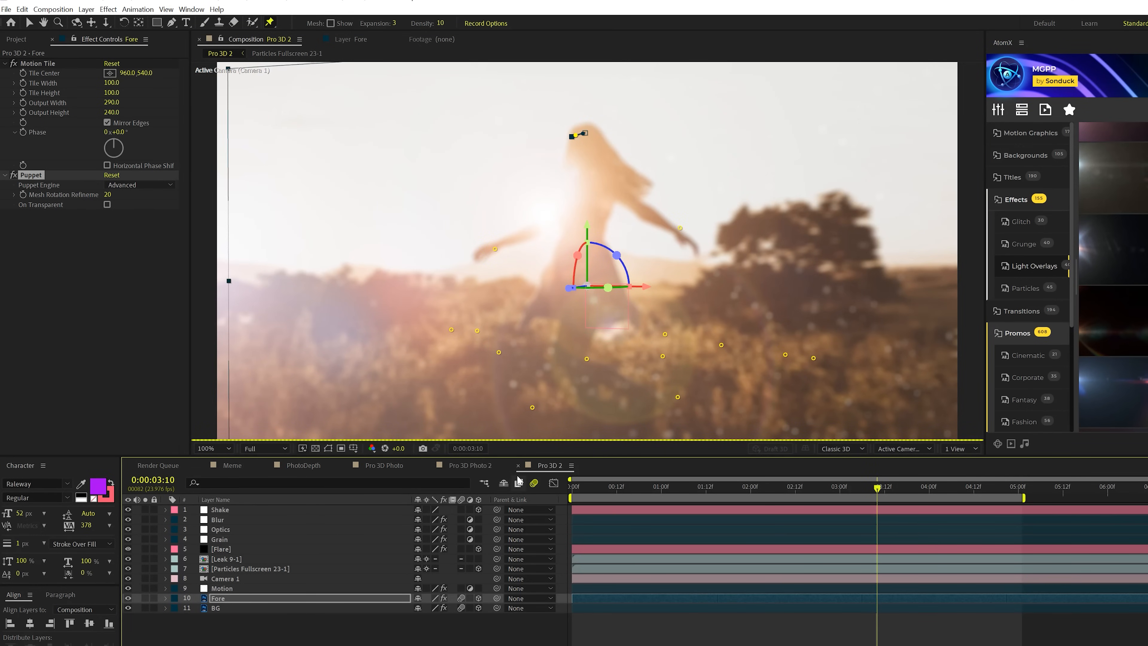